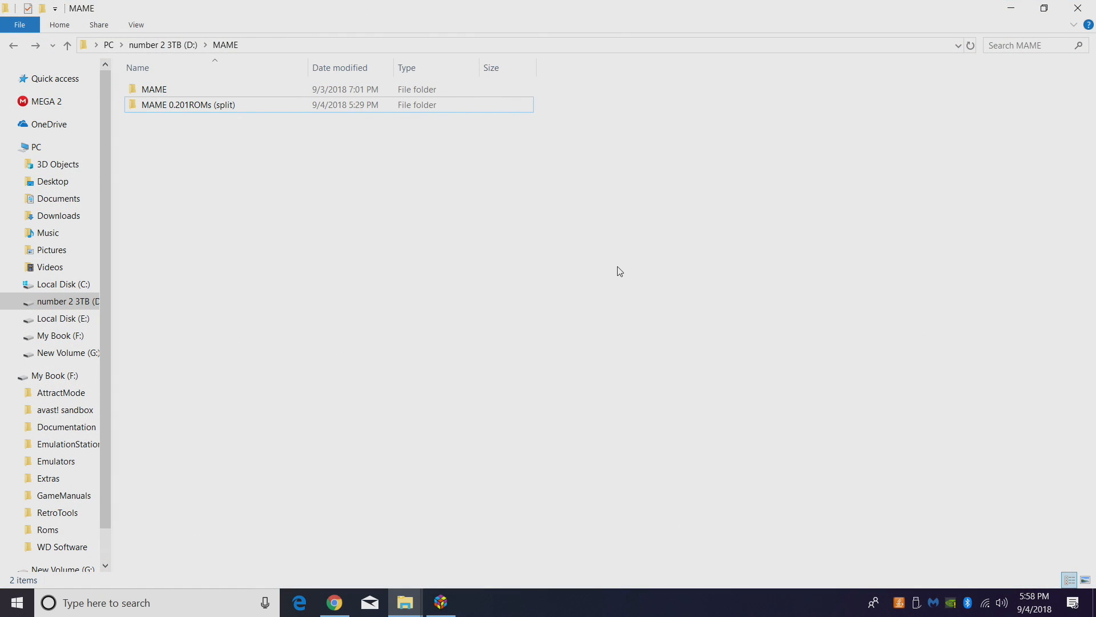
- Select the 'MAME 0.201ROMs (split)' folder on drive D and bring up mamedev.org in Chrome
{"action": "left_click", "coordinate": [187, 104]}
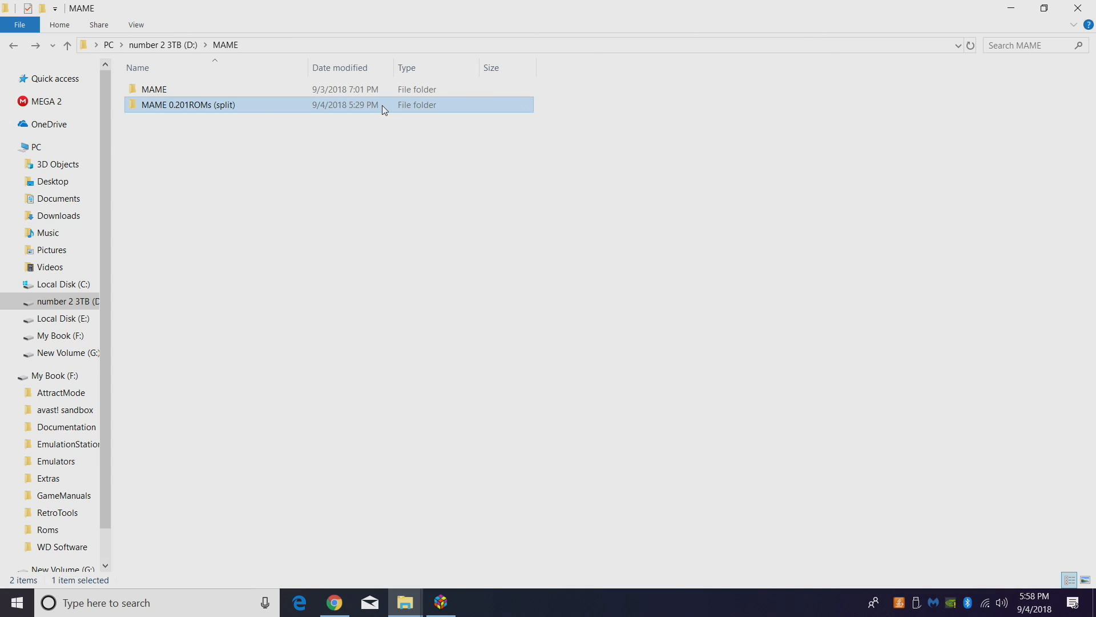
{"action": "mouse_move", "coordinate": [175, 118]}
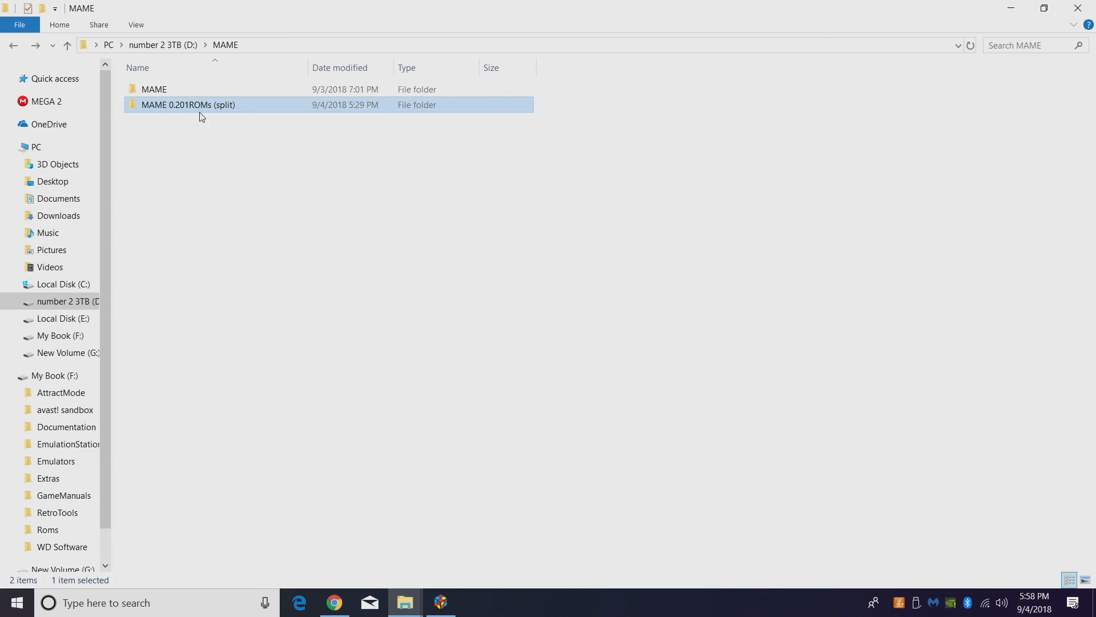
{"action": "mouse_move", "coordinate": [202, 105]}
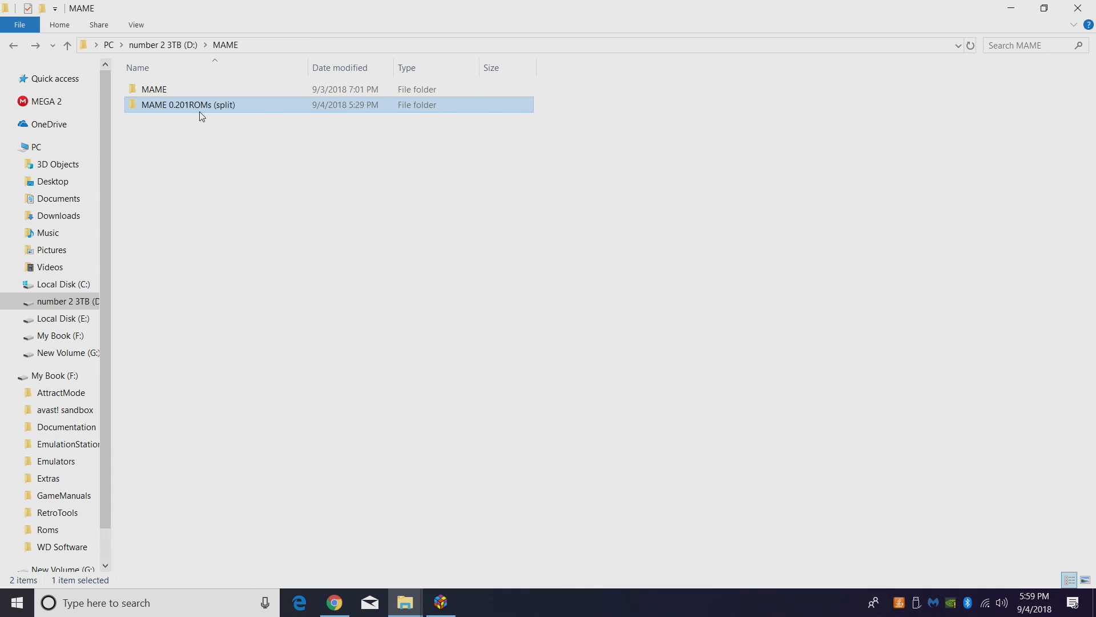
{"action": "left_click", "coordinate": [334, 601]}
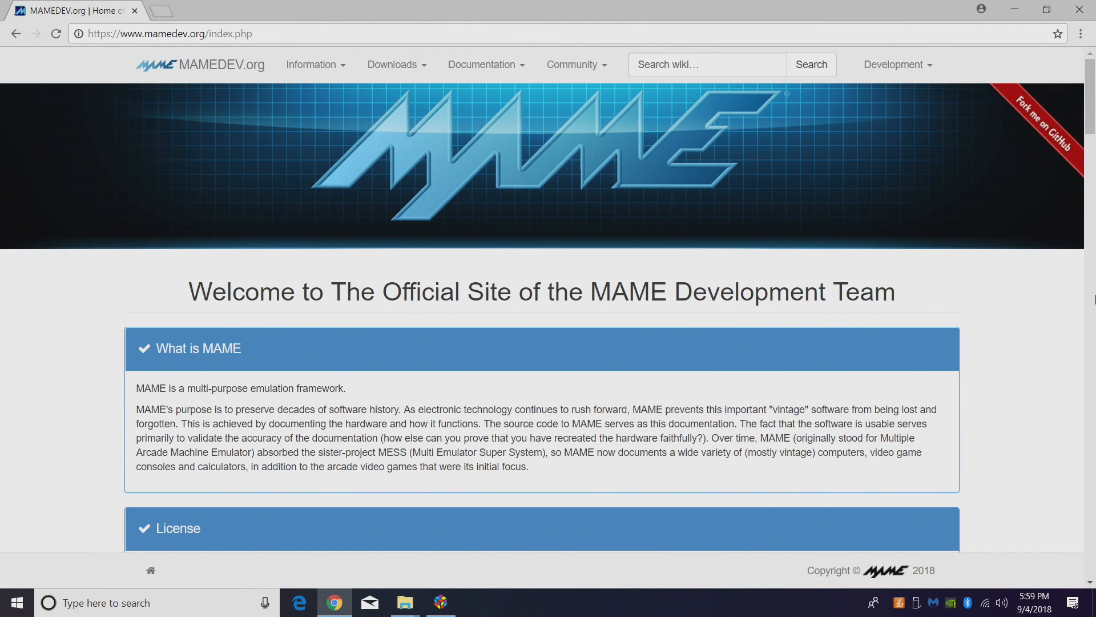
{"action": "mouse_move", "coordinate": [660, 103]}
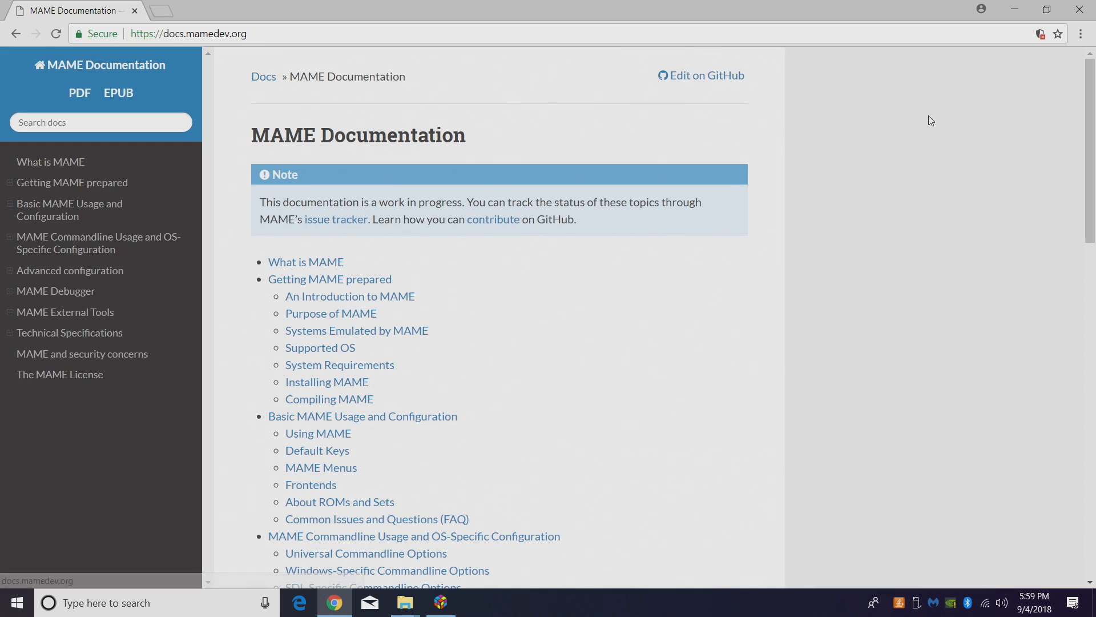
{"action": "mouse_move", "coordinate": [988, 133]}
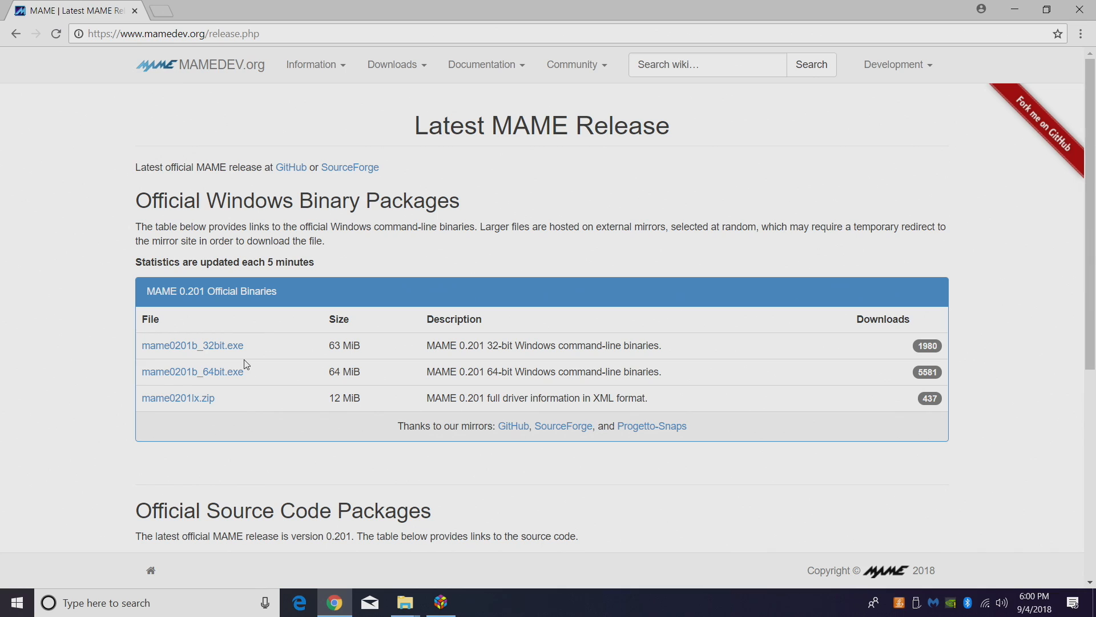
{"action": "mouse_move", "coordinate": [230, 350]}
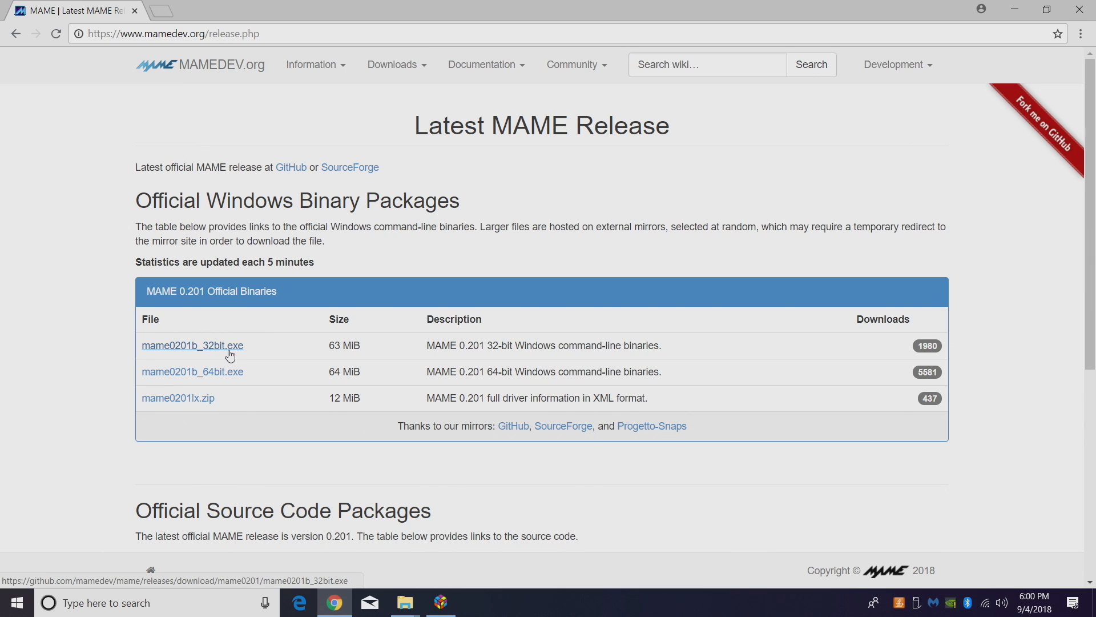
{"action": "mouse_move", "coordinate": [231, 383]}
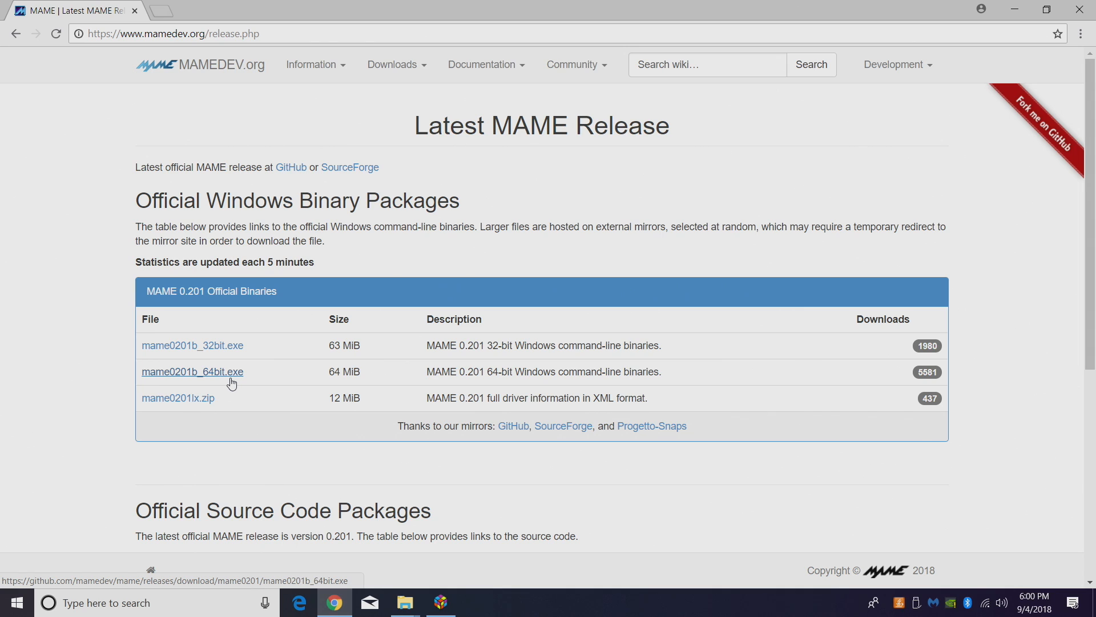
- Return to the MAME folder in File Explorer after reviewing the 0.201 binaries
{"action": "left_click", "coordinate": [404, 602]}
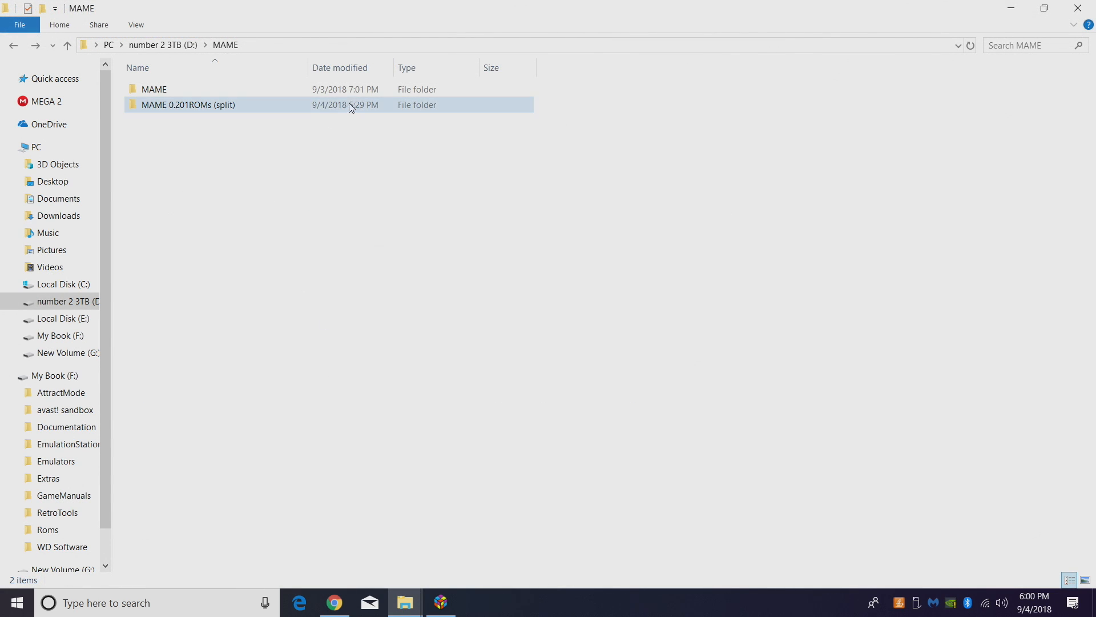
- Open D:\MAME's MAME folder and view mame64.exe's version 0.201 details
{"action": "left_click", "coordinate": [153, 89]}
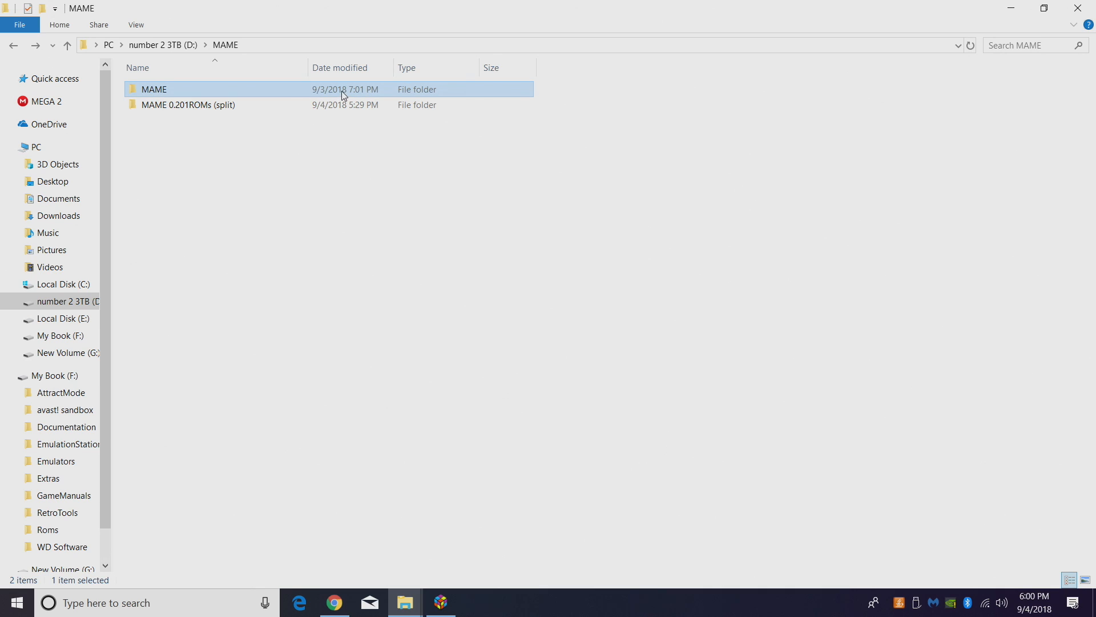
{"action": "double_click", "coordinate": [153, 89]}
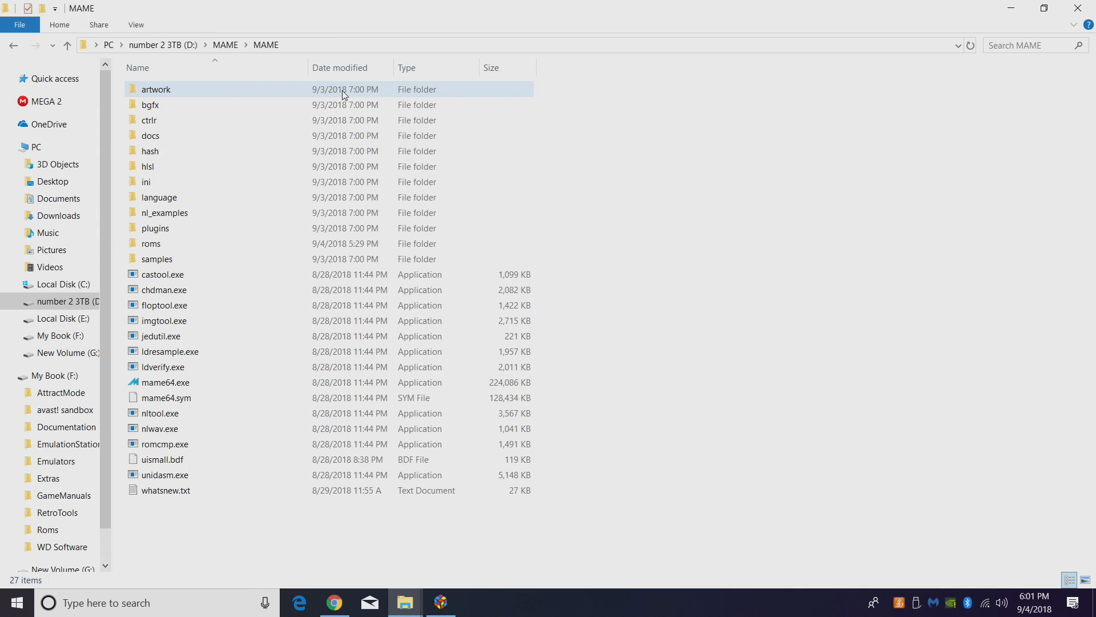
{"action": "left_click", "coordinate": [161, 336]}
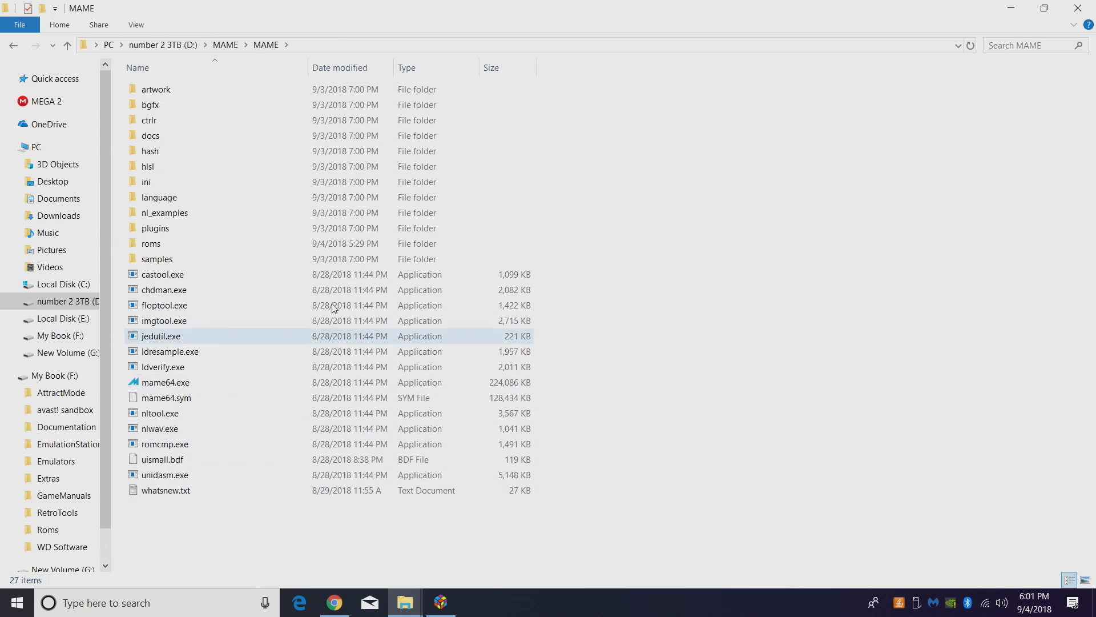
{"action": "left_click", "coordinate": [165, 382]}
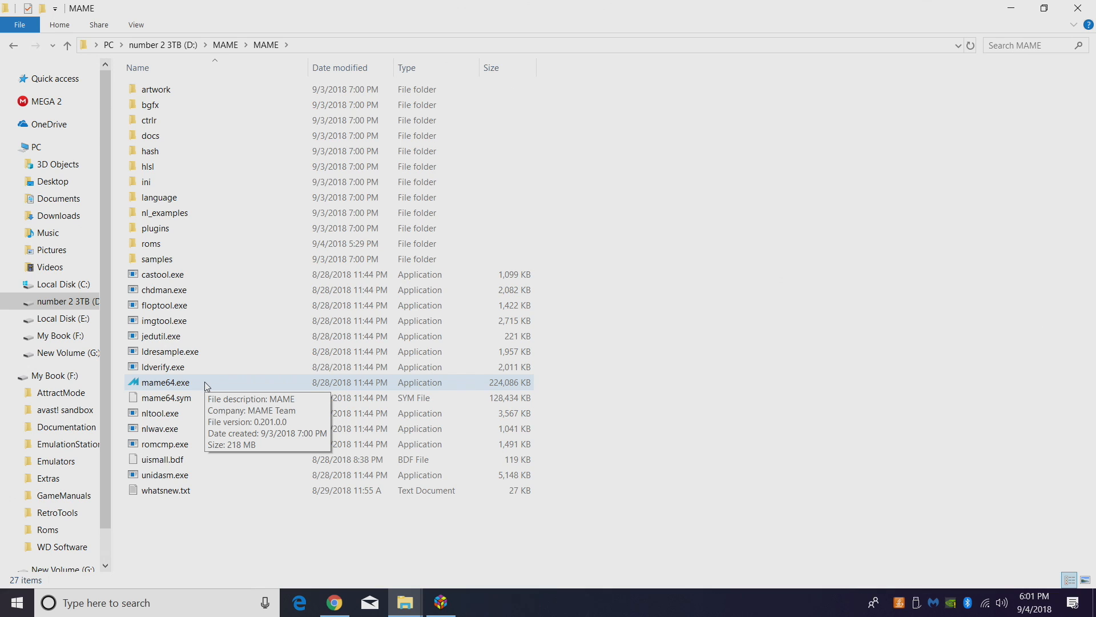
{"action": "left_click", "coordinate": [440, 601]}
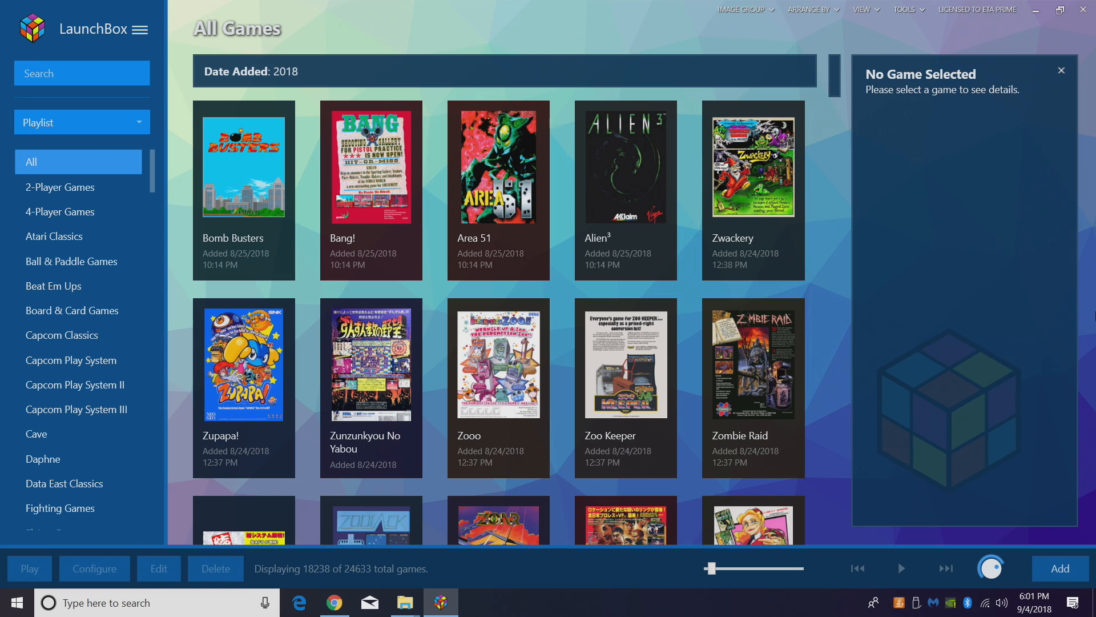
{"action": "mouse_move", "coordinate": [62, 335]}
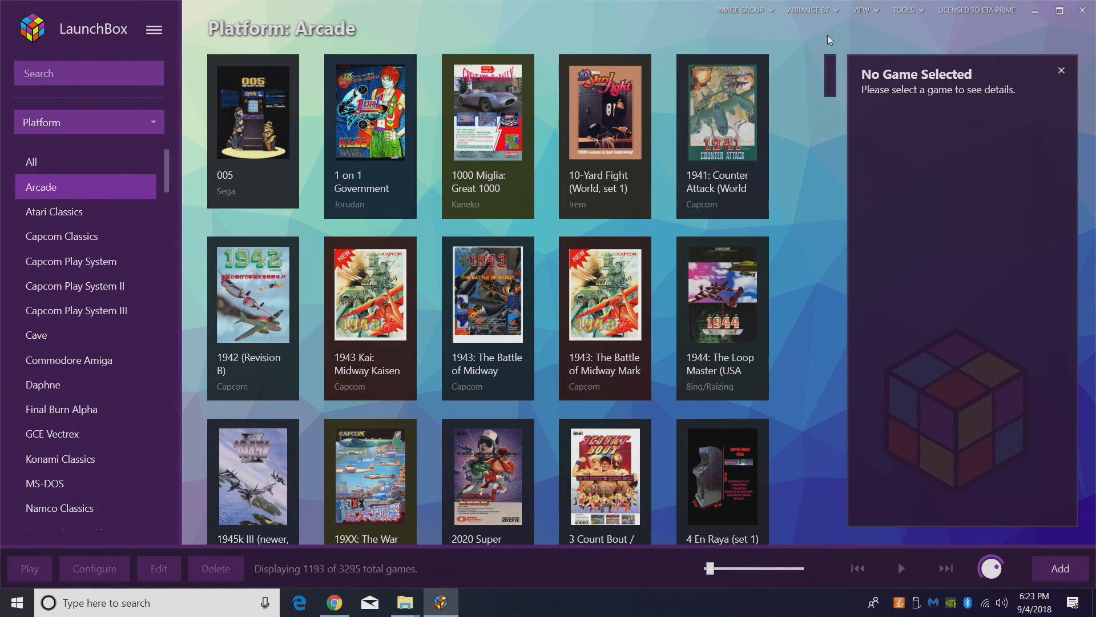
{"action": "mouse_move", "coordinate": [79, 268]}
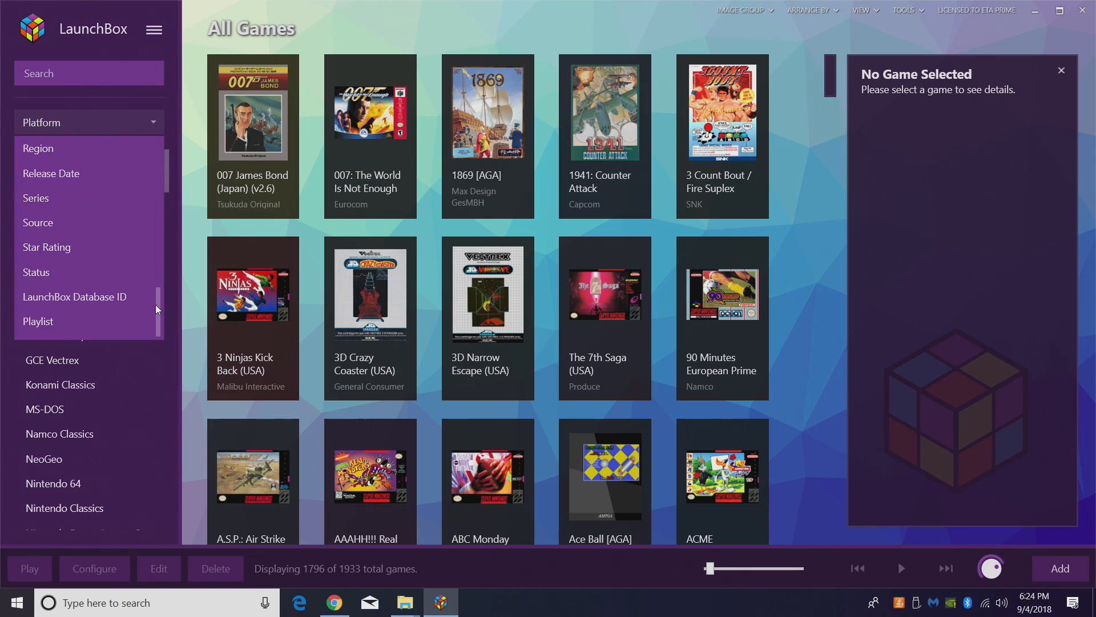
- Switch the LaunchBox sidebar grouping to Playlist, then close LaunchBox
{"action": "left_click", "coordinate": [89, 121]}
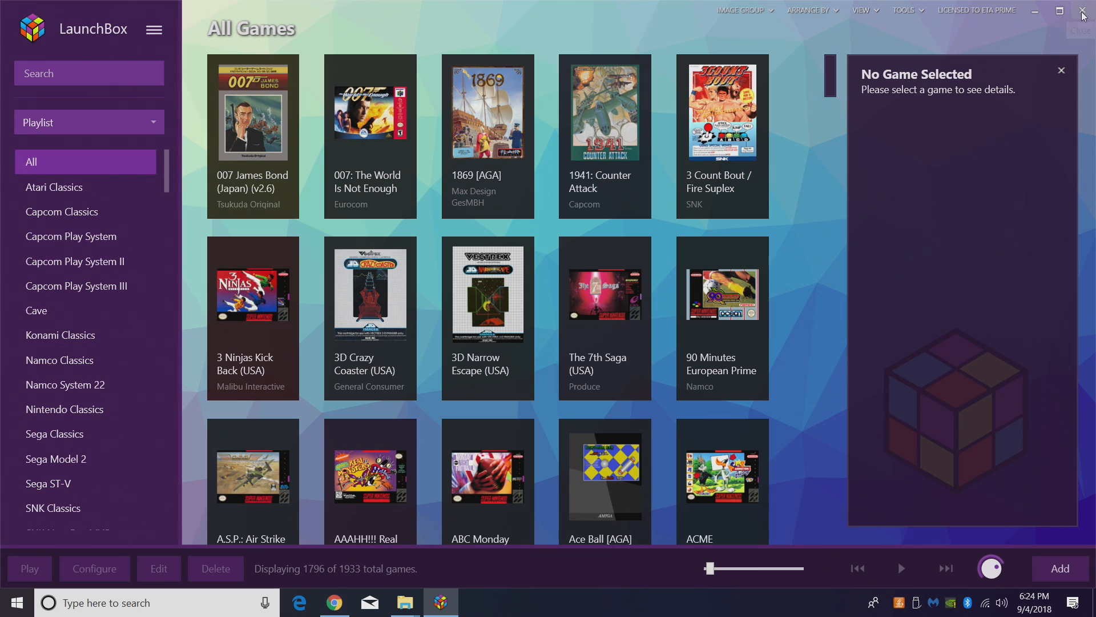
{"action": "left_click", "coordinate": [1082, 11]}
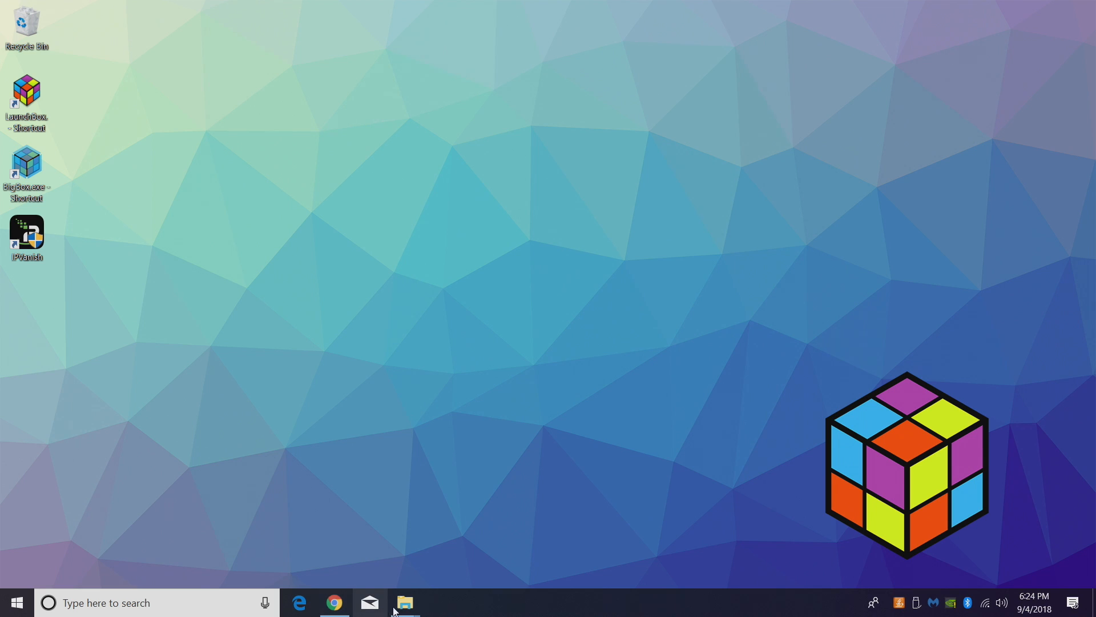
- Delete all playlist XML files in D:\LaunchBox\Data\Playlists
{"action": "left_click", "coordinate": [405, 601]}
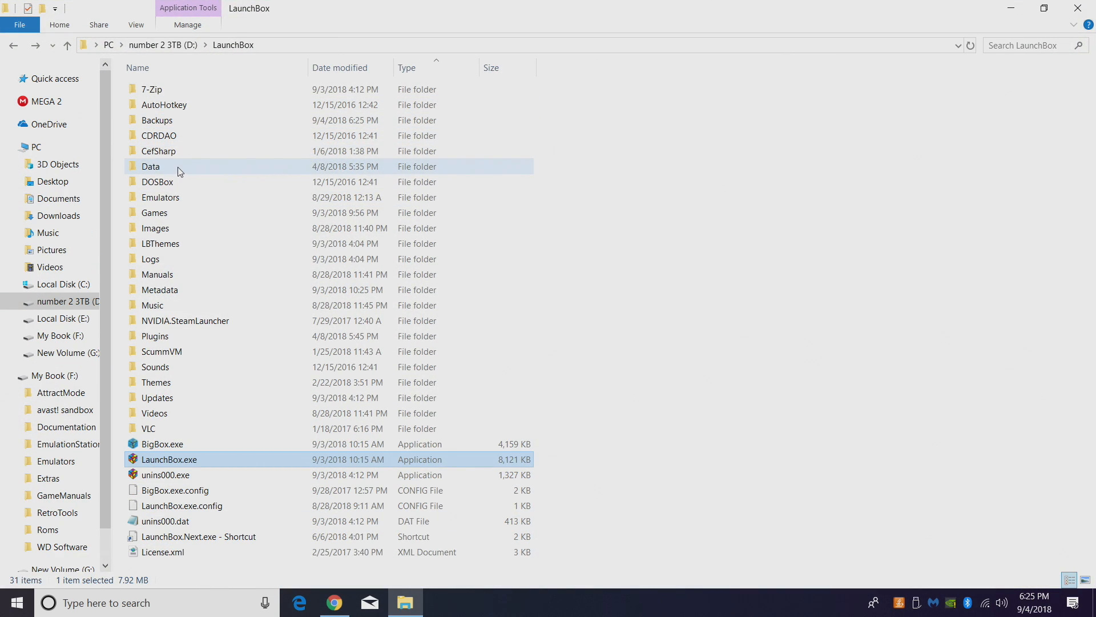
{"action": "double_click", "coordinate": [151, 166]}
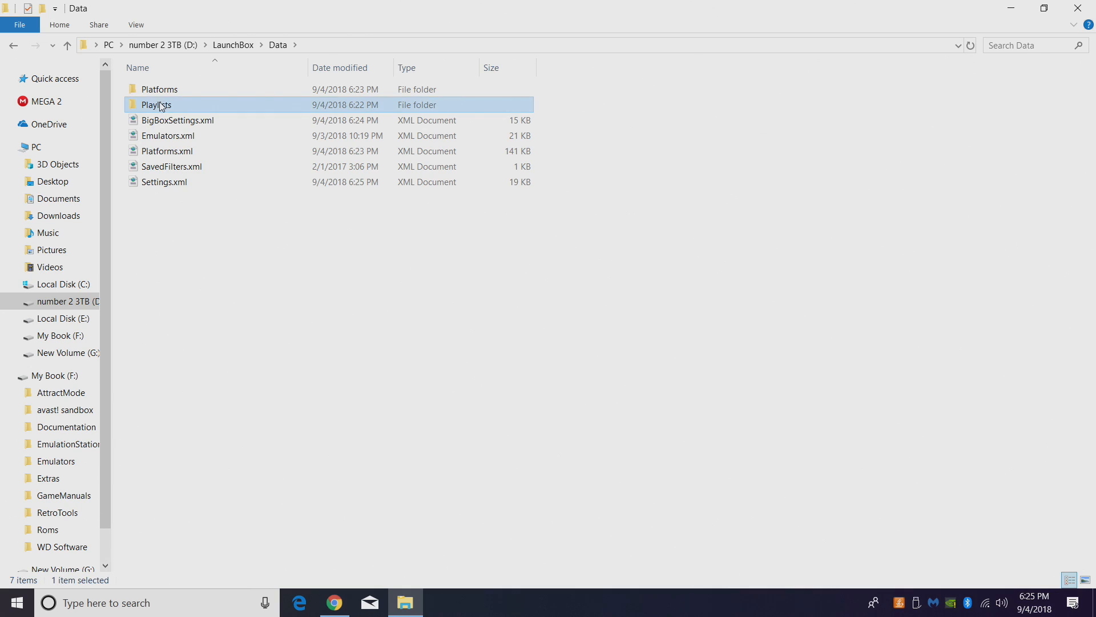
{"action": "double_click", "coordinate": [156, 104]}
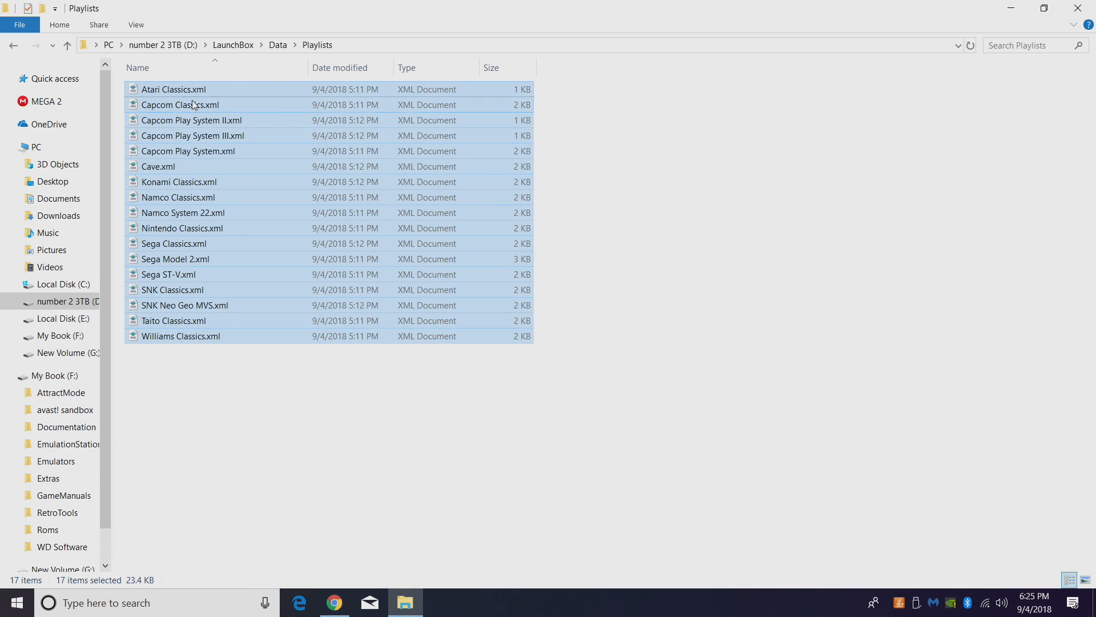
{"action": "right_click", "coordinate": [180, 104]}
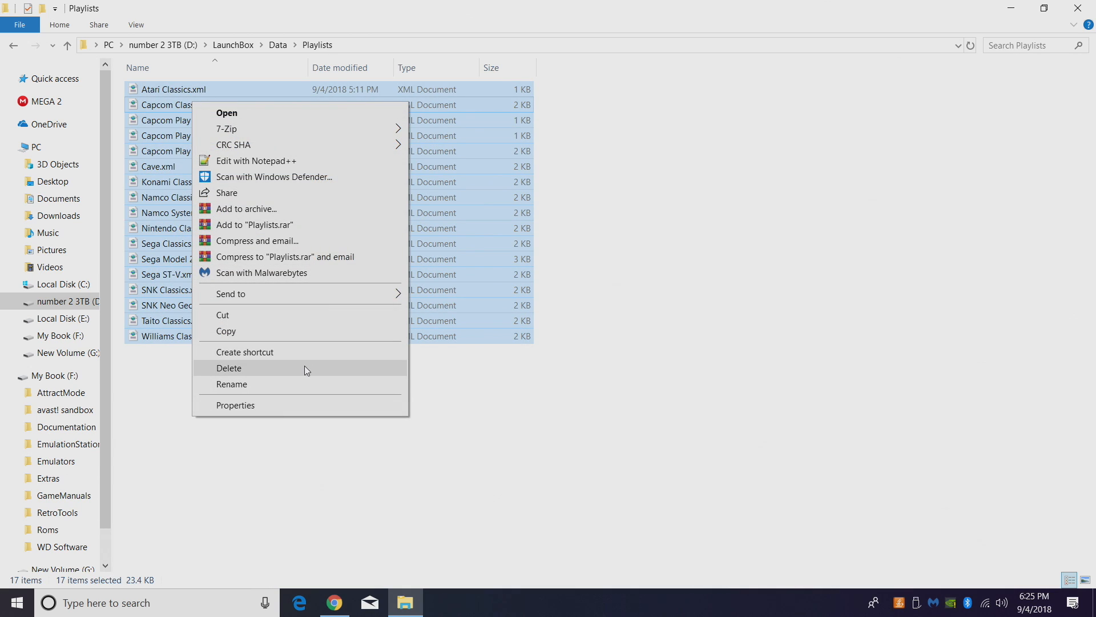
{"action": "left_click", "coordinate": [229, 368]}
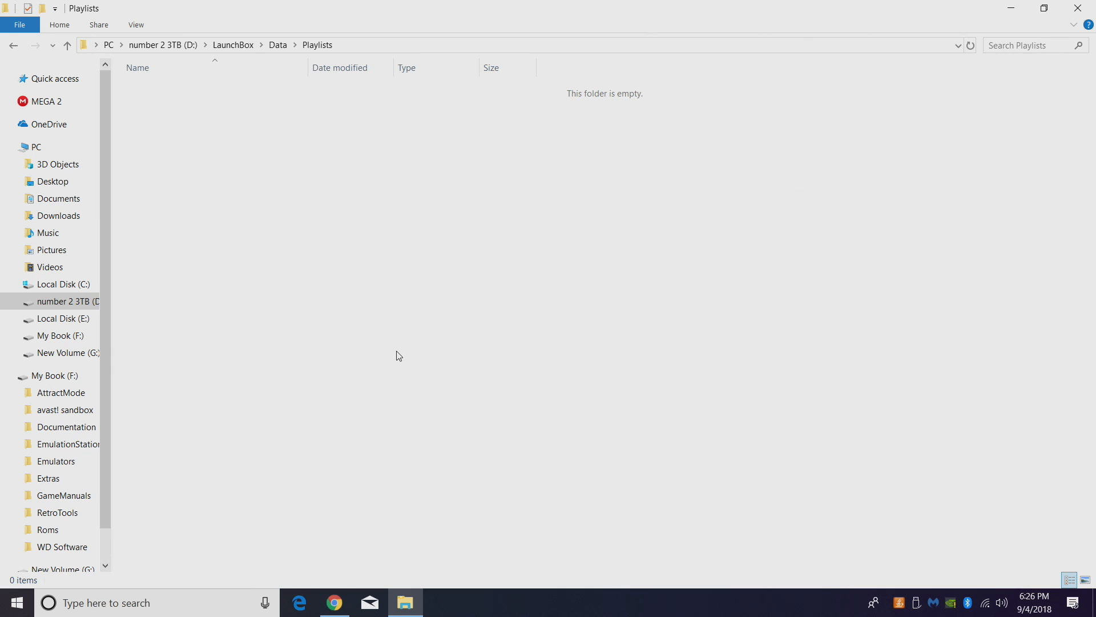
- Go back to the LaunchBox folder and open its Games folder
{"action": "left_click", "coordinate": [12, 44]}
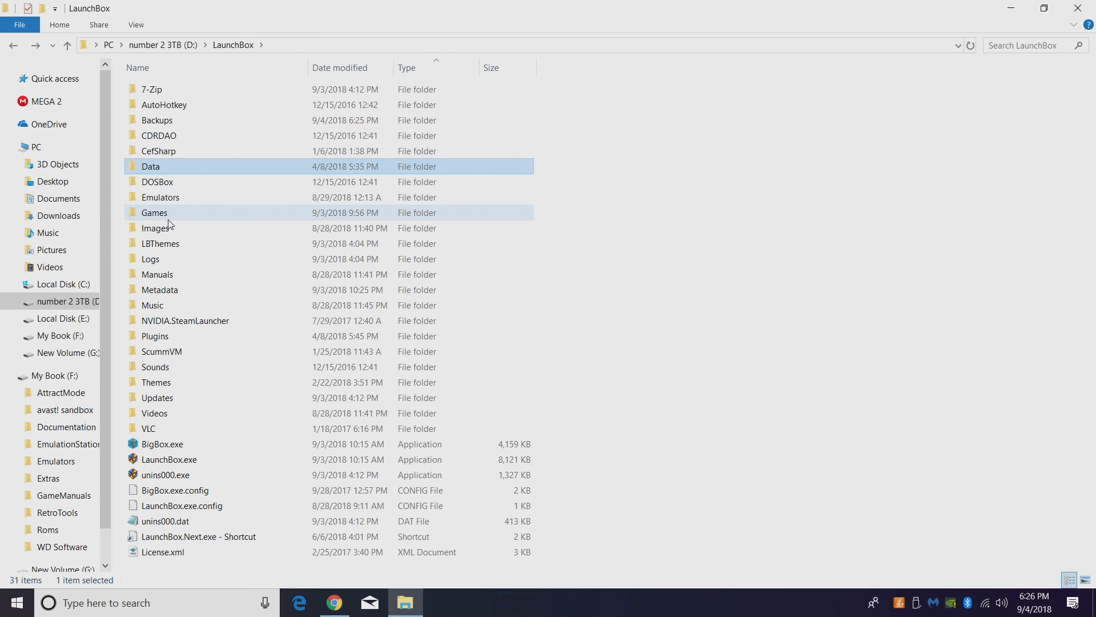
{"action": "double_click", "coordinate": [155, 212]}
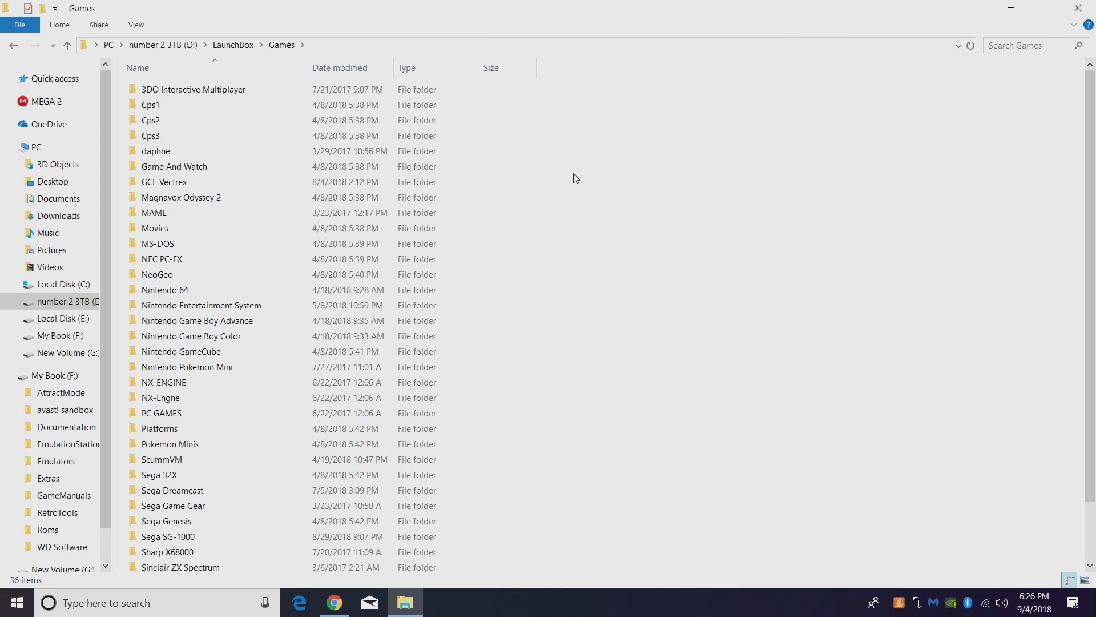
{"action": "mouse_move", "coordinate": [870, 222]}
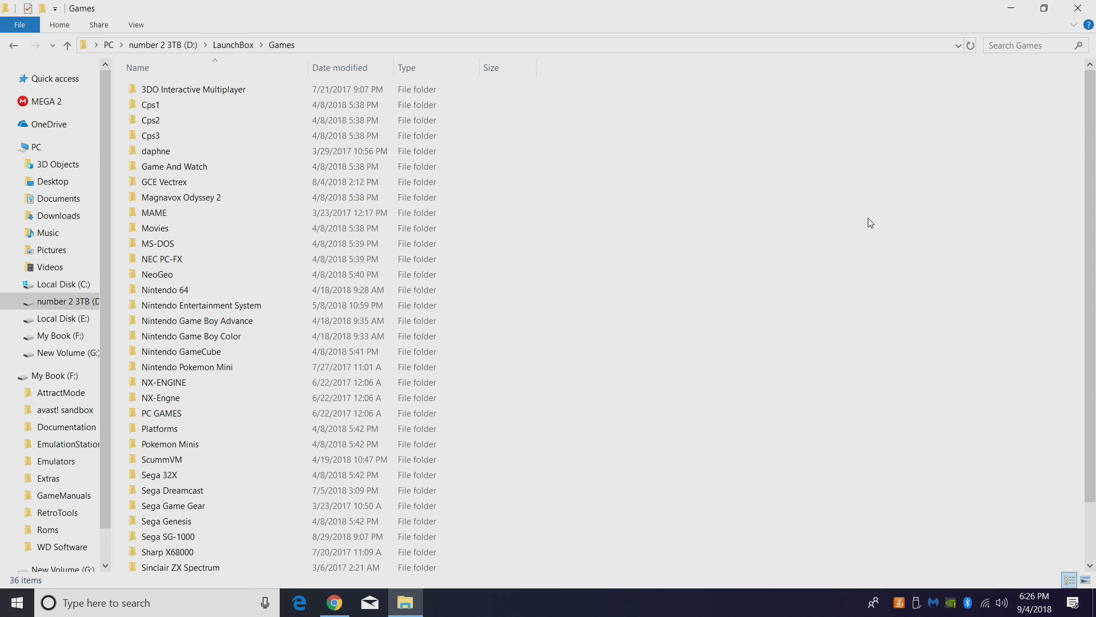
{"action": "mouse_move", "coordinate": [826, 237]}
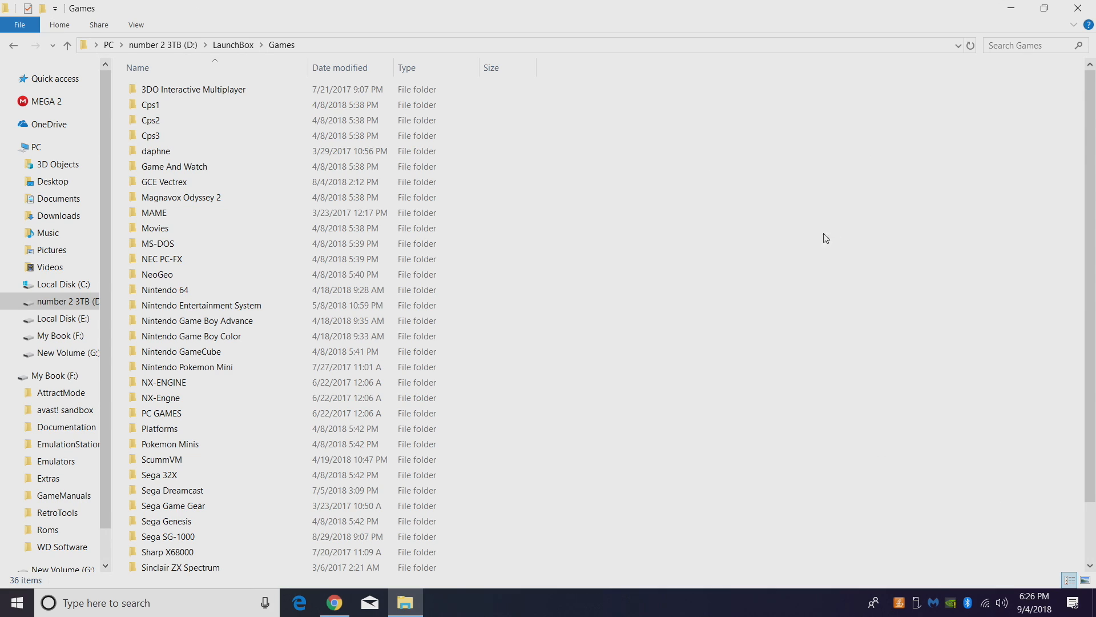
{"action": "left_click", "coordinate": [156, 274]}
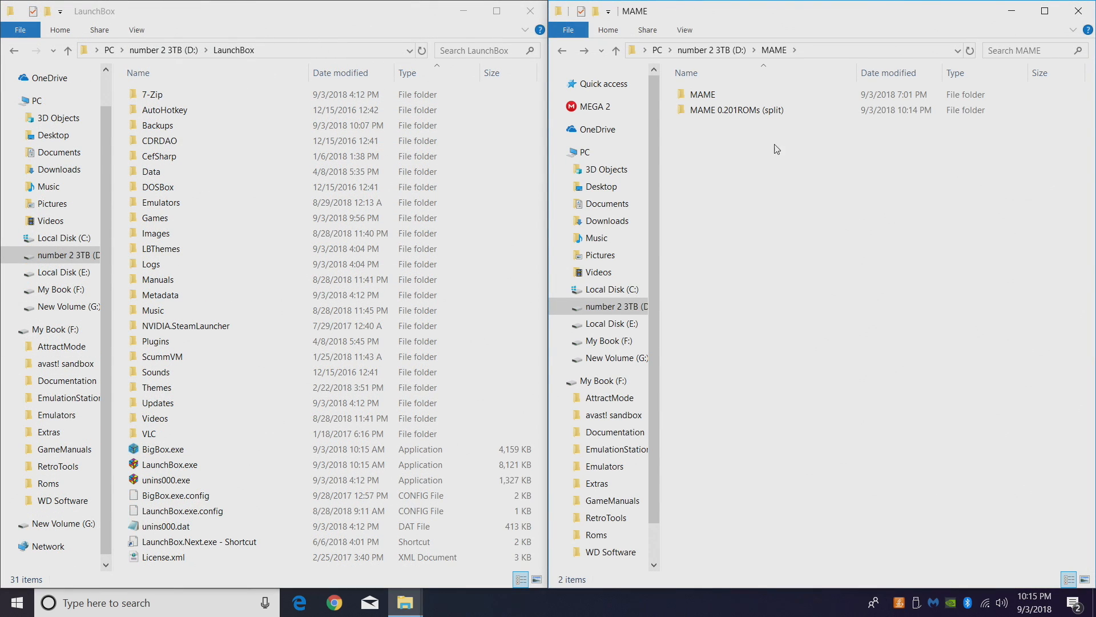
- Move every split ROM zip into the MAME\roms folder
{"action": "double_click", "coordinate": [702, 94]}
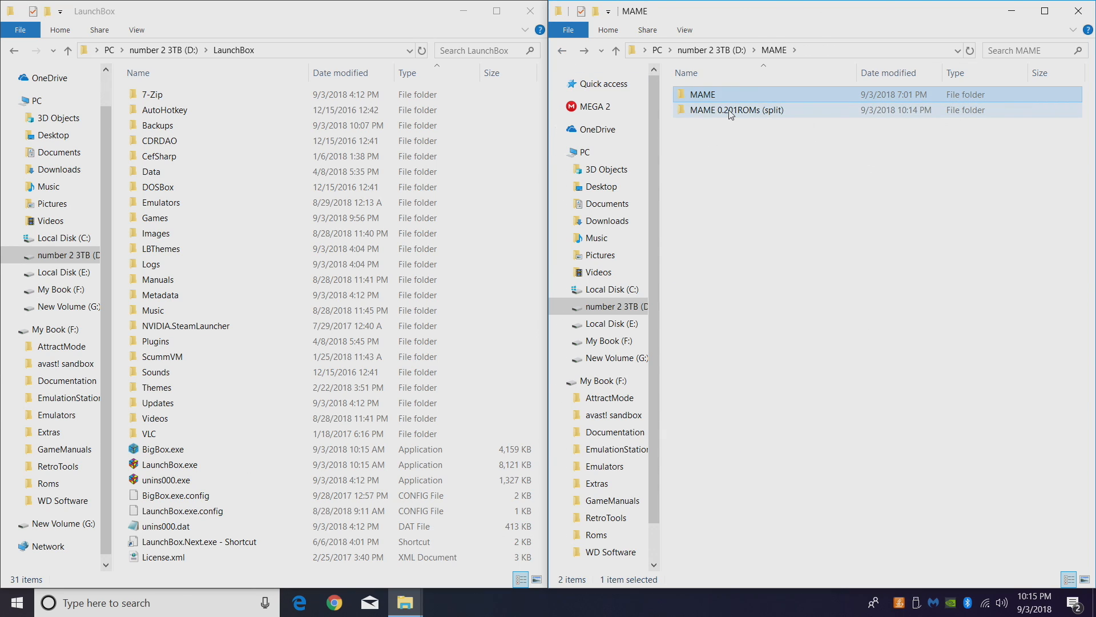
{"action": "double_click", "coordinate": [735, 110]}
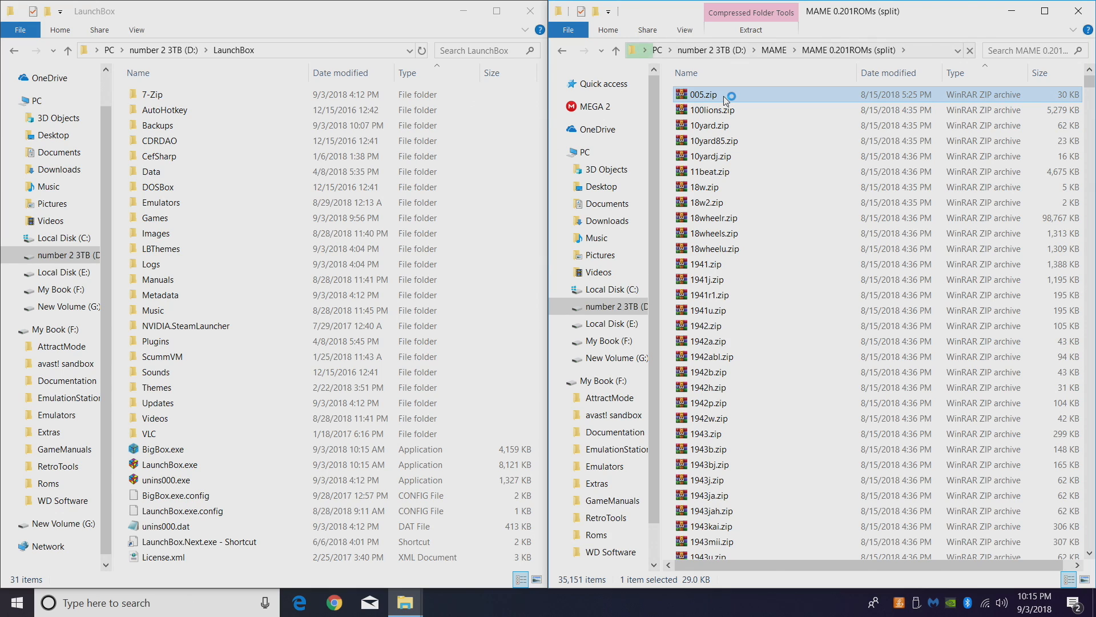
{"action": "scroll", "scroll_direction": "down", "scroll_amount": 3}
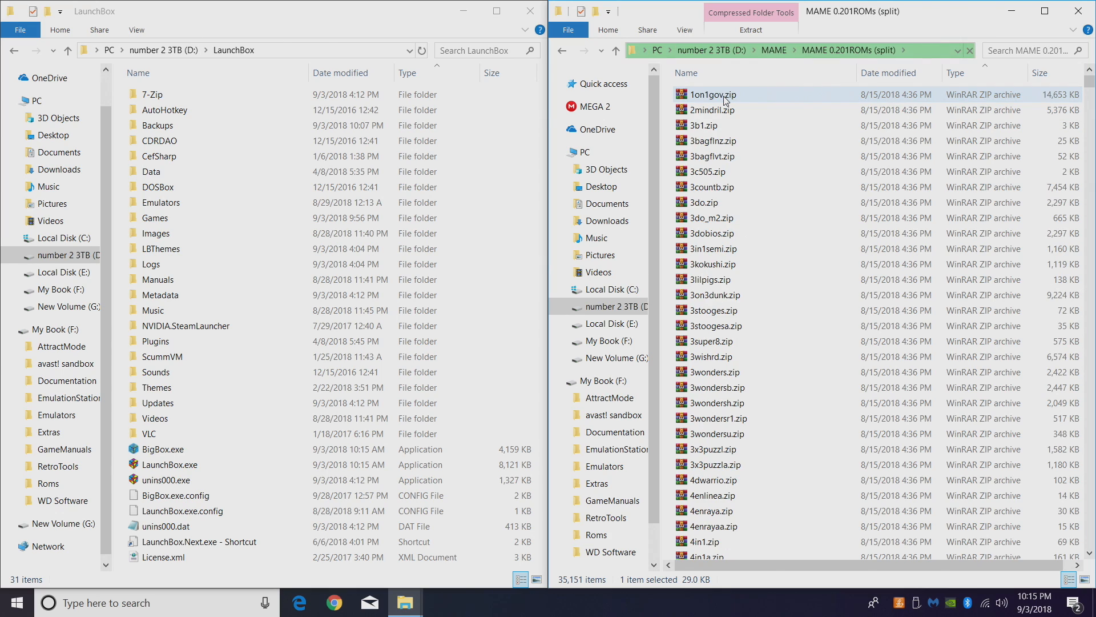
{"action": "key", "text": "ctrl+a"}
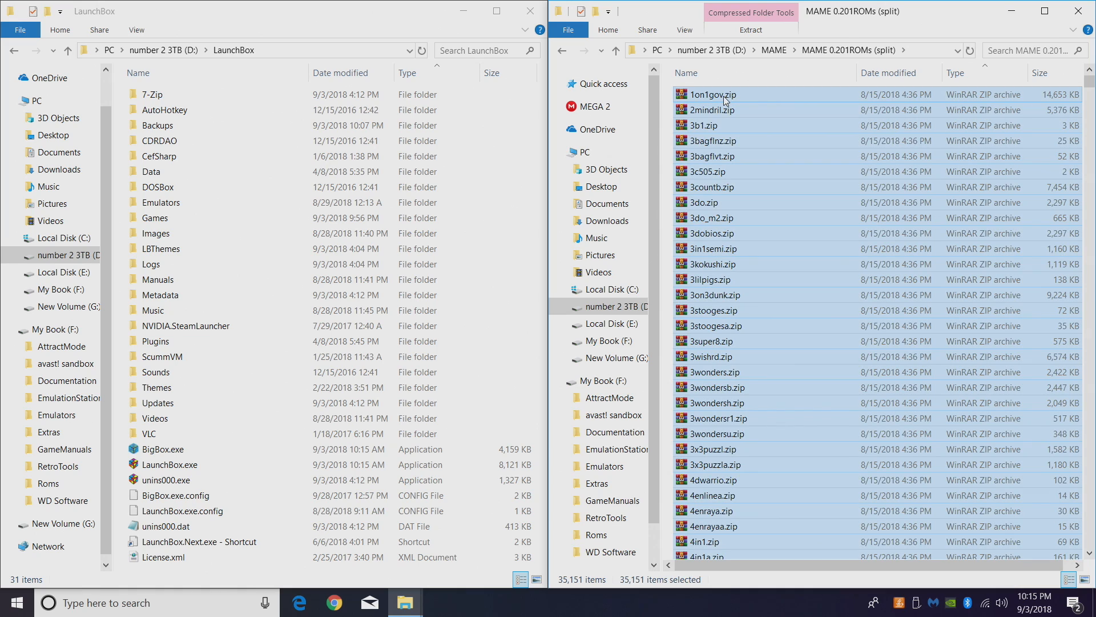
{"action": "right_click", "coordinate": [712, 94]}
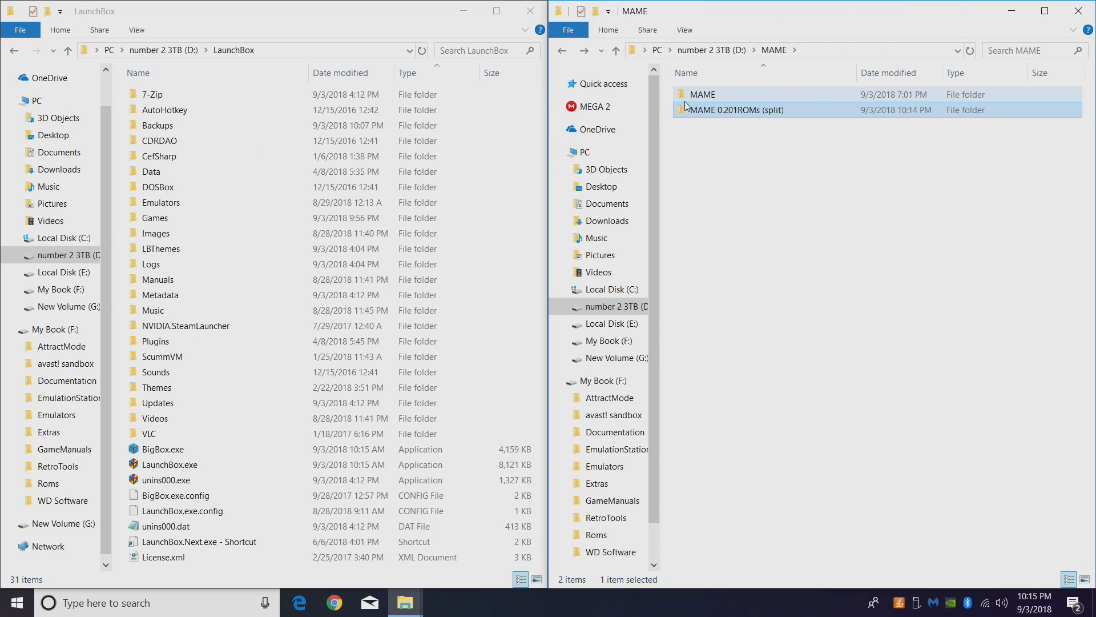
{"action": "double_click", "coordinate": [702, 93]}
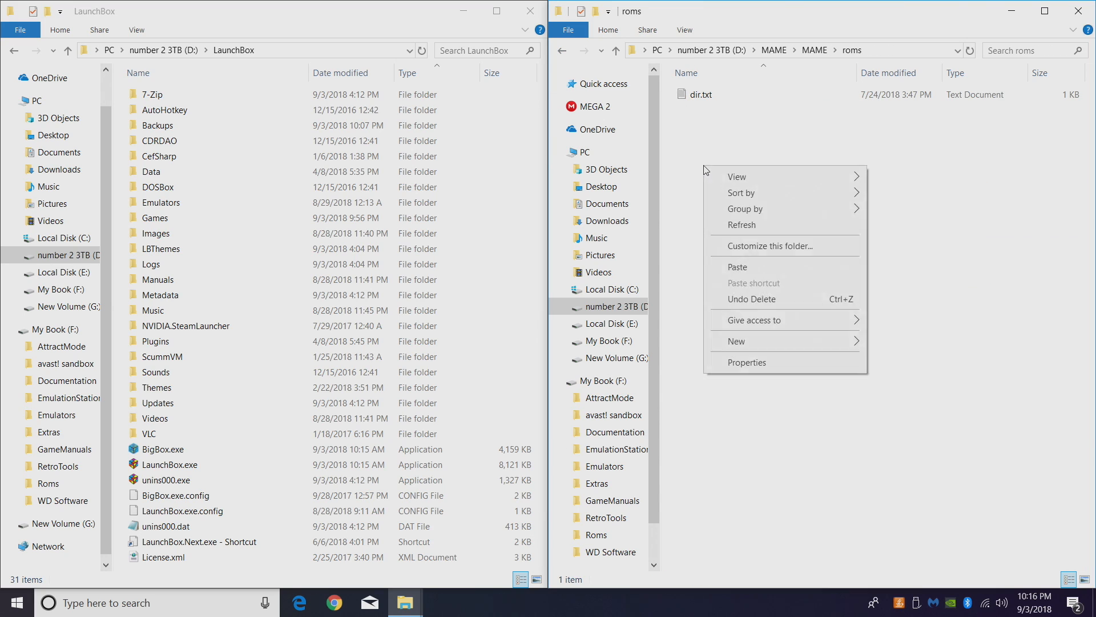
{"action": "left_click", "coordinate": [752, 299]}
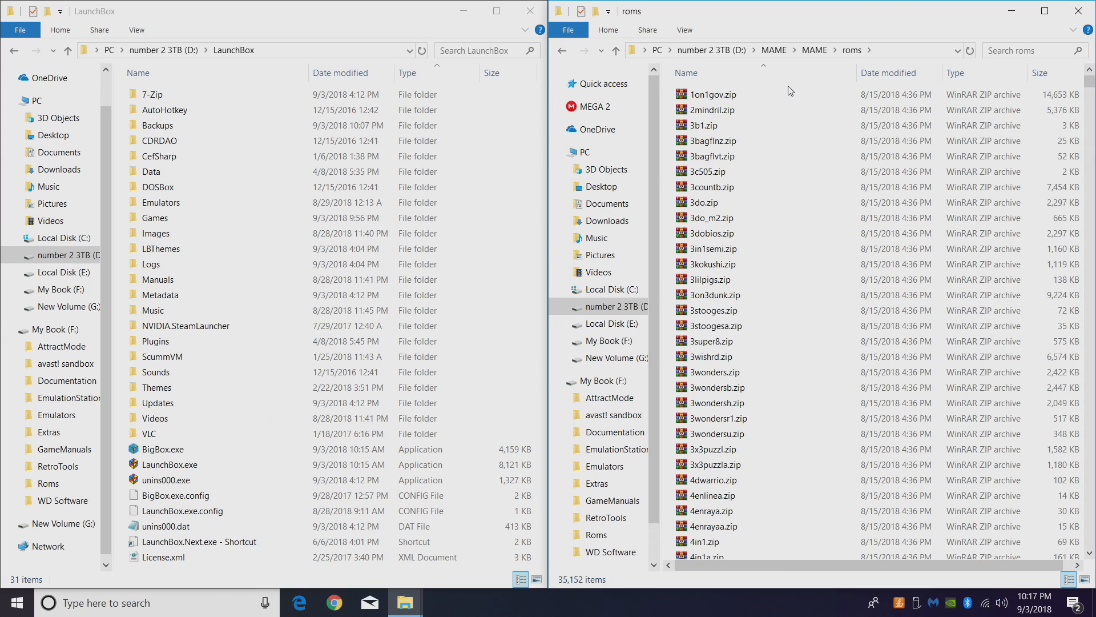
- Place the MAME folder inside the LaunchBox folder and launch LaunchBox
{"action": "left_click", "coordinate": [561, 50]}
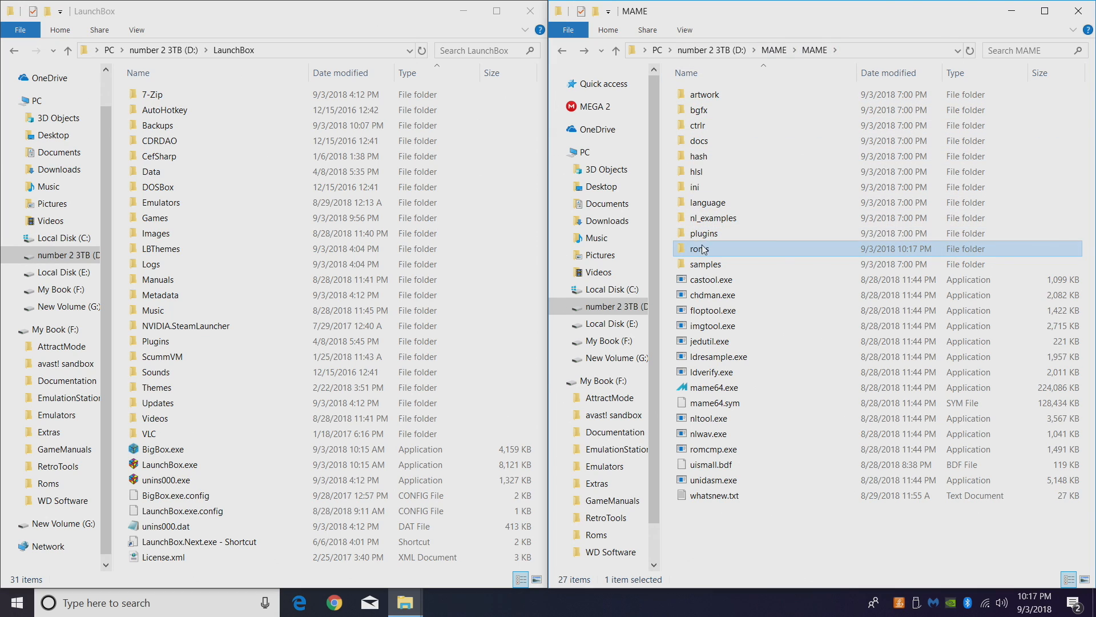
{"action": "left_click", "coordinate": [614, 50]}
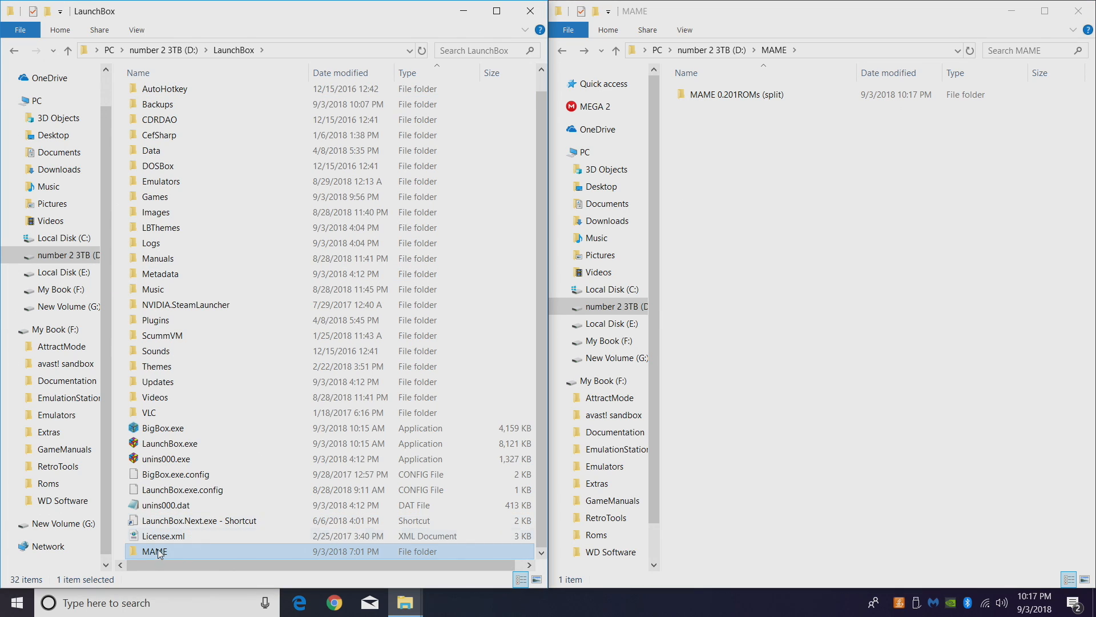
{"action": "double_click", "coordinate": [155, 552]}
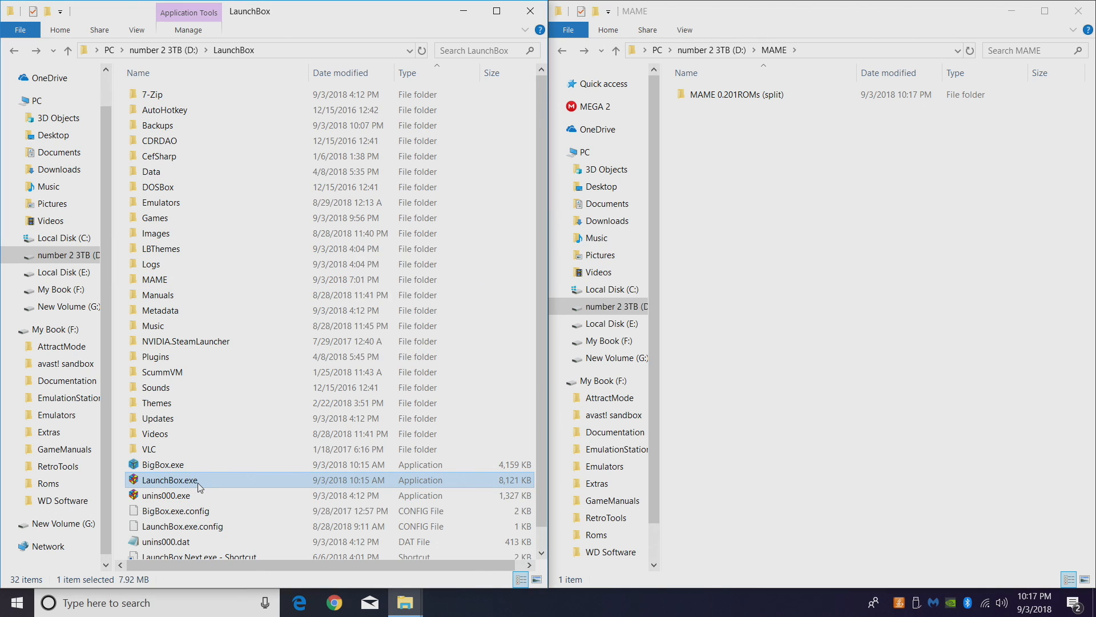
{"action": "double_click", "coordinate": [169, 480]}
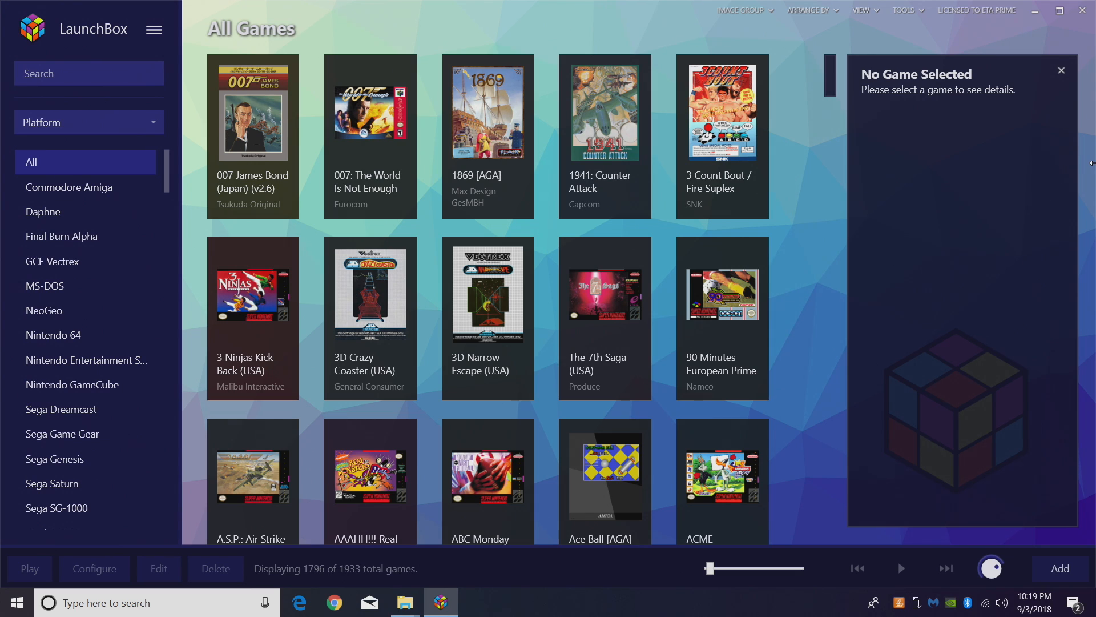
- Add a new emulator under Tools > Manage Emulators and name it MAME
{"action": "left_click", "coordinate": [153, 30]}
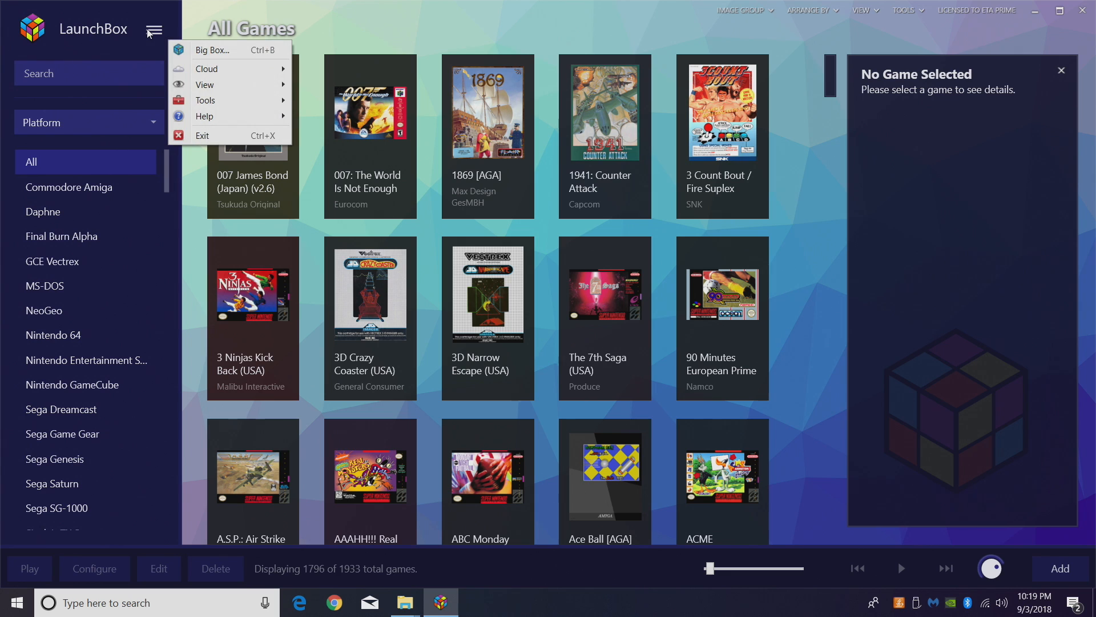
{"action": "left_click", "coordinate": [205, 100]}
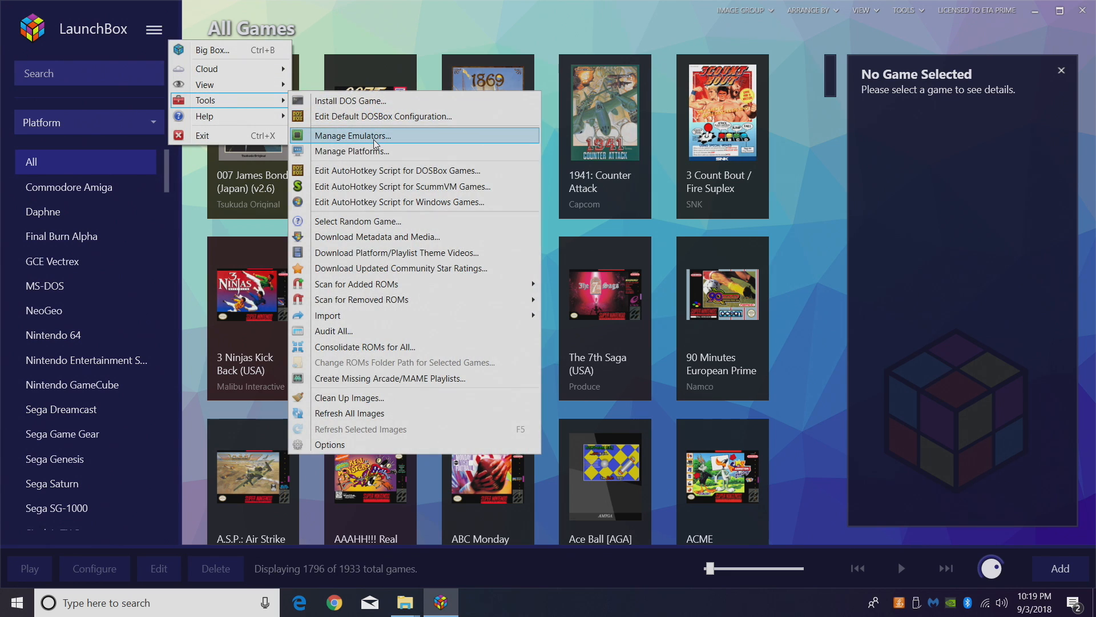
{"action": "left_click", "coordinate": [353, 134]}
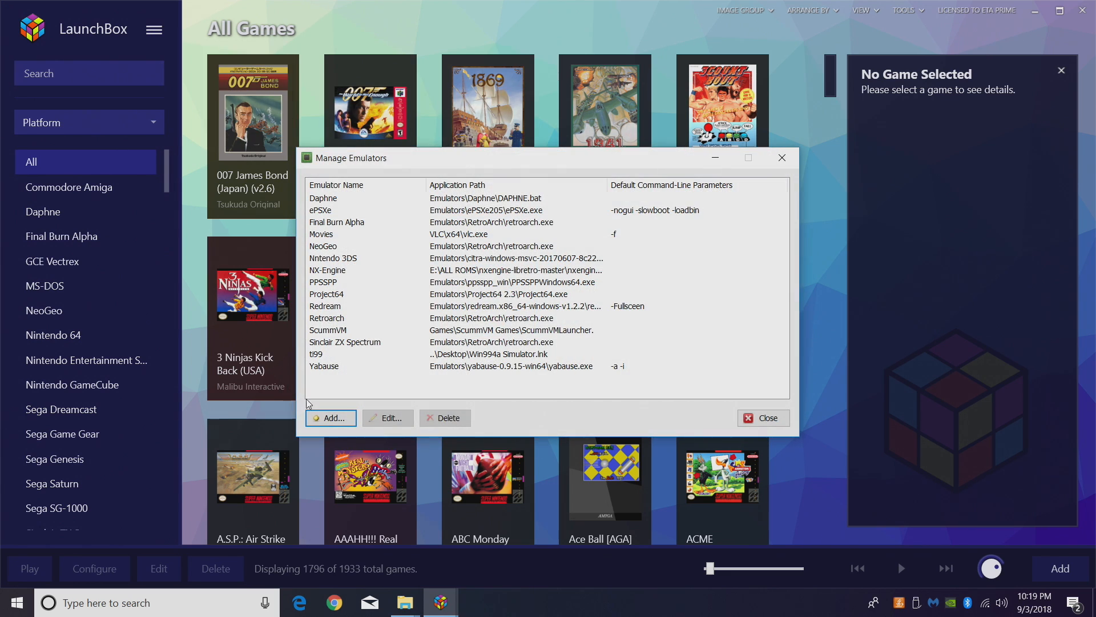
{"action": "left_click", "coordinate": [329, 417]}
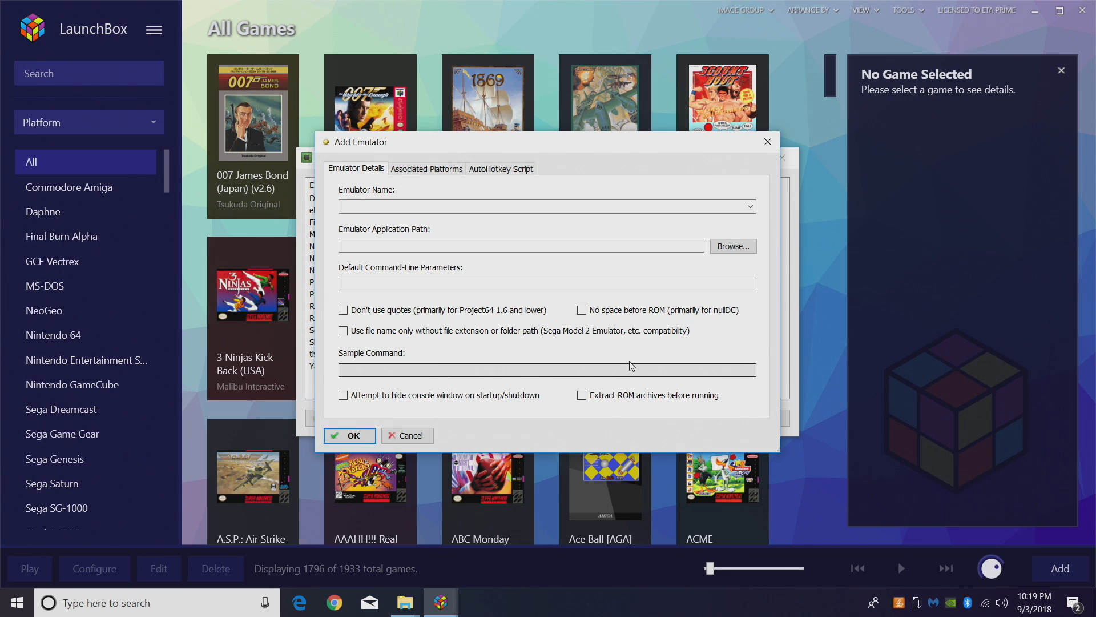
{"action": "left_click", "coordinate": [748, 206]}
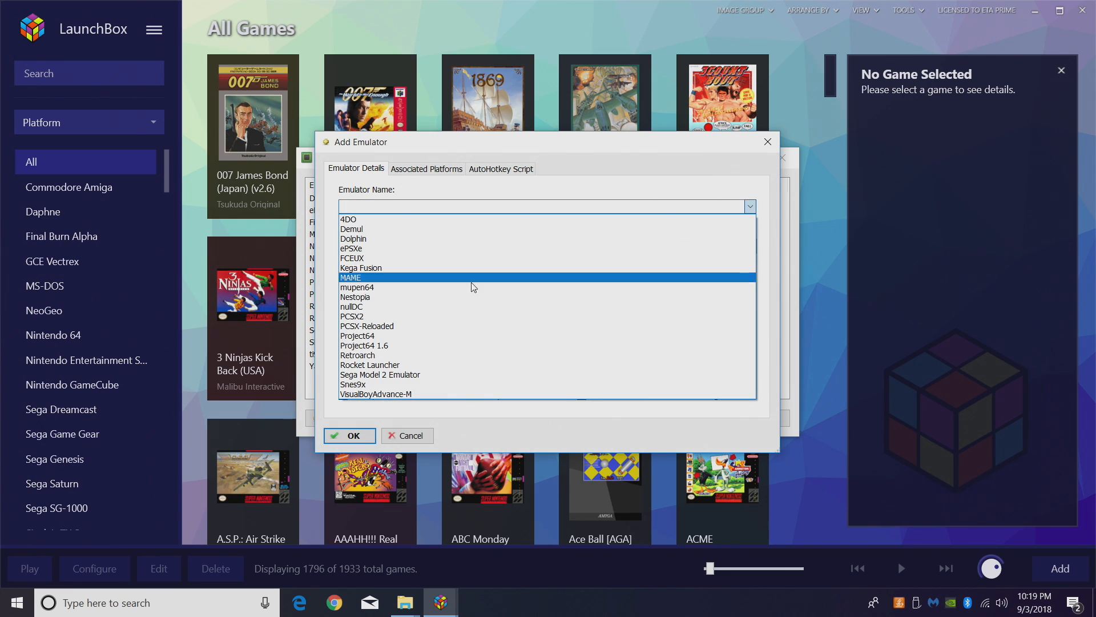
{"action": "left_click", "coordinate": [475, 277]}
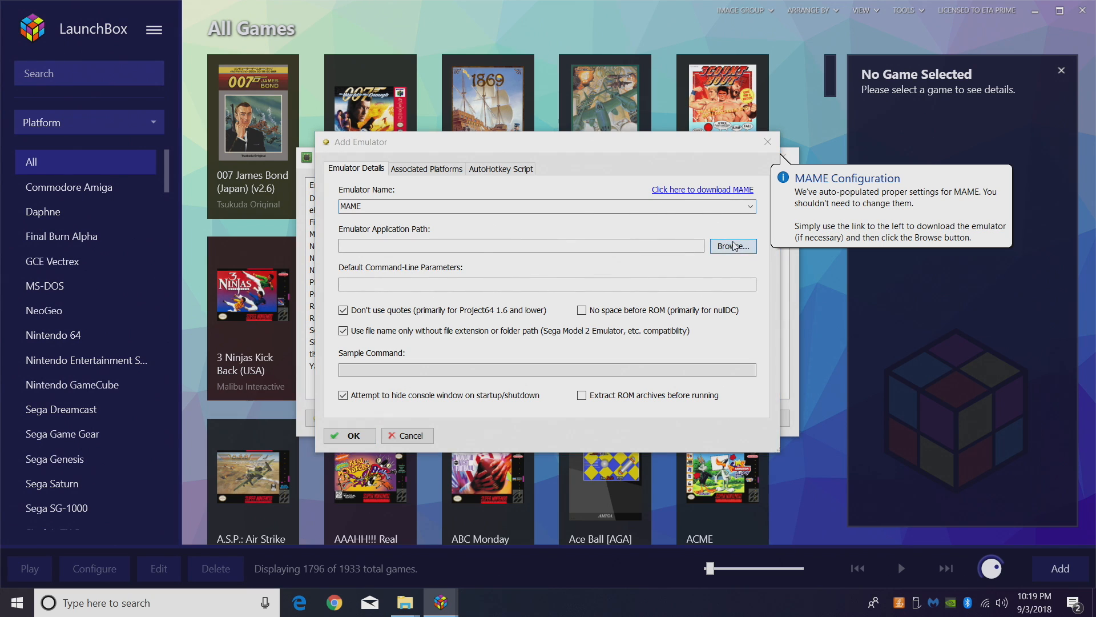
- Set MAME's path to LaunchBox\MAME\mame64.exe, make it Arcade's default, and close
{"action": "left_click", "coordinate": [732, 246]}
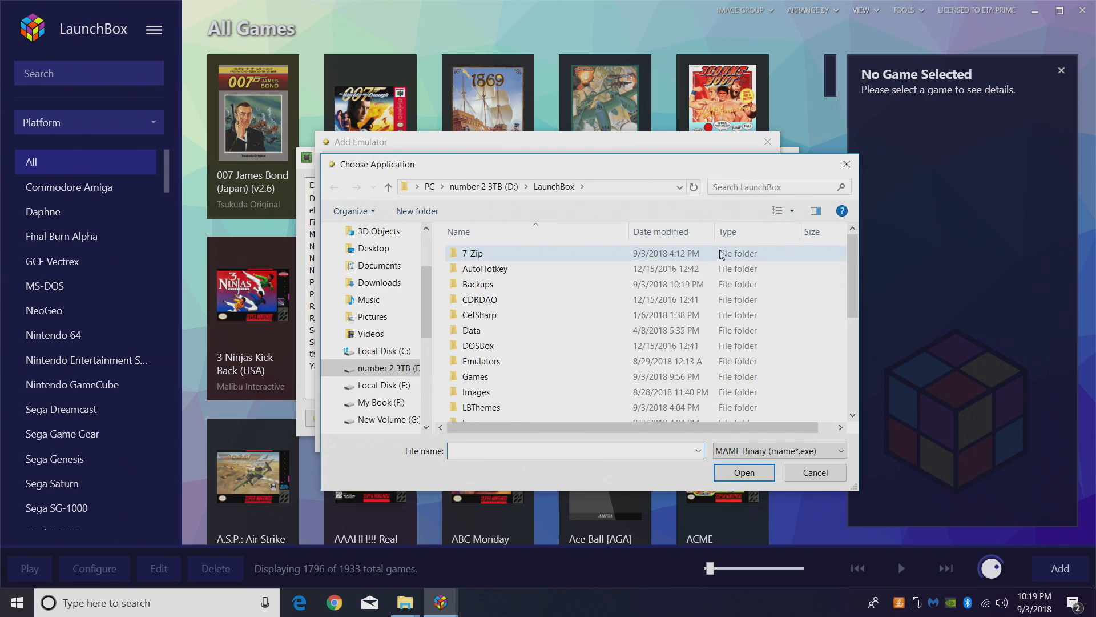
{"action": "scroll", "scroll_direction": "down", "scroll_amount": 3}
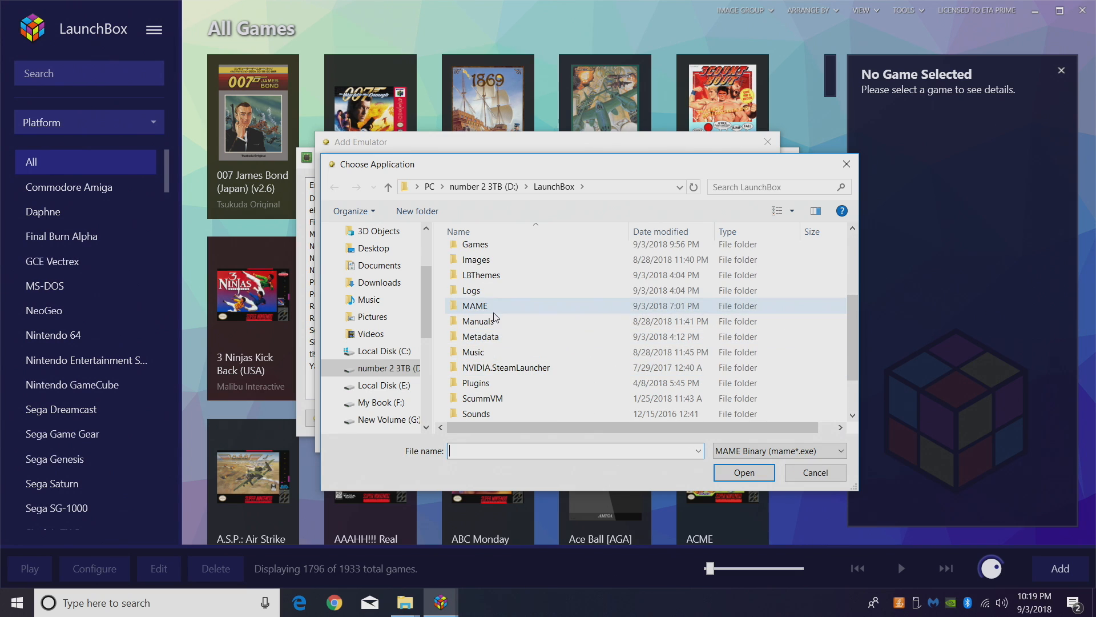
{"action": "double_click", "coordinate": [475, 305]}
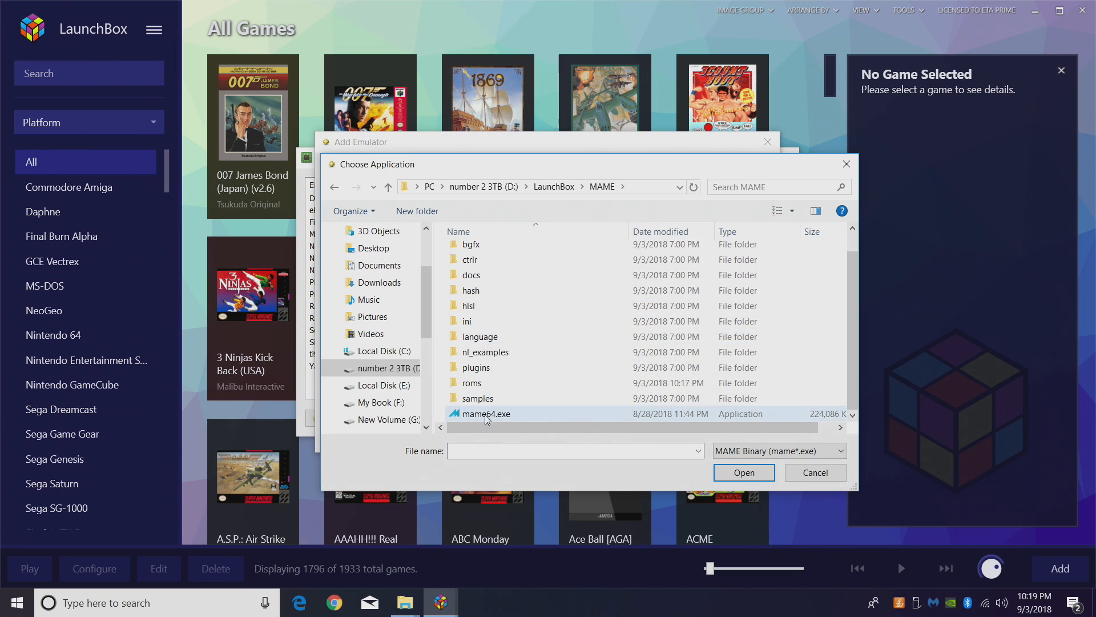
{"action": "mouse_move", "coordinate": [486, 414]}
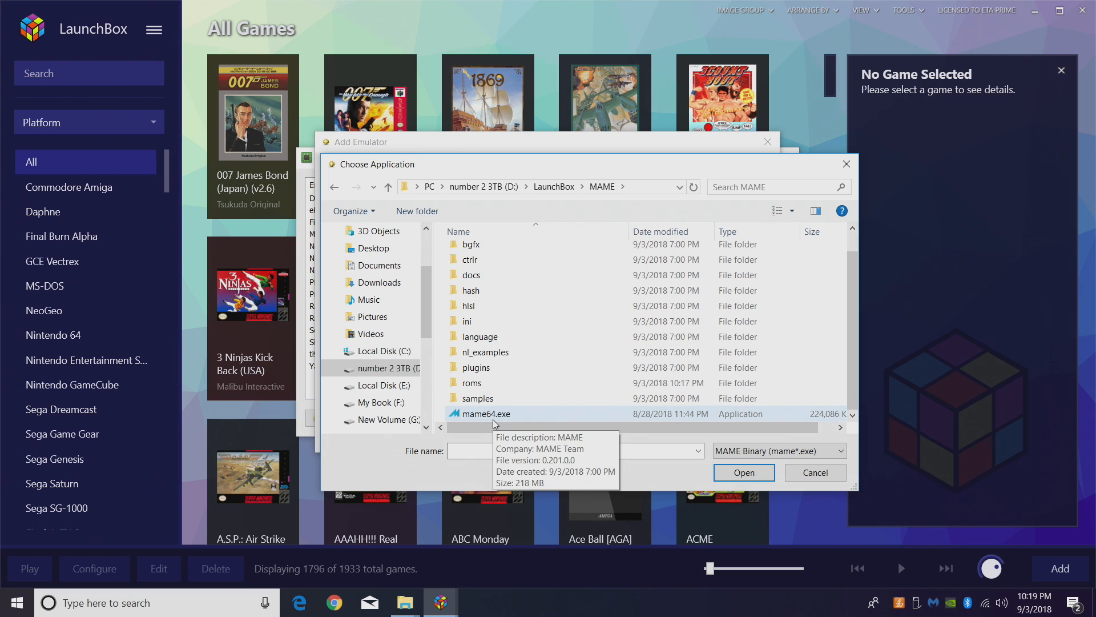
{"action": "left_click", "coordinate": [483, 413]}
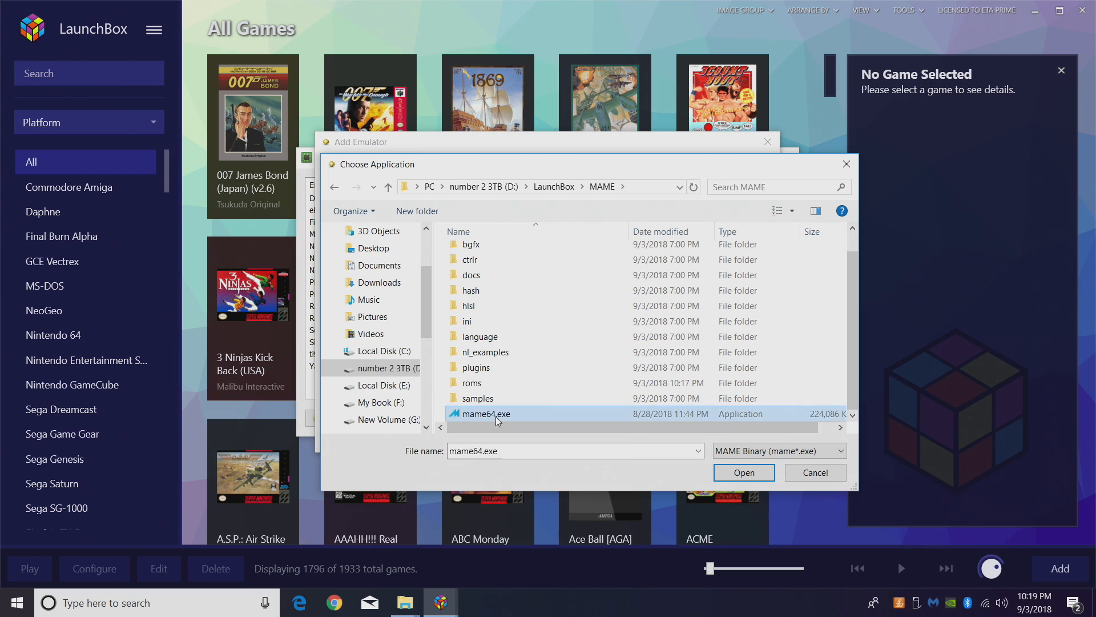
{"action": "left_click", "coordinate": [743, 473]}
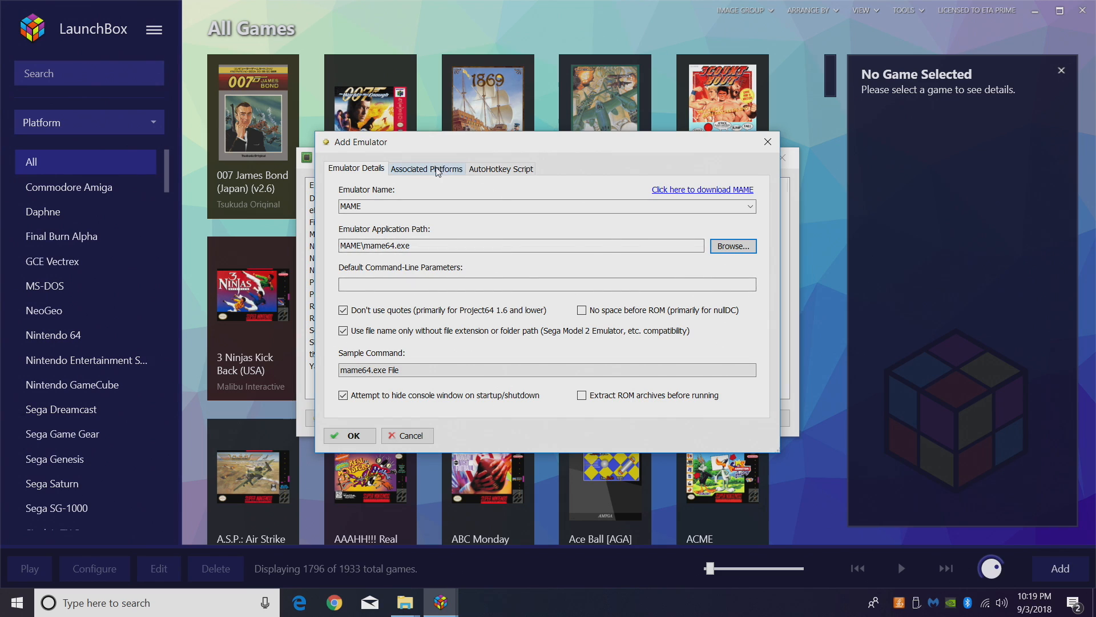
{"action": "left_click", "coordinate": [426, 167]}
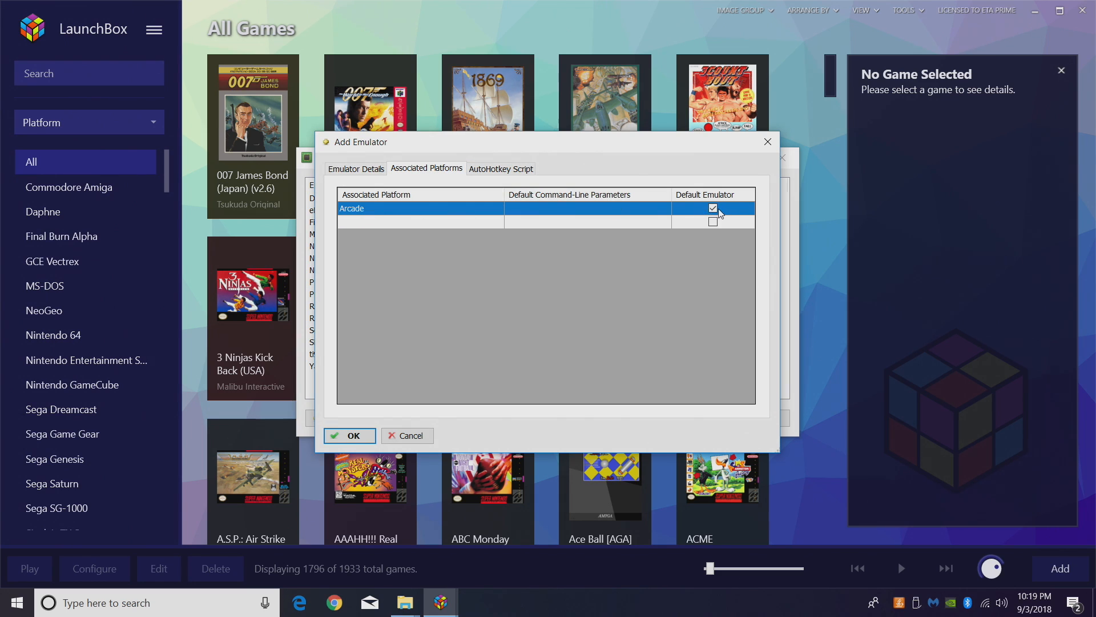
{"action": "left_click", "coordinate": [349, 435]}
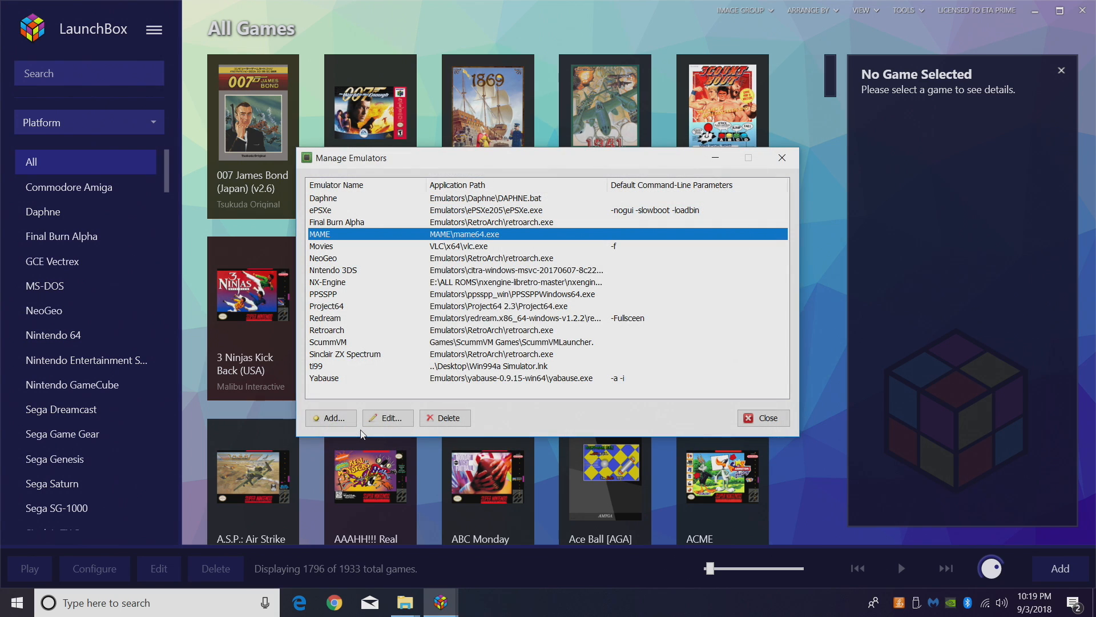
{"action": "left_click", "coordinate": [762, 418]}
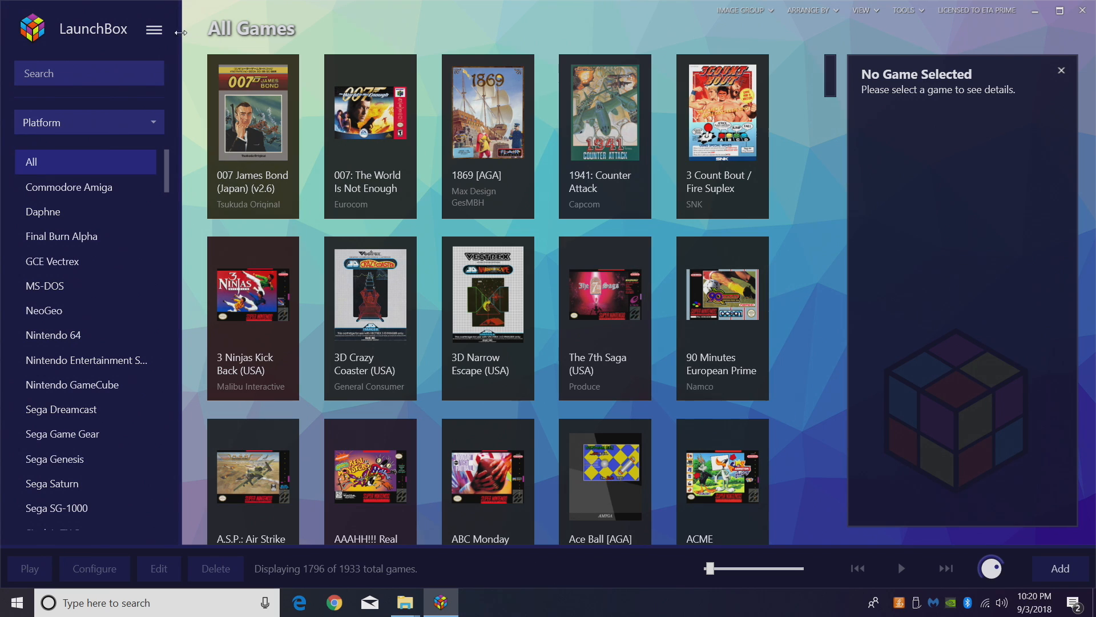
- Launch the Import MAME Arcade Full Set wizard, keeping 'Arcade' as the platform name
{"action": "left_click", "coordinate": [153, 29]}
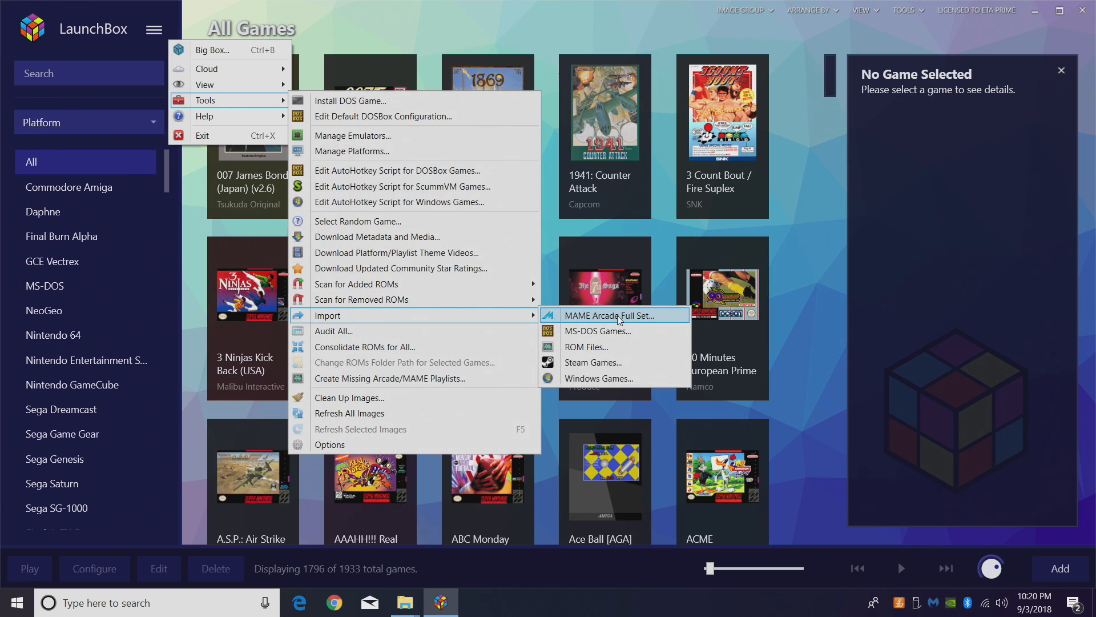
{"action": "left_click", "coordinate": [614, 315]}
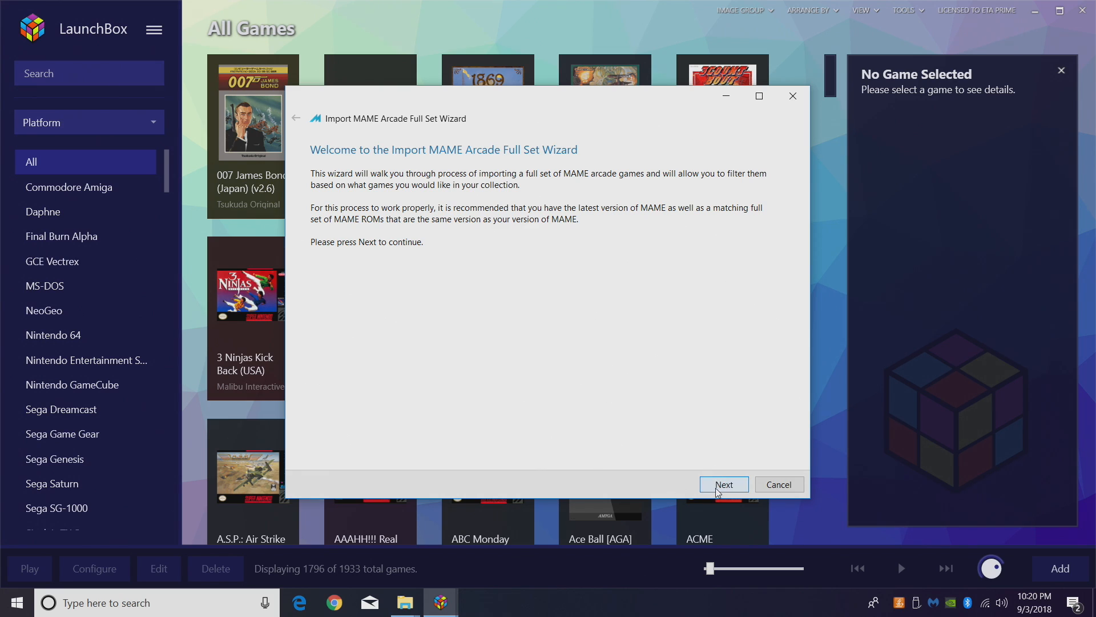
{"action": "left_click", "coordinate": [723, 484]}
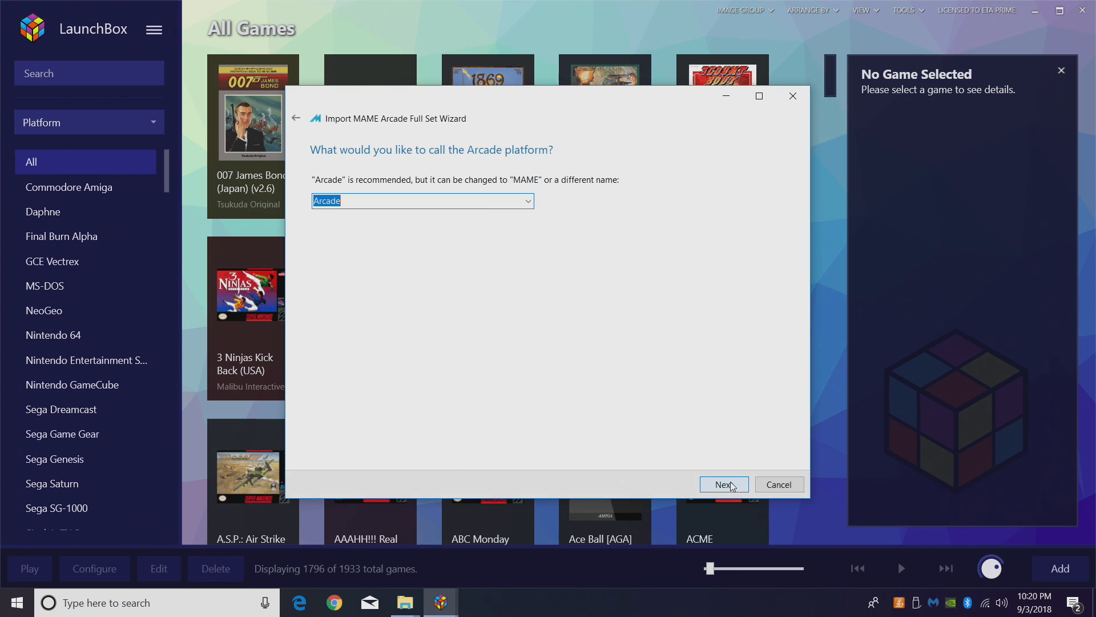
{"action": "mouse_move", "coordinate": [451, 350]}
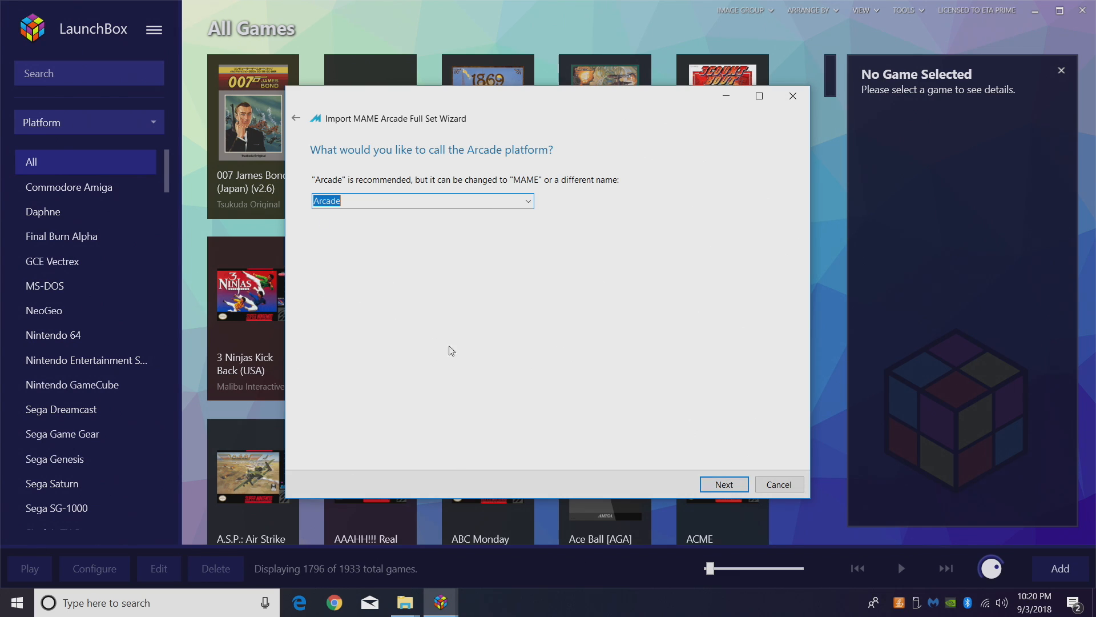
{"action": "left_click", "coordinate": [724, 483]}
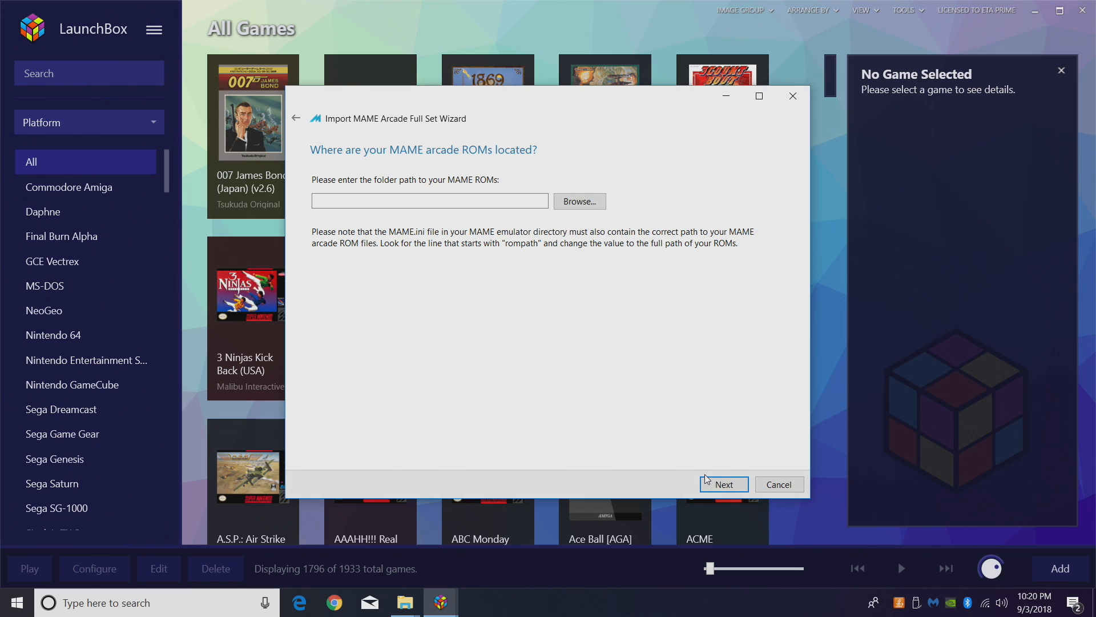
- Choose D:\LaunchBox\MAME\roms as the ROM folder and continue
{"action": "left_click", "coordinate": [578, 201]}
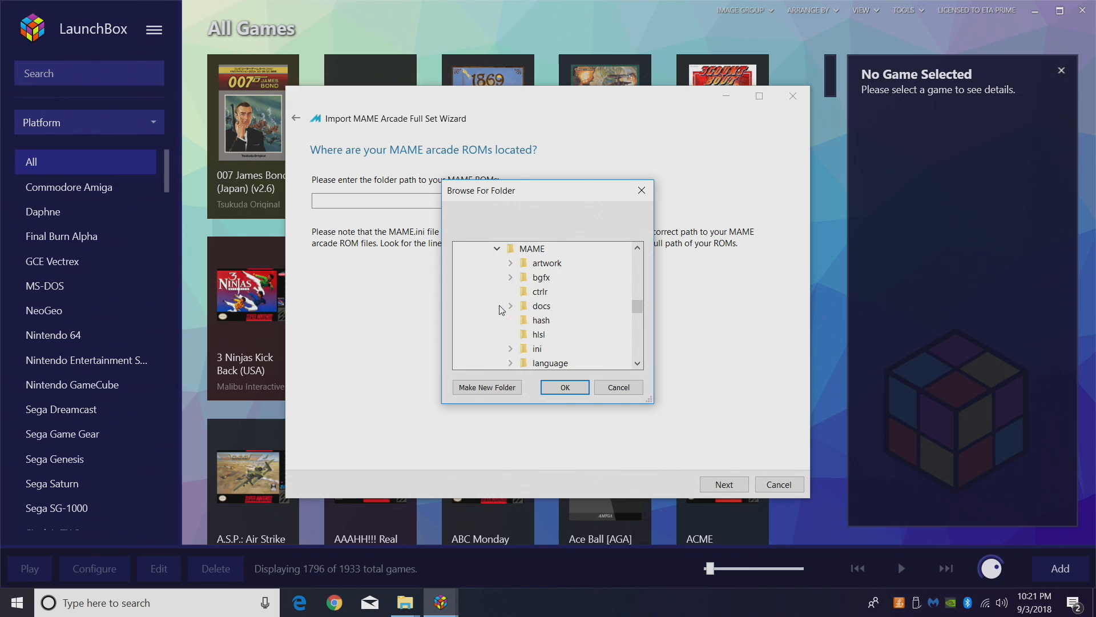
{"action": "left_click", "coordinate": [540, 320]}
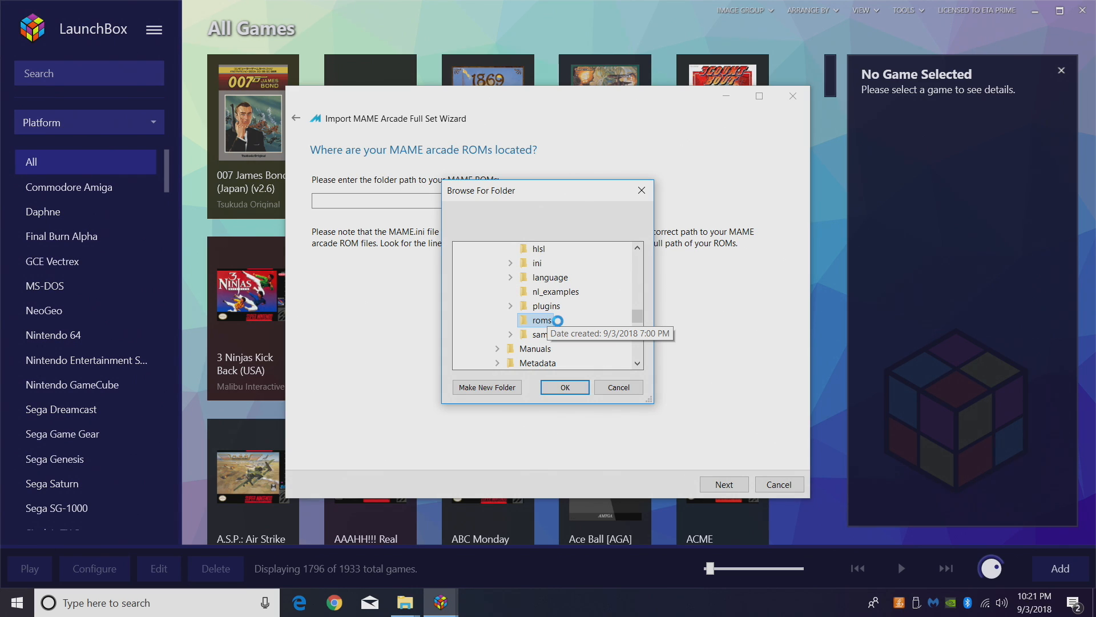
{"action": "mouse_move", "coordinate": [538, 362]}
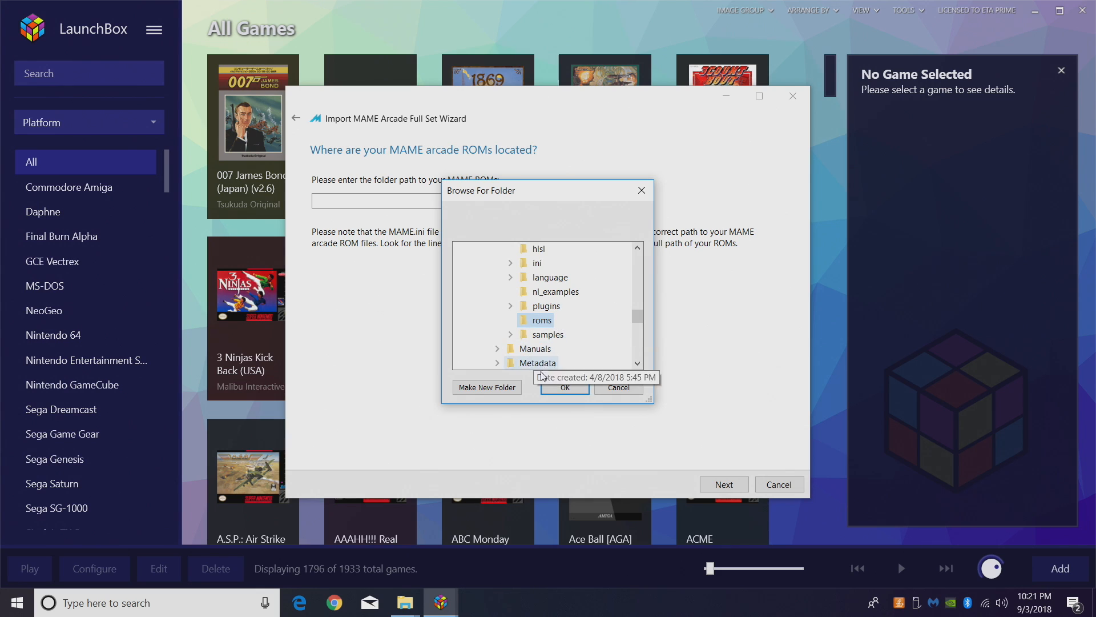
{"action": "left_click", "coordinate": [563, 387]}
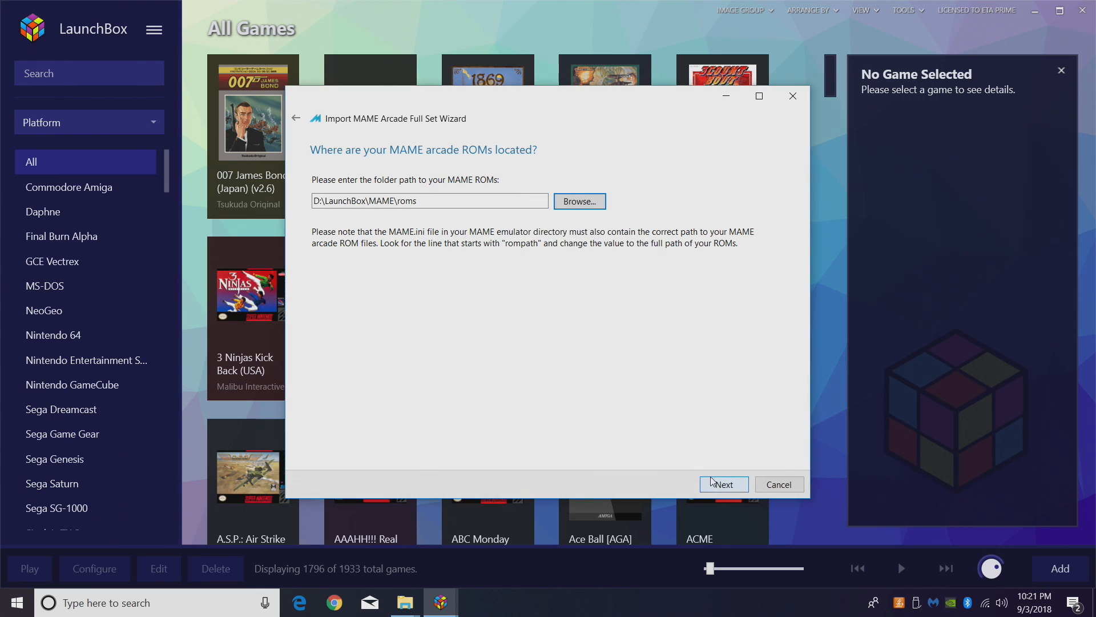
{"action": "left_click", "coordinate": [723, 484]}
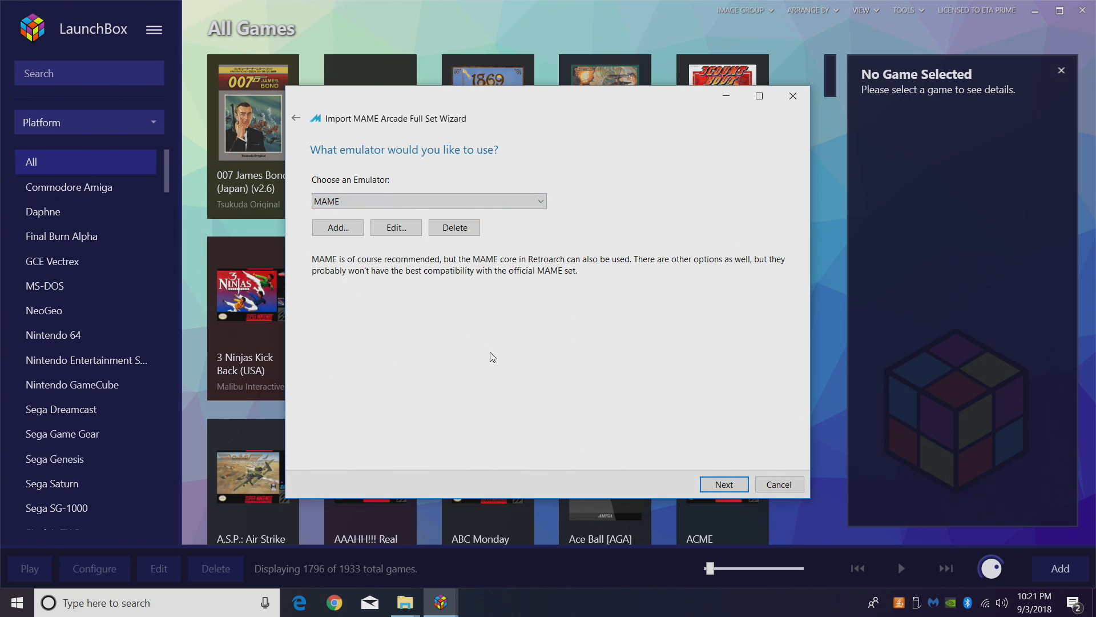
- Keep MAME as emulator, default metadata options, and all image types selected
{"action": "left_click", "coordinate": [724, 483]}
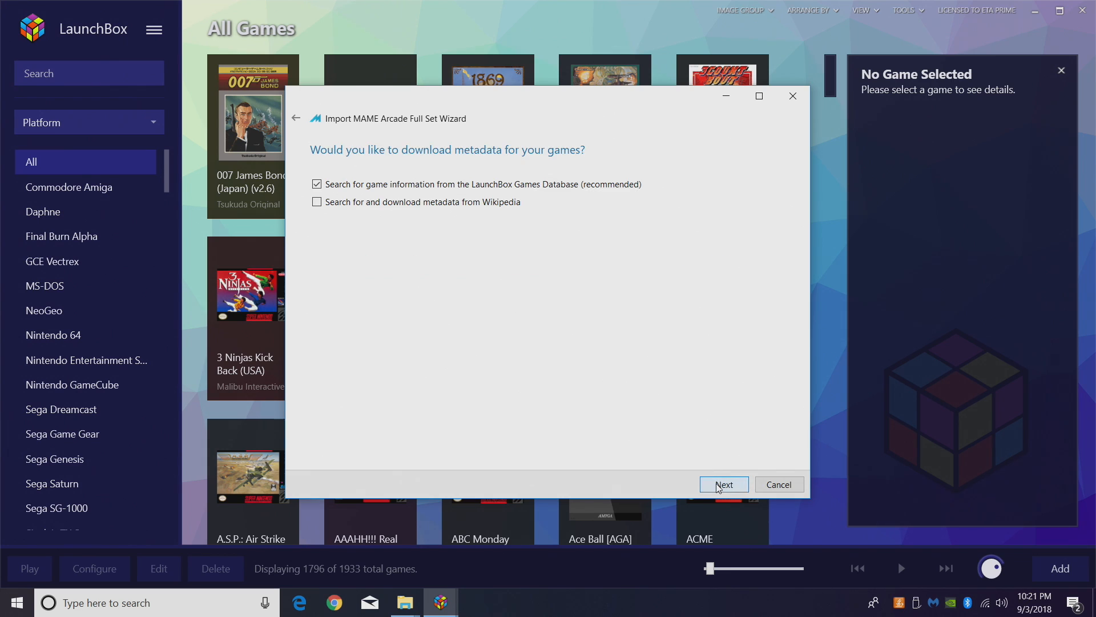
{"action": "mouse_move", "coordinate": [735, 483]}
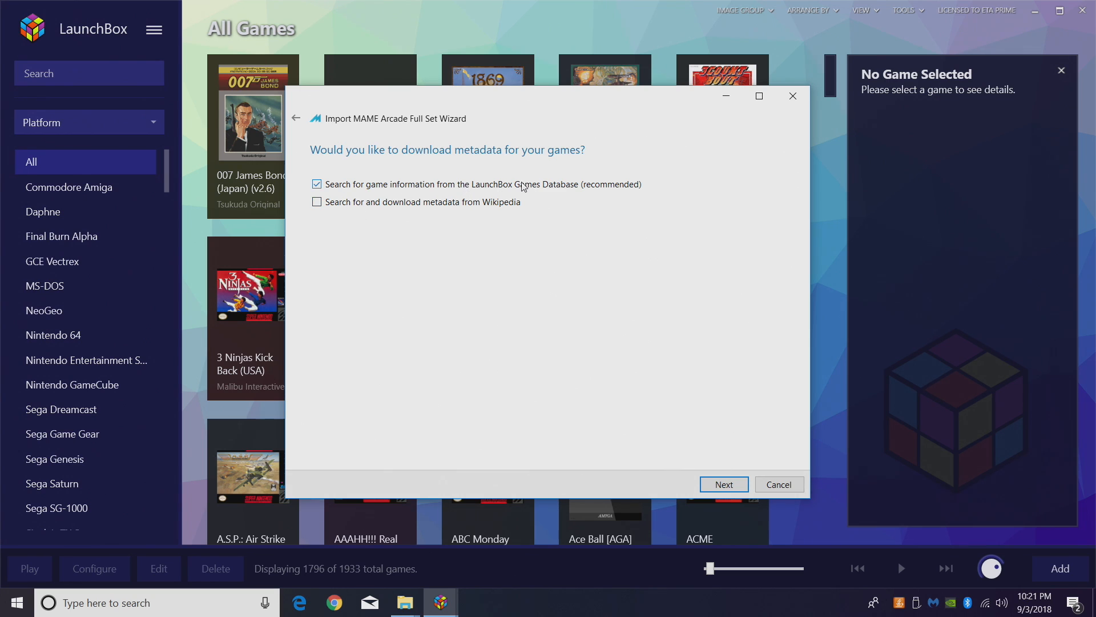
{"action": "mouse_move", "coordinate": [317, 201]}
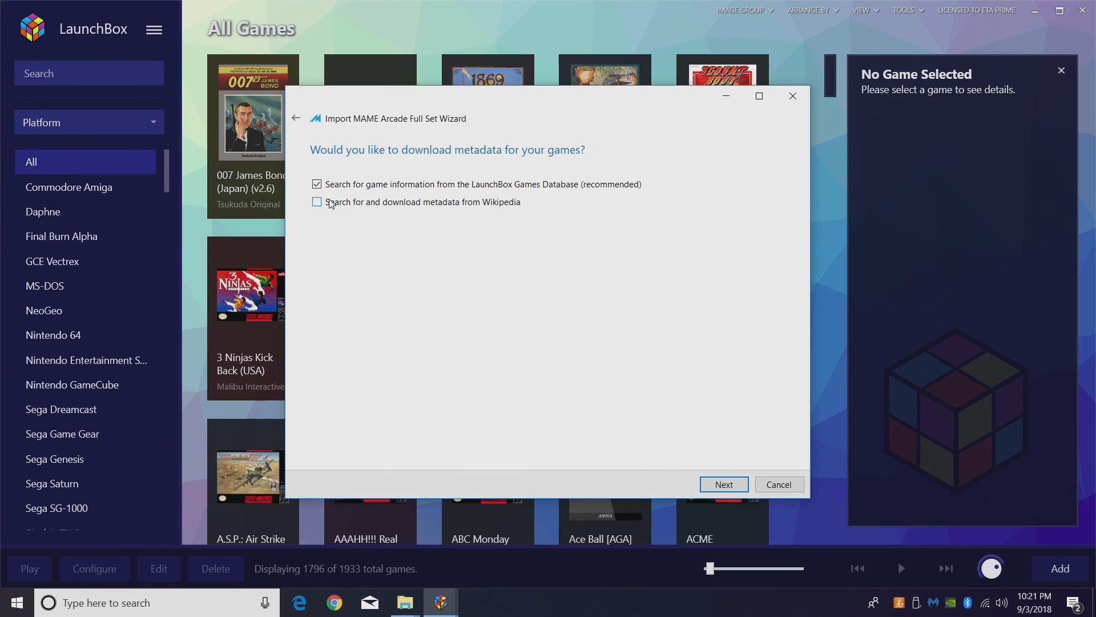
{"action": "left_click", "coordinate": [724, 484]}
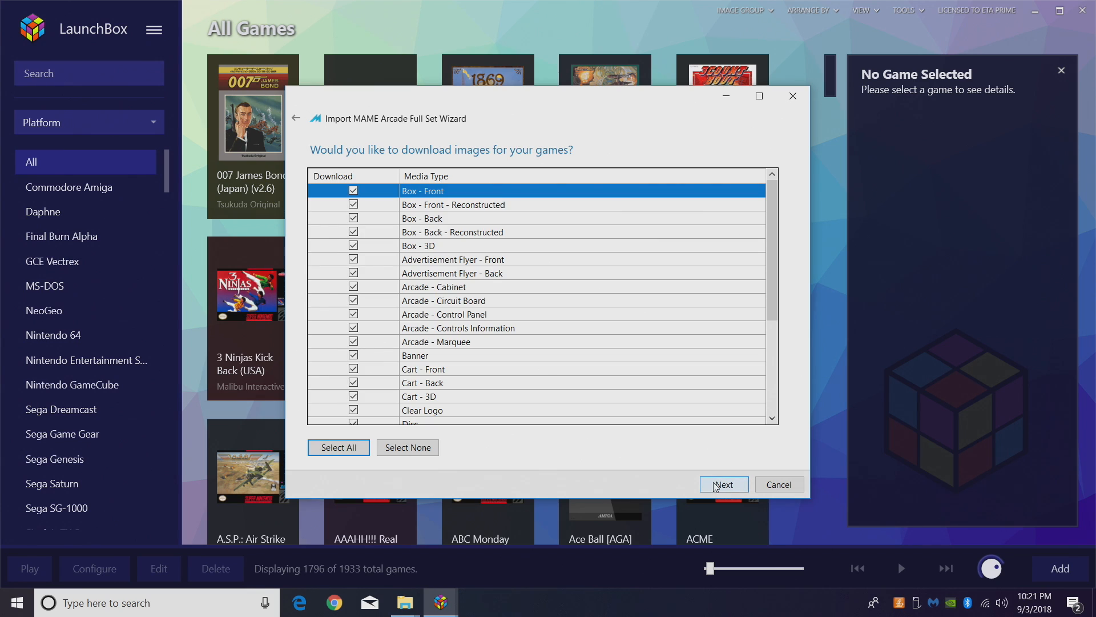
{"action": "scroll", "scroll_direction": "down", "scroll_amount": 3}
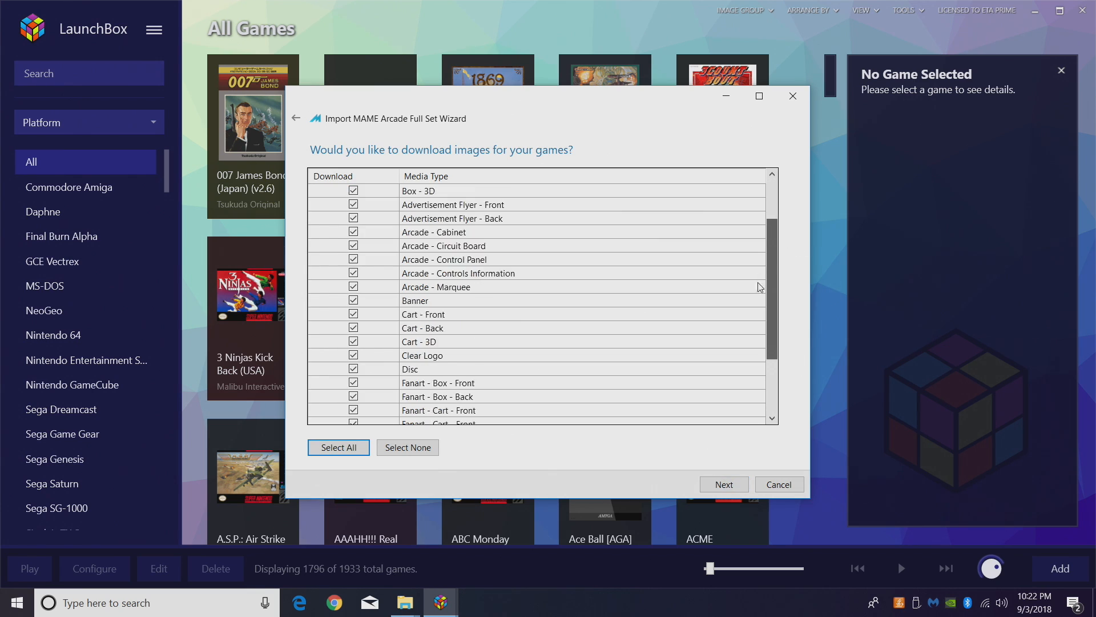
{"action": "scroll", "scroll_direction": "down", "scroll_amount": 3}
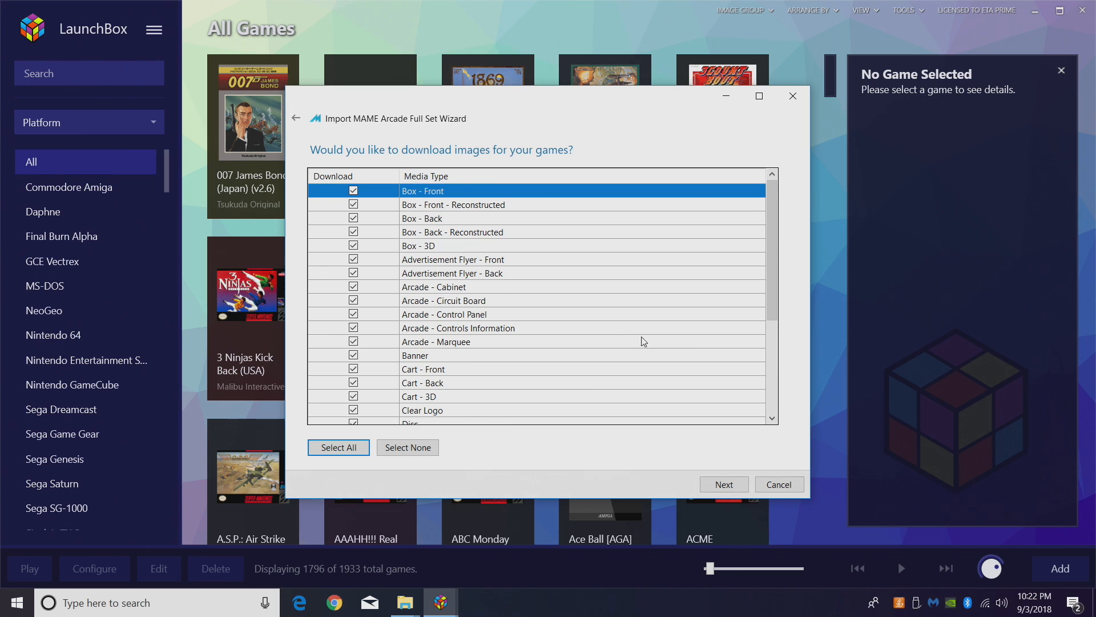
{"action": "left_click", "coordinate": [724, 484]}
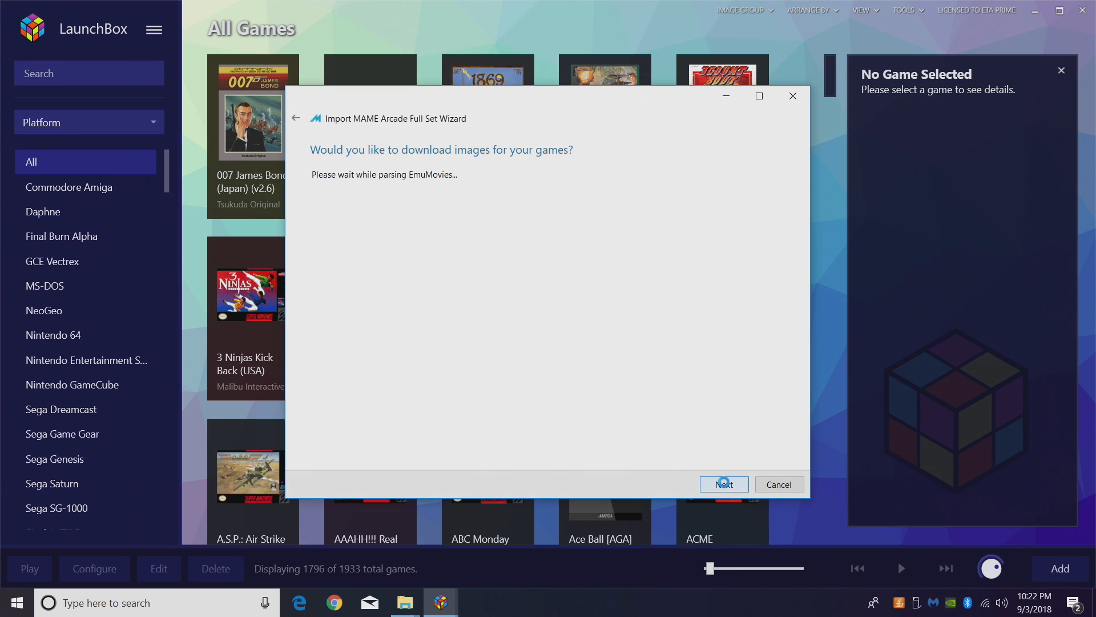
{"action": "left_click", "coordinate": [723, 484]}
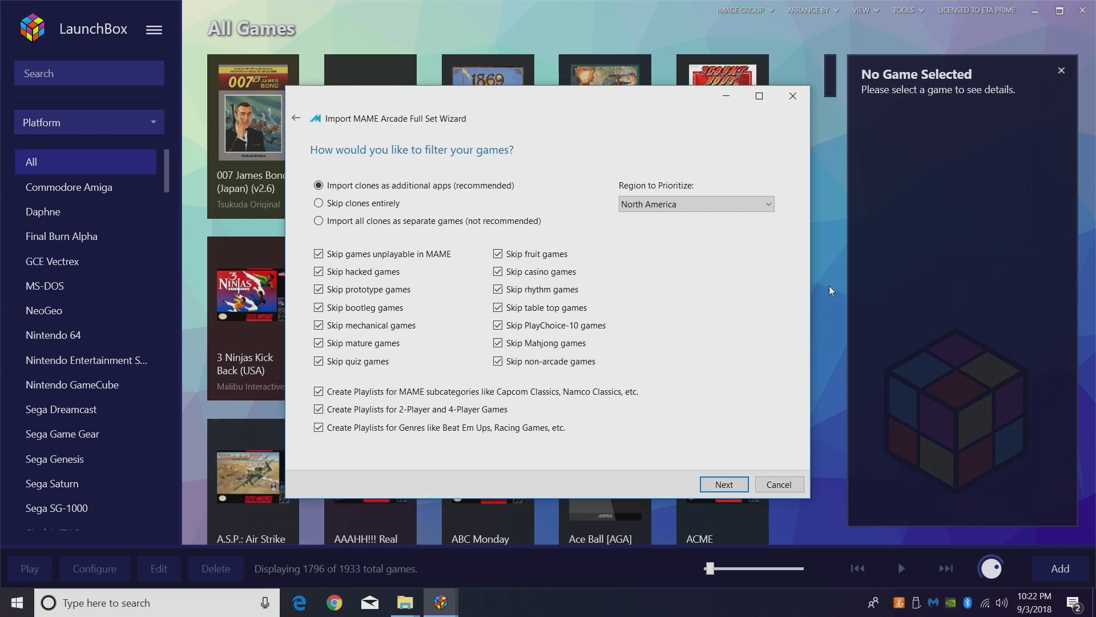
- Set region priority to World, keep the default filters and playlist options, and continue
{"action": "left_click", "coordinate": [695, 203]}
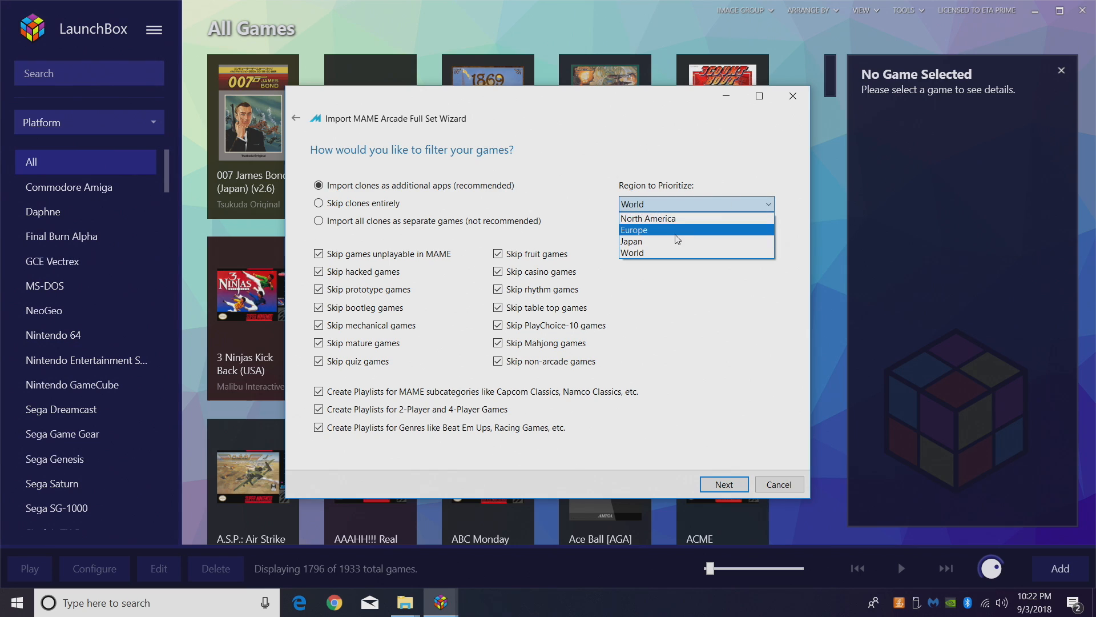
{"action": "mouse_move", "coordinate": [655, 253]}
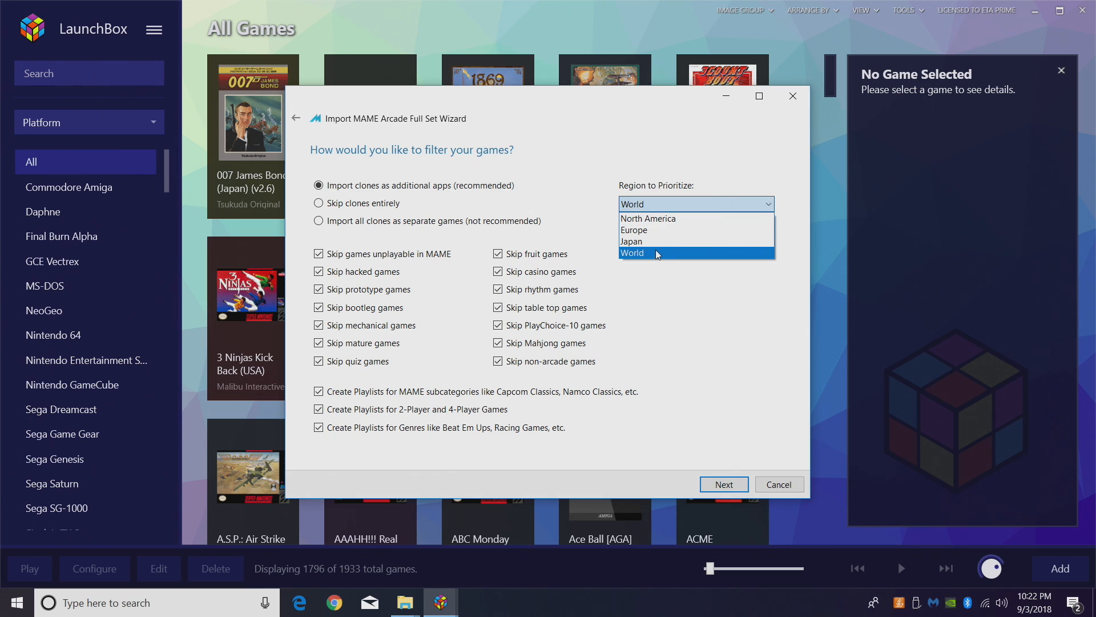
{"action": "left_click", "coordinate": [630, 252]}
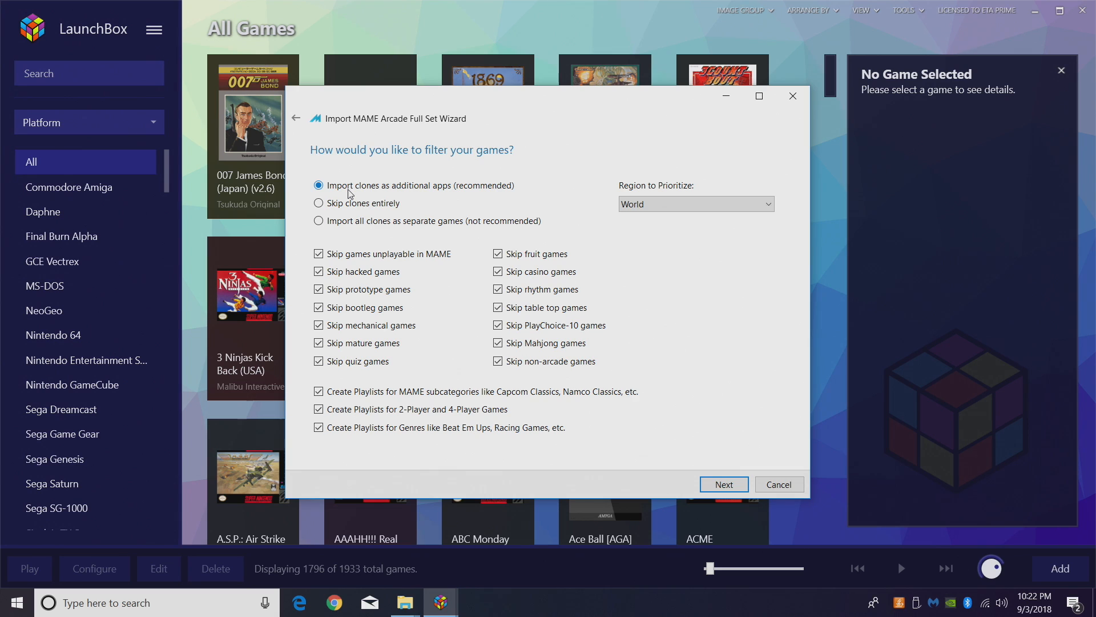
{"action": "mouse_move", "coordinate": [447, 198]}
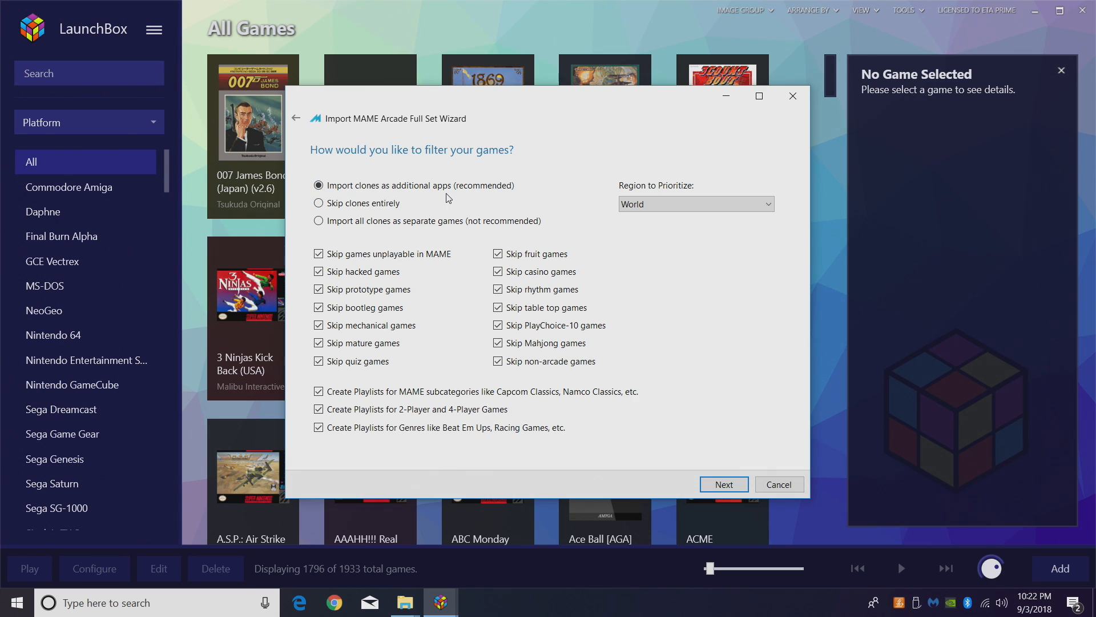
{"action": "mouse_move", "coordinate": [318, 202]}
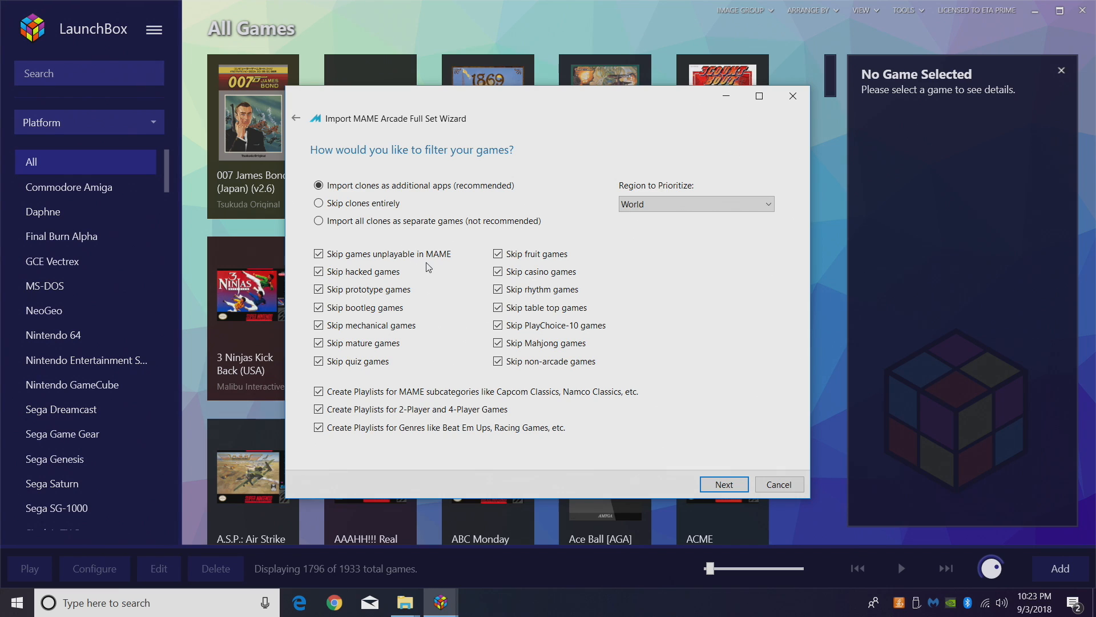
{"action": "mouse_move", "coordinate": [392, 284]}
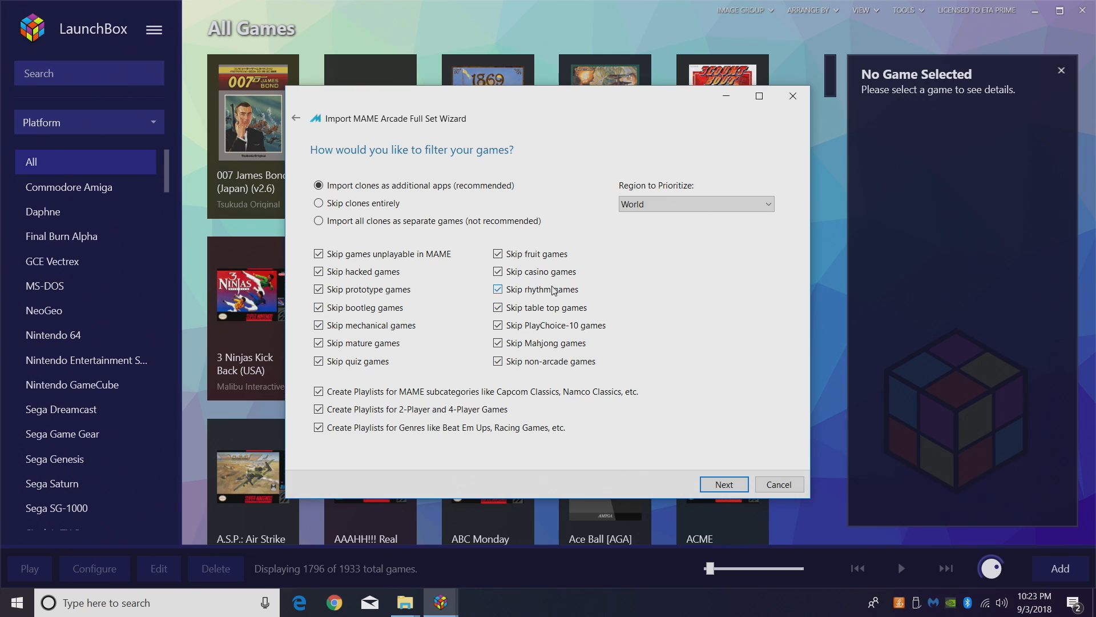
{"action": "mouse_move", "coordinate": [549, 295]}
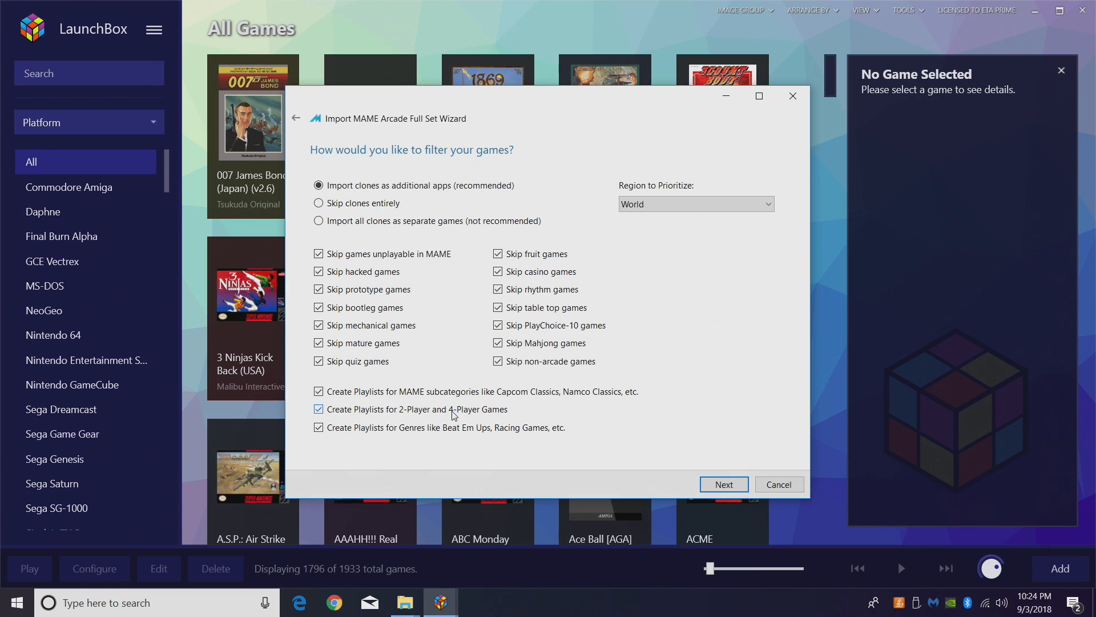
{"action": "mouse_move", "coordinate": [477, 410]}
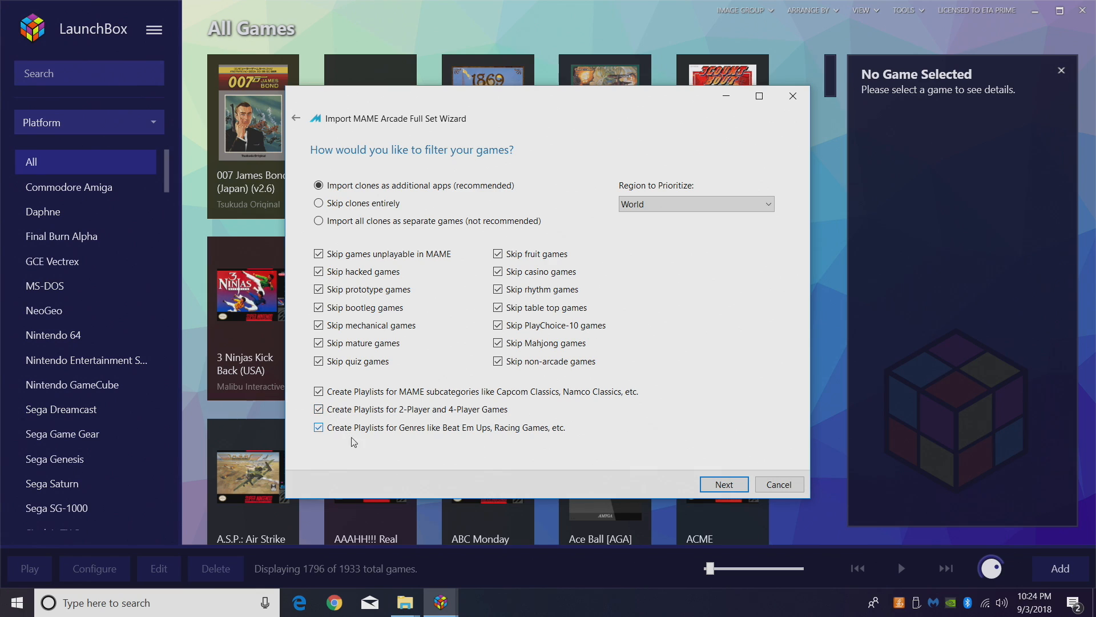
{"action": "left_click", "coordinate": [318, 427]}
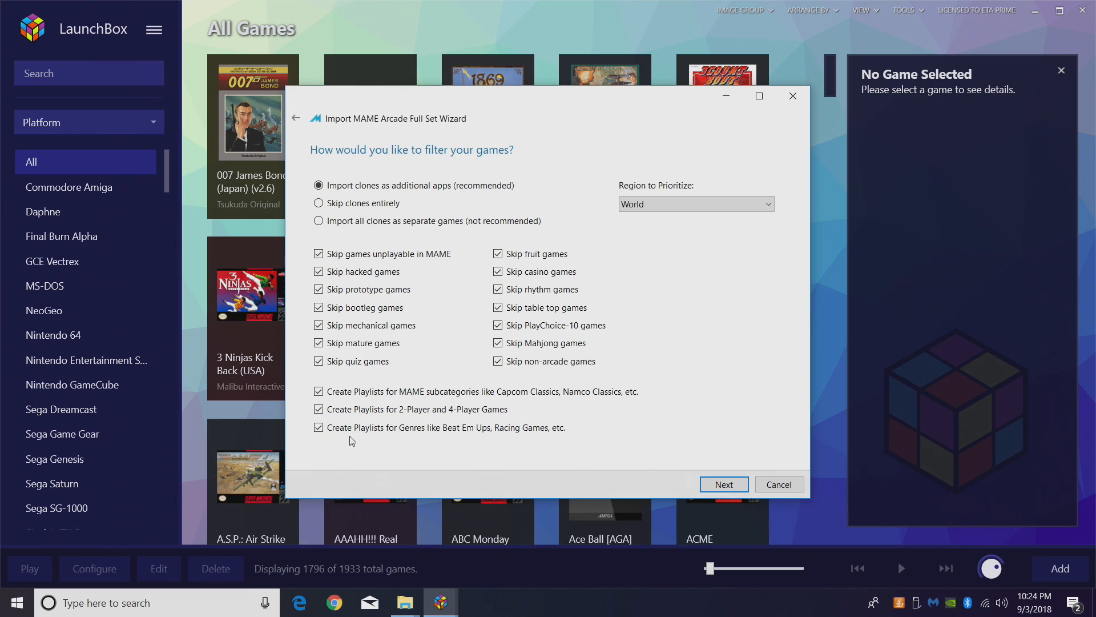
{"action": "mouse_move", "coordinate": [420, 458]}
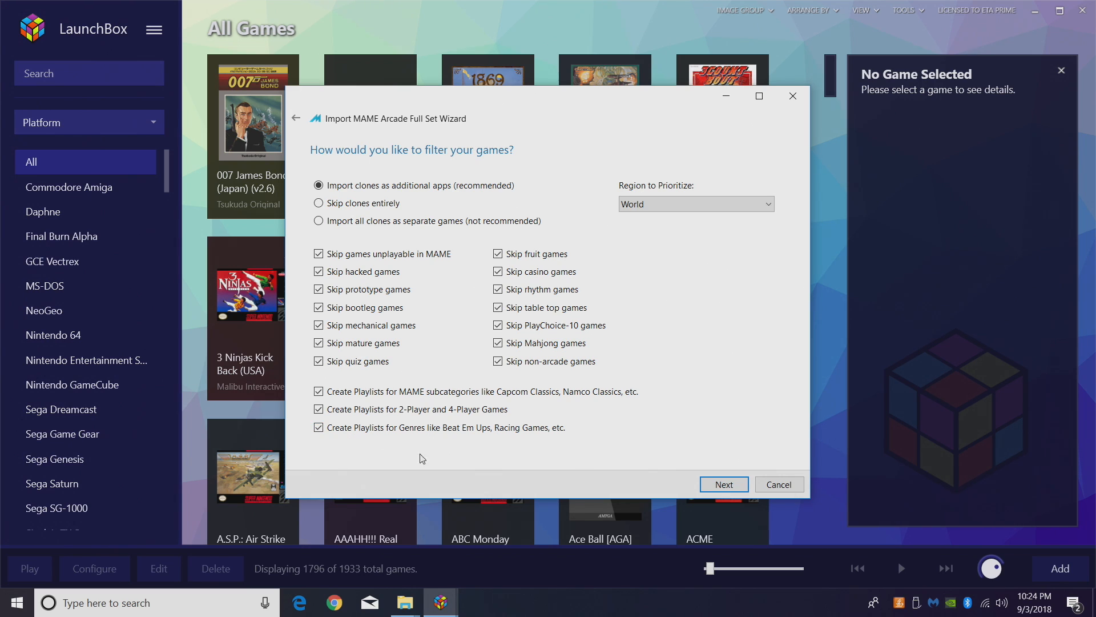
{"action": "left_click", "coordinate": [724, 484]}
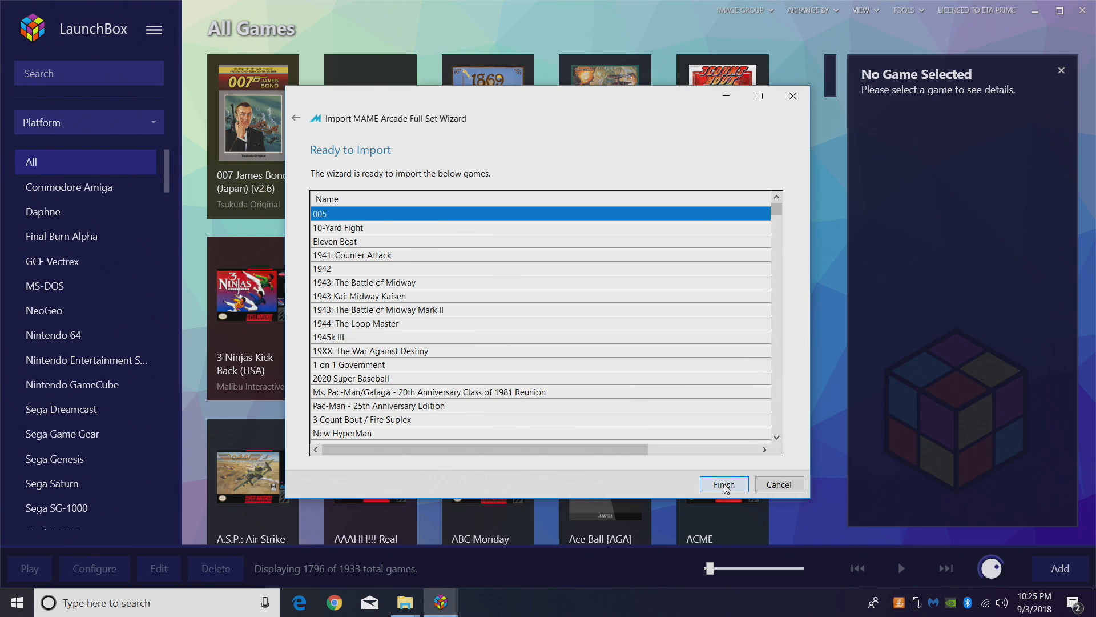
- Import the listed arcade games, then show the Arcade platform's 2347 games
{"action": "left_click", "coordinate": [723, 484]}
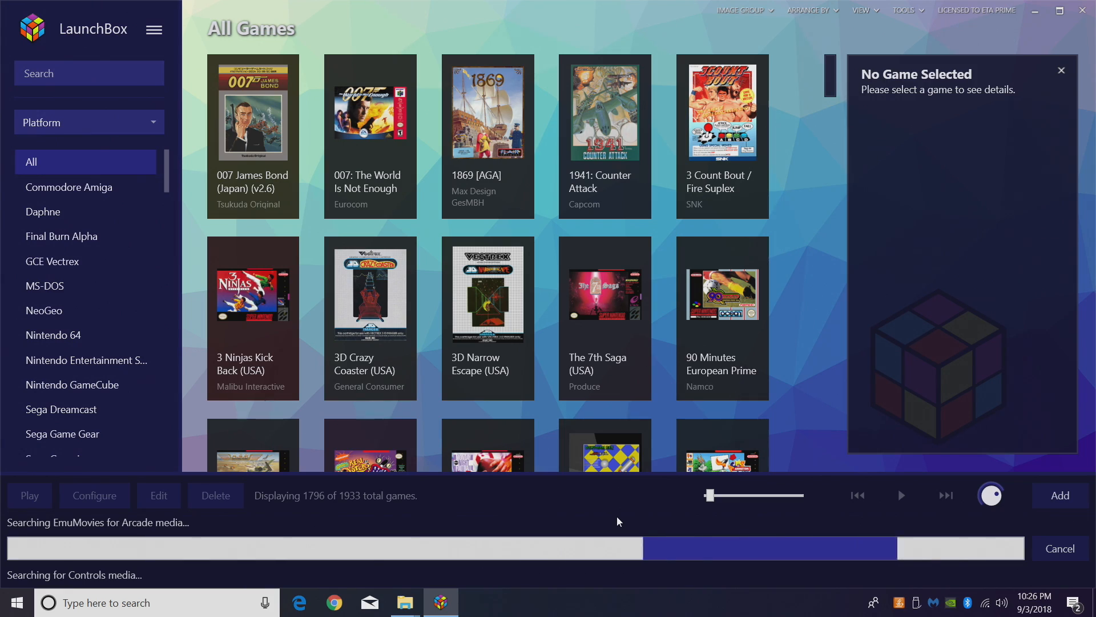
{"action": "left_click", "coordinate": [41, 309]}
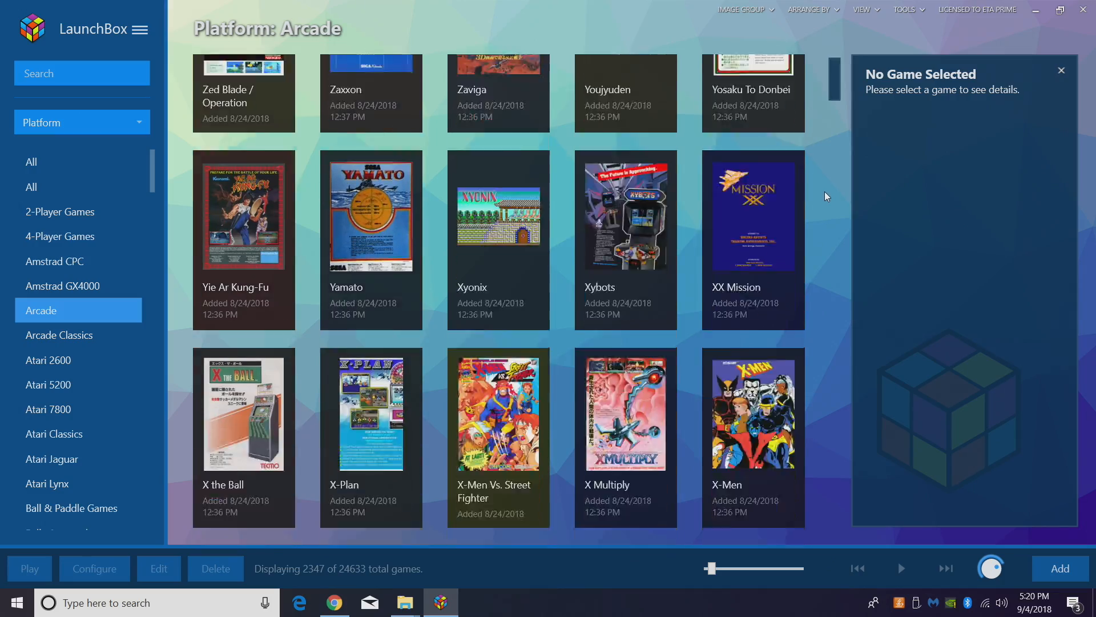
- Scroll down through the imported Arcade games
{"action": "scroll", "scroll_direction": "down", "scroll_amount": 3}
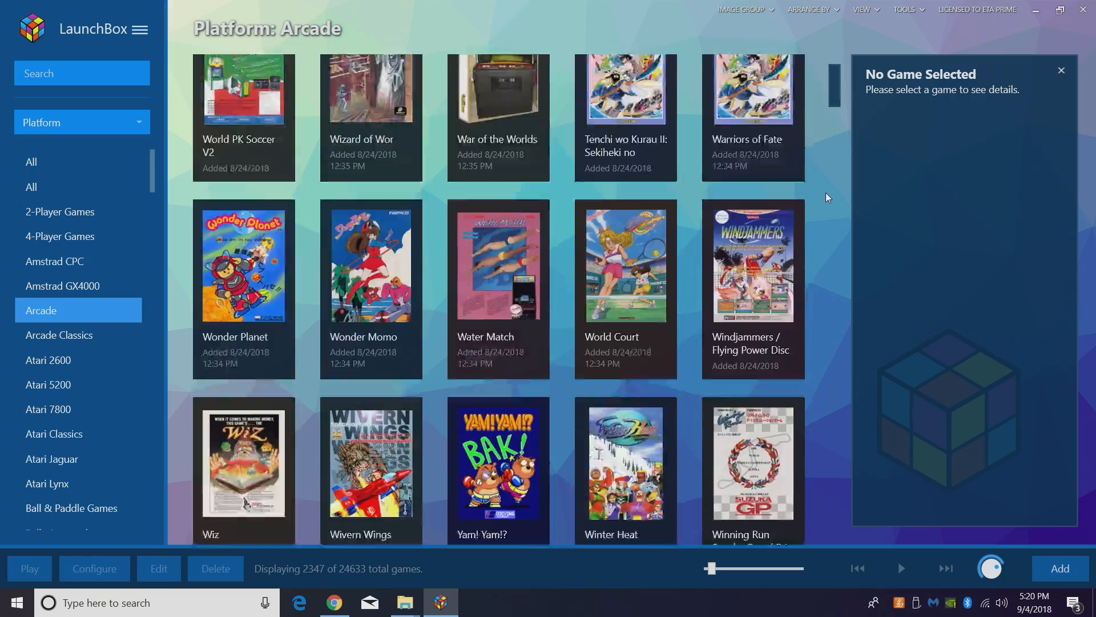
{"action": "scroll", "scroll_direction": "down", "scroll_amount": 3}
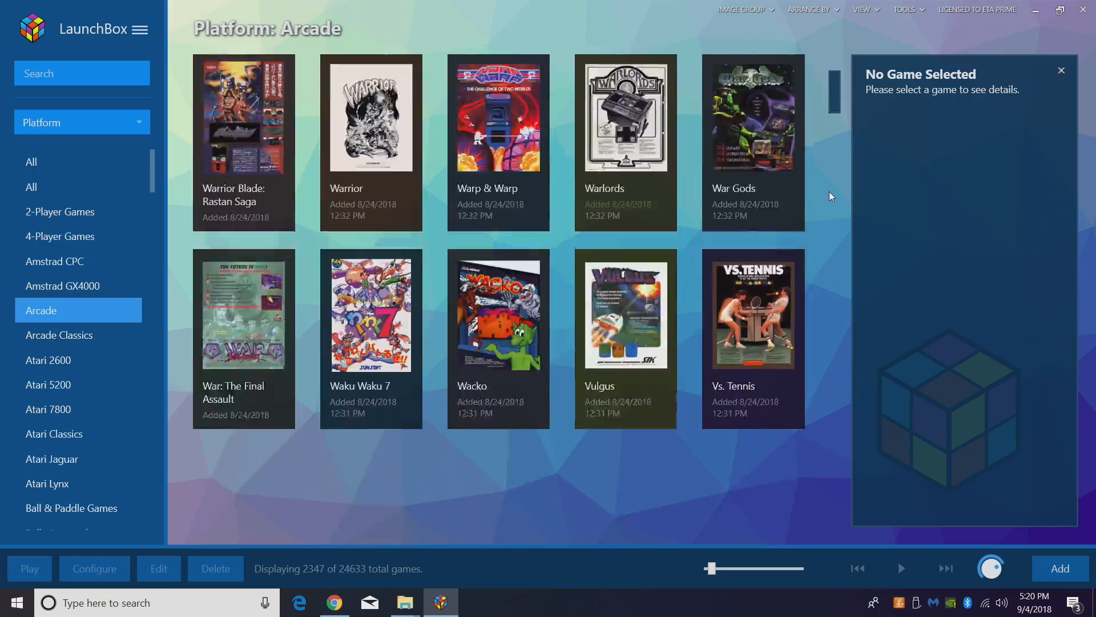
{"action": "scroll", "scroll_direction": "down", "scroll_amount": 3}
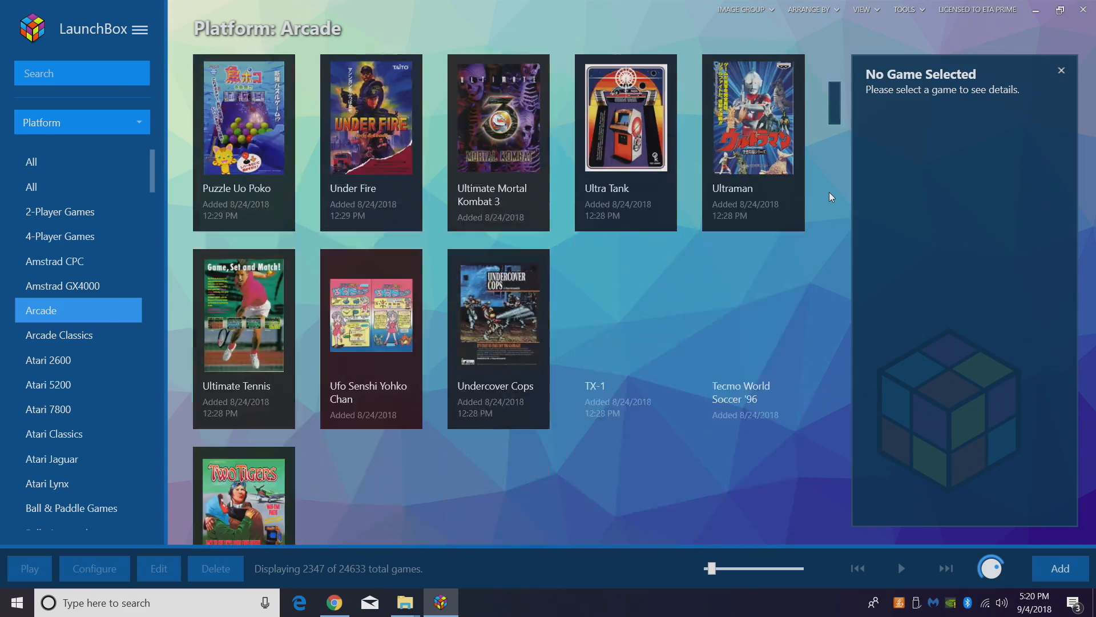
{"action": "scroll", "scroll_direction": "down", "scroll_amount": 3}
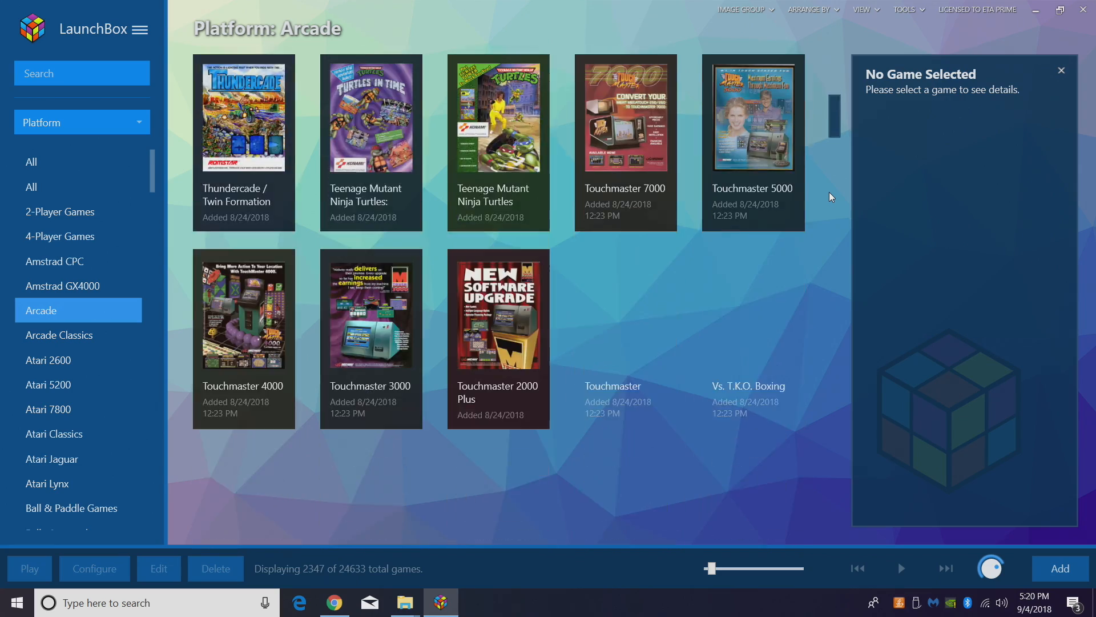
{"action": "scroll", "scroll_direction": "down", "scroll_amount": 3}
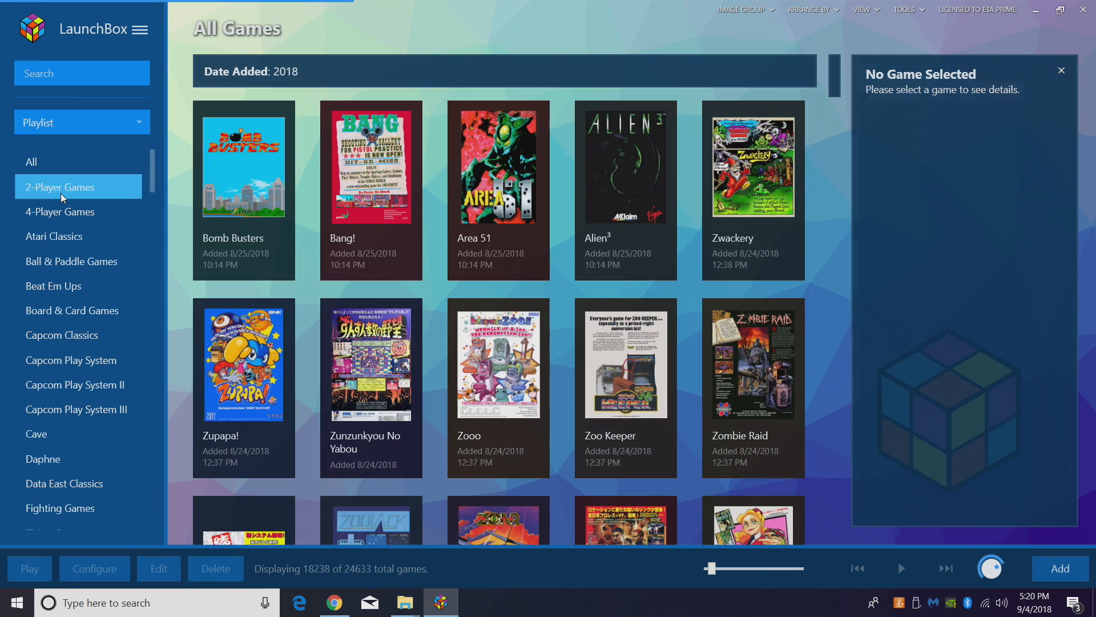
- Browse the 4-Player Games, Maze Games, Pinball Arcade and Shooter Games playlists
{"action": "left_click", "coordinate": [66, 211]}
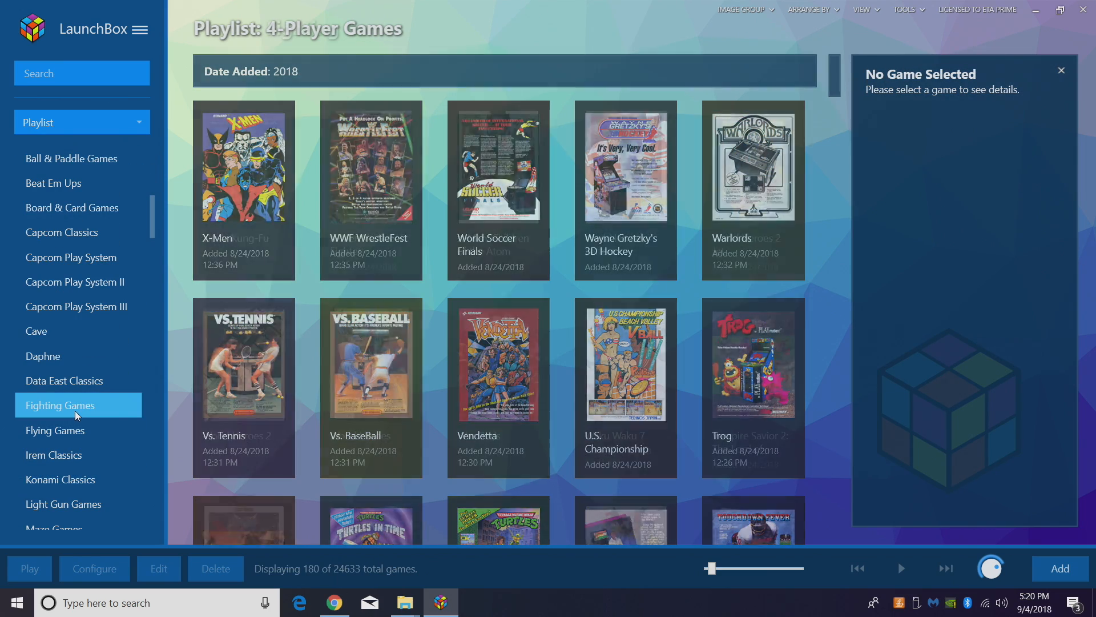
{"action": "left_click", "coordinate": [55, 430]}
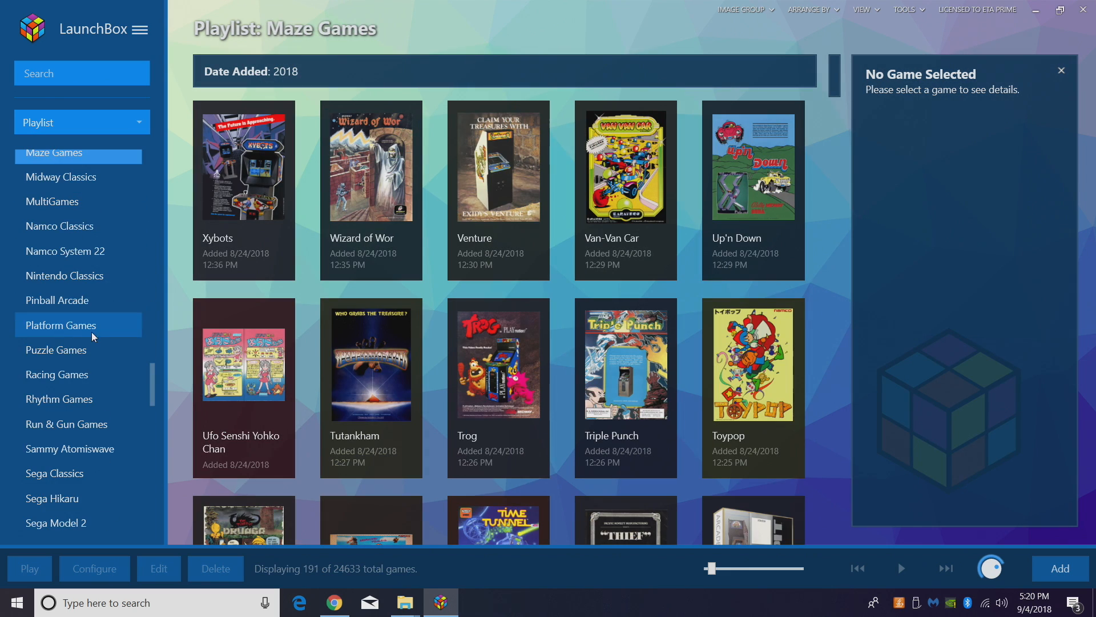
{"action": "left_click", "coordinate": [57, 300]}
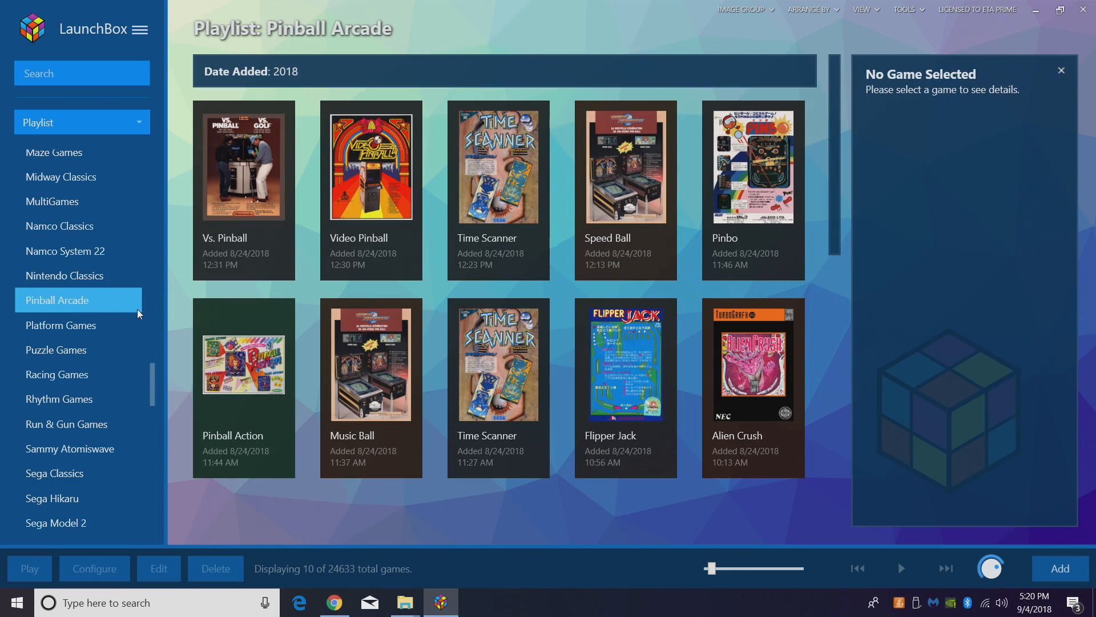
{"action": "scroll", "scroll_direction": "down", "scroll_amount": 3}
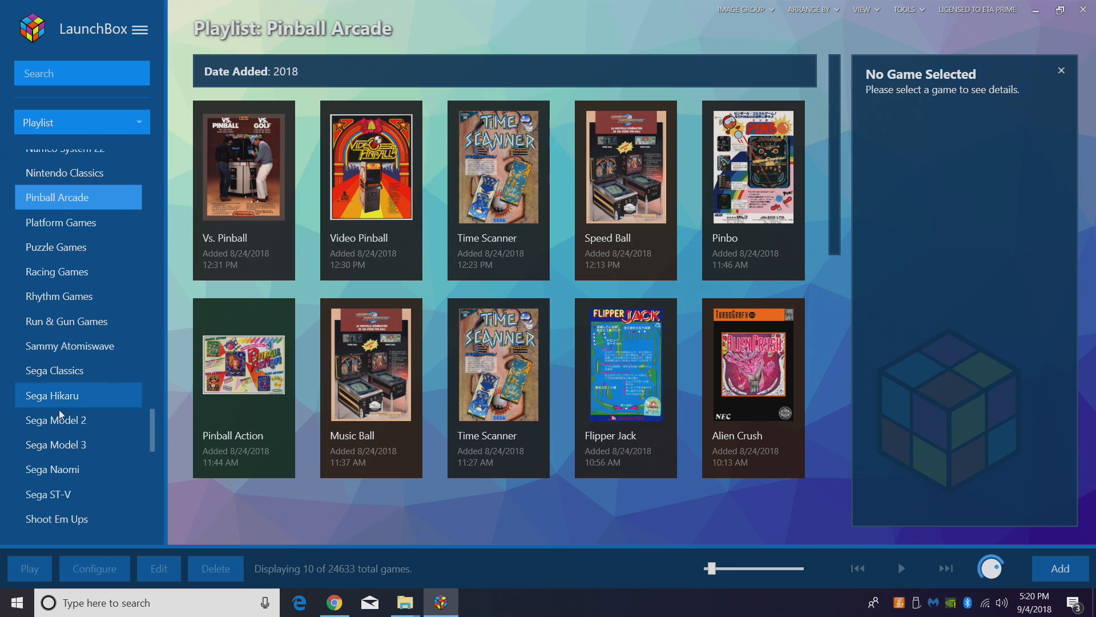
{"action": "scroll", "scroll_direction": "down", "scroll_amount": 3}
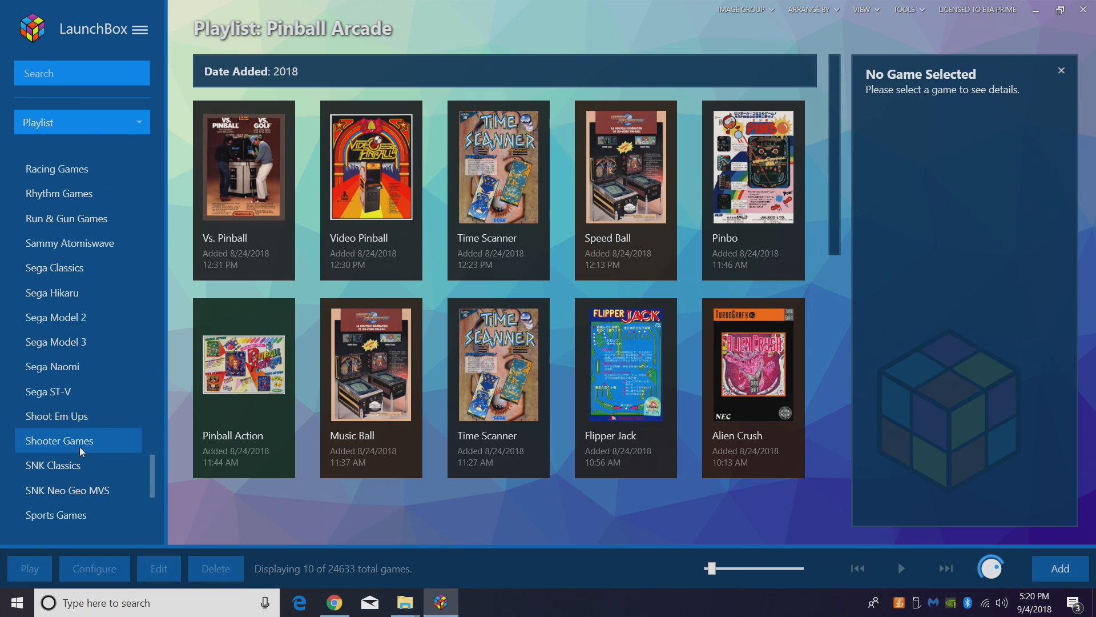
{"action": "left_click", "coordinate": [60, 440]}
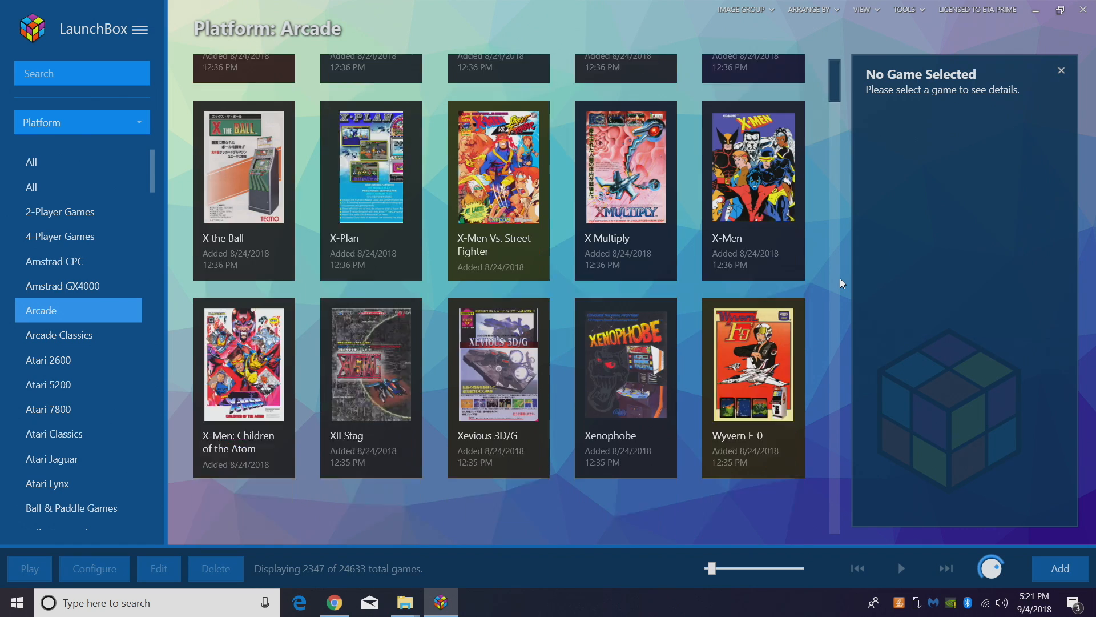
- Scroll to the X-Men tile and launch it in MAME
{"action": "scroll", "scroll_direction": "down", "scroll_amount": 3}
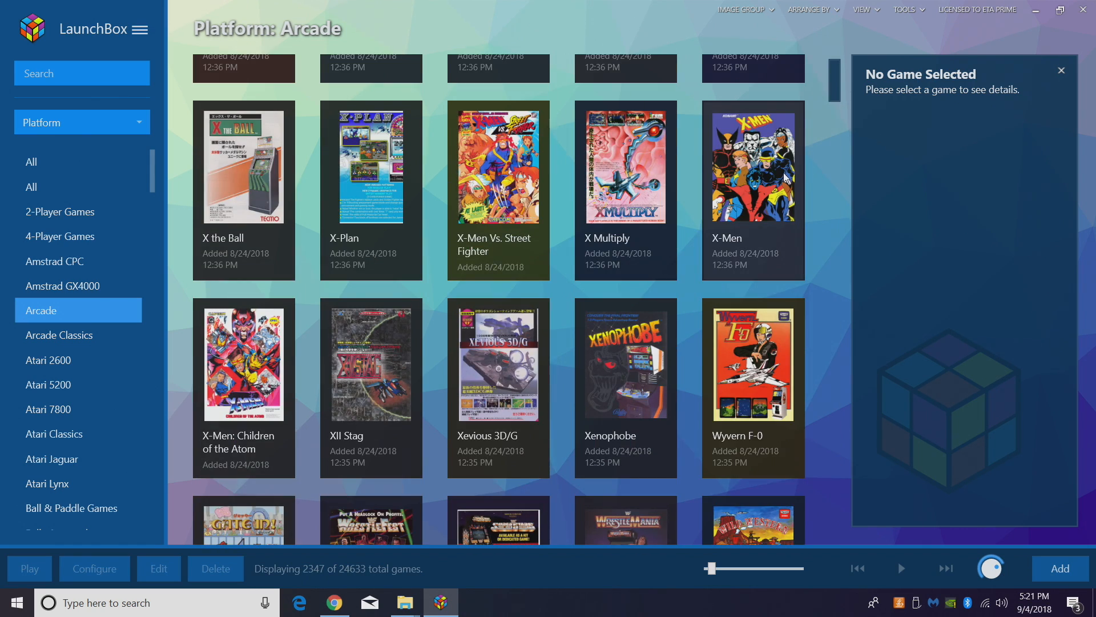
{"action": "left_click", "coordinate": [753, 165]}
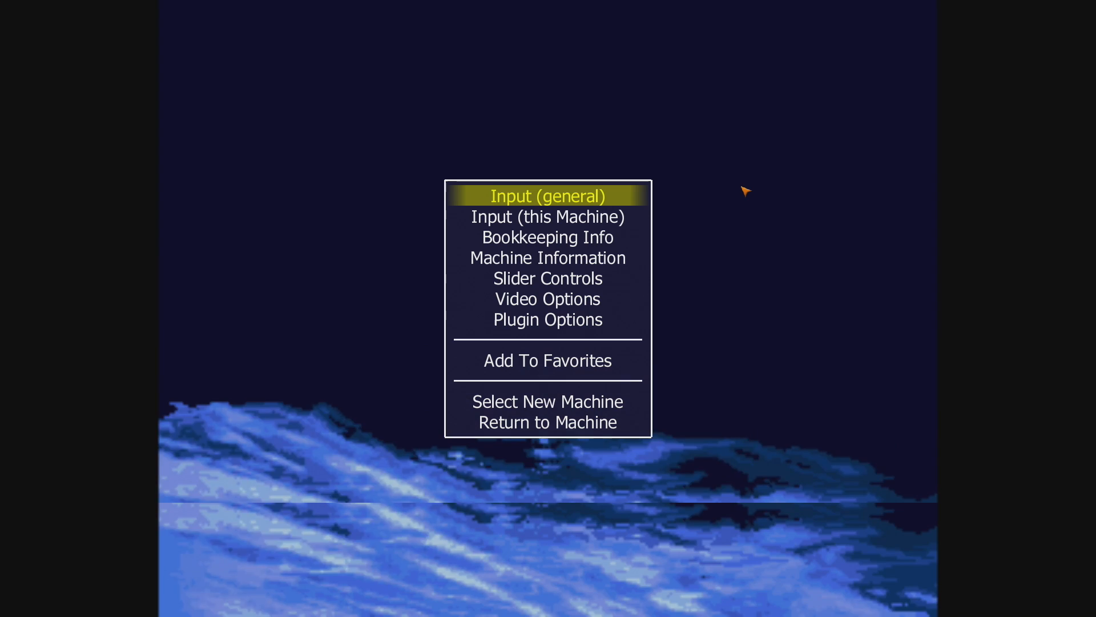
- Review X-Men's Input (this Machine) player mappings, then leave the menu and resume
{"action": "key", "text": "Down"}
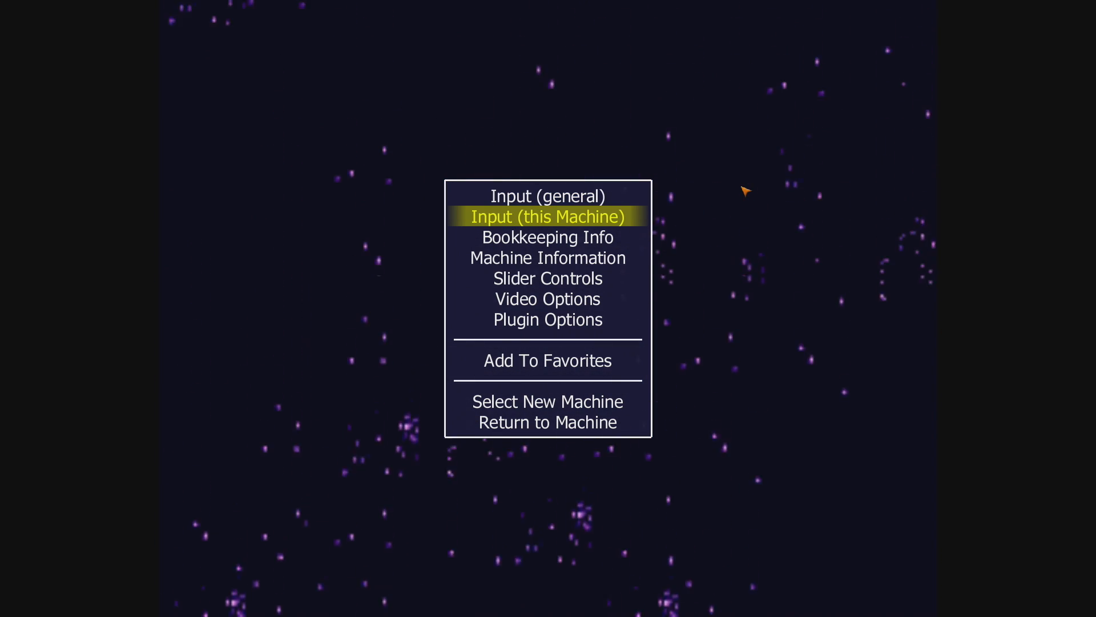
{"action": "left_click", "coordinate": [547, 217]}
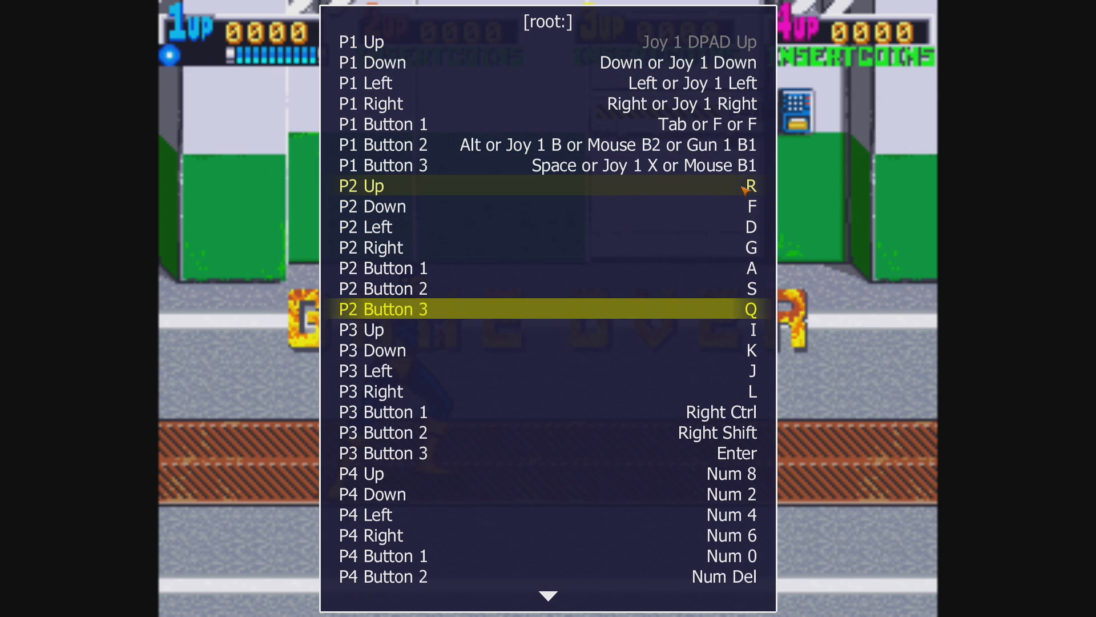
{"action": "scroll", "scroll_direction": "down", "scroll_amount": 3}
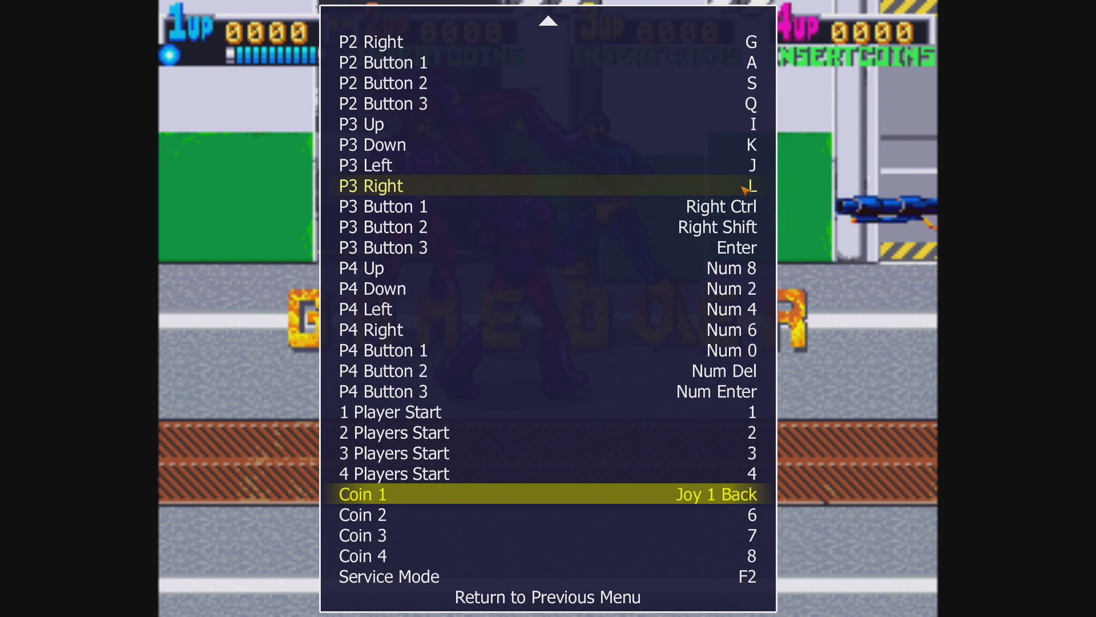
{"action": "key", "text": "up"}
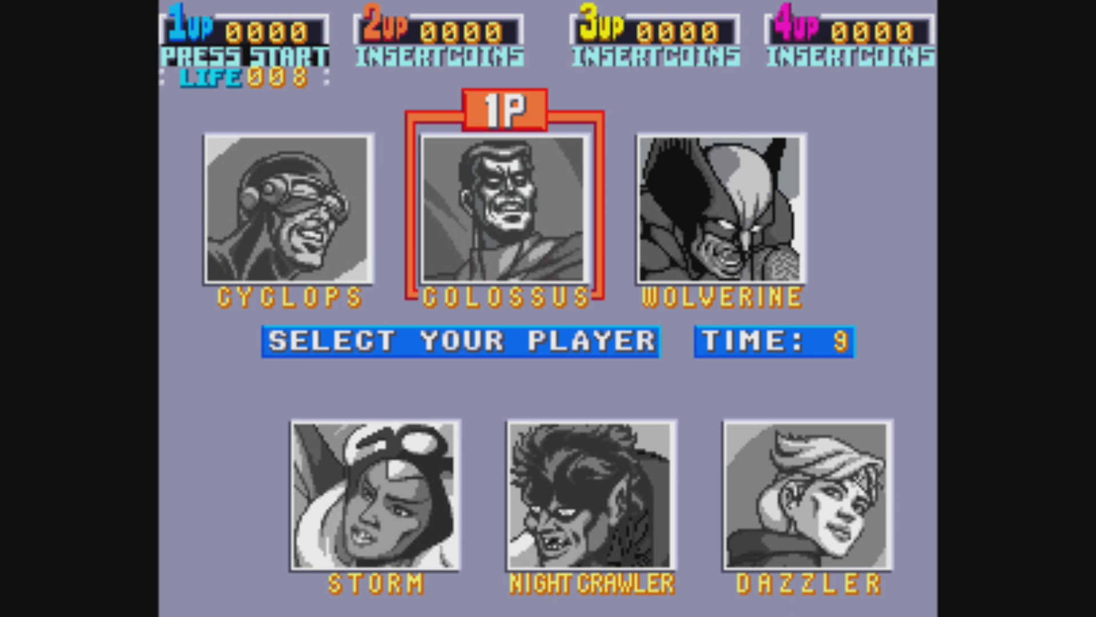
- Highlight Wolverine and lock him in as player 1's character
{"action": "key", "text": "Right"}
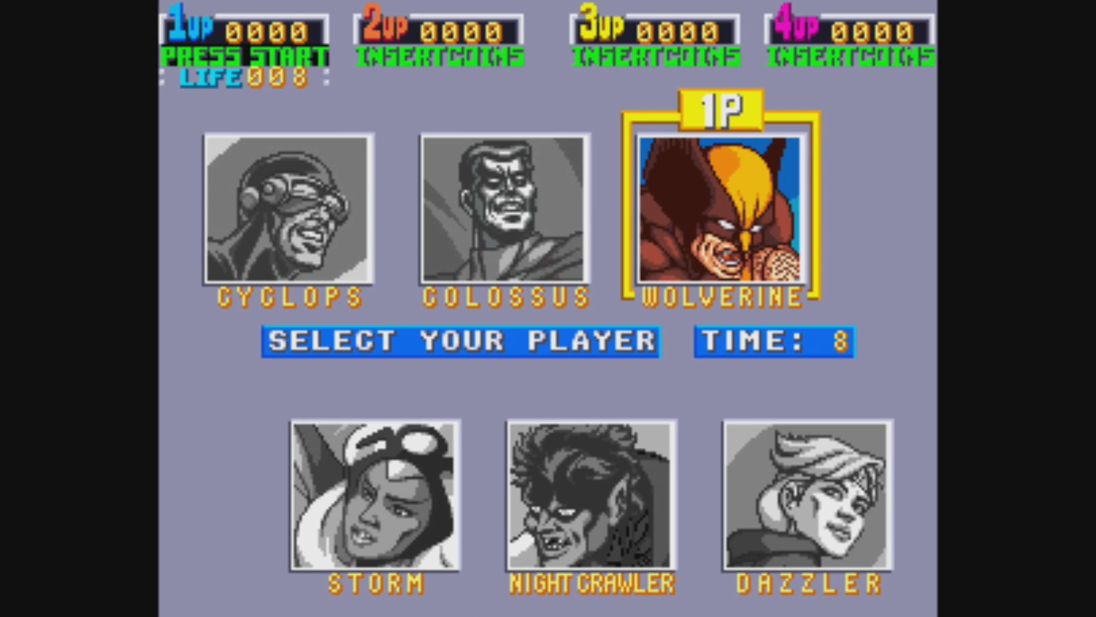
{"action": "key", "text": "enter"}
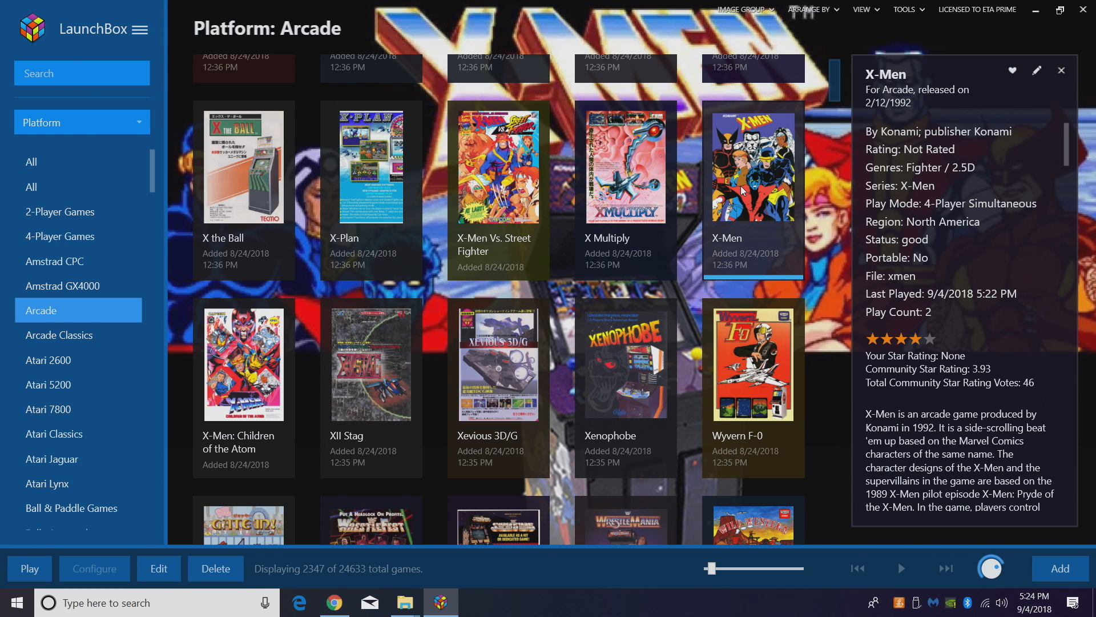
{"action": "scroll", "scroll_direction": "down", "scroll_amount": 3}
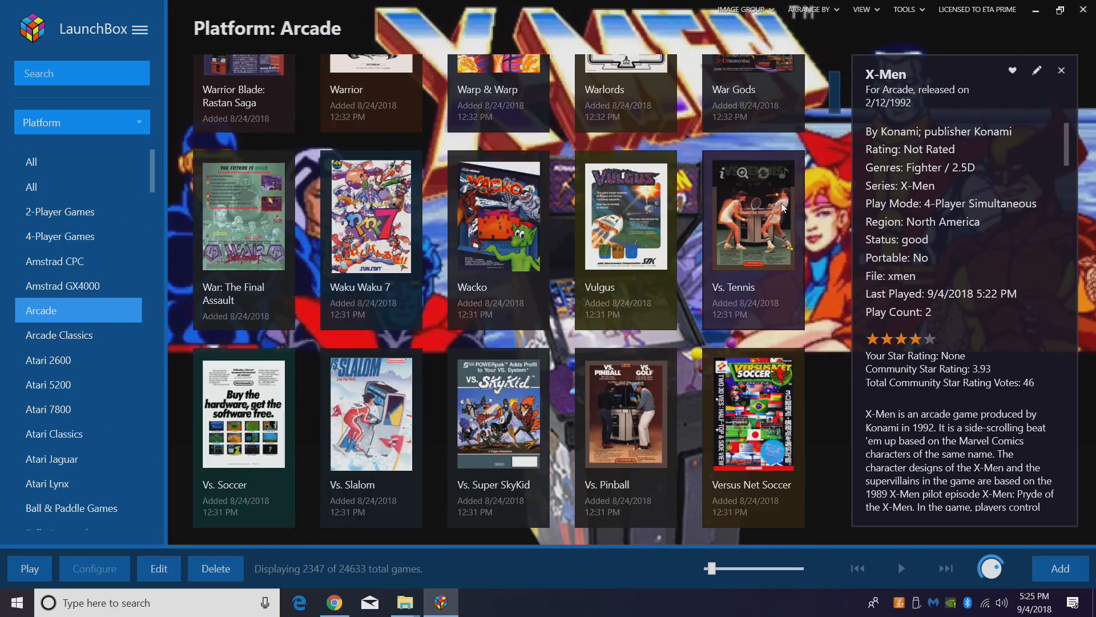
{"action": "scroll", "scroll_direction": "down", "scroll_amount": 3}
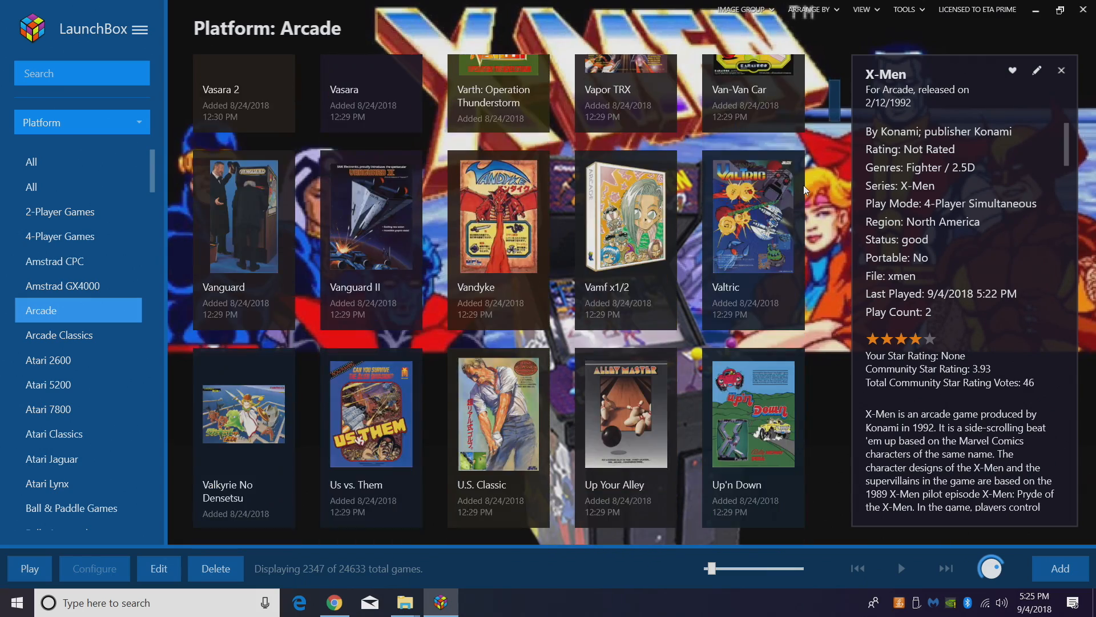
{"action": "scroll", "scroll_direction": "down", "scroll_amount": 3}
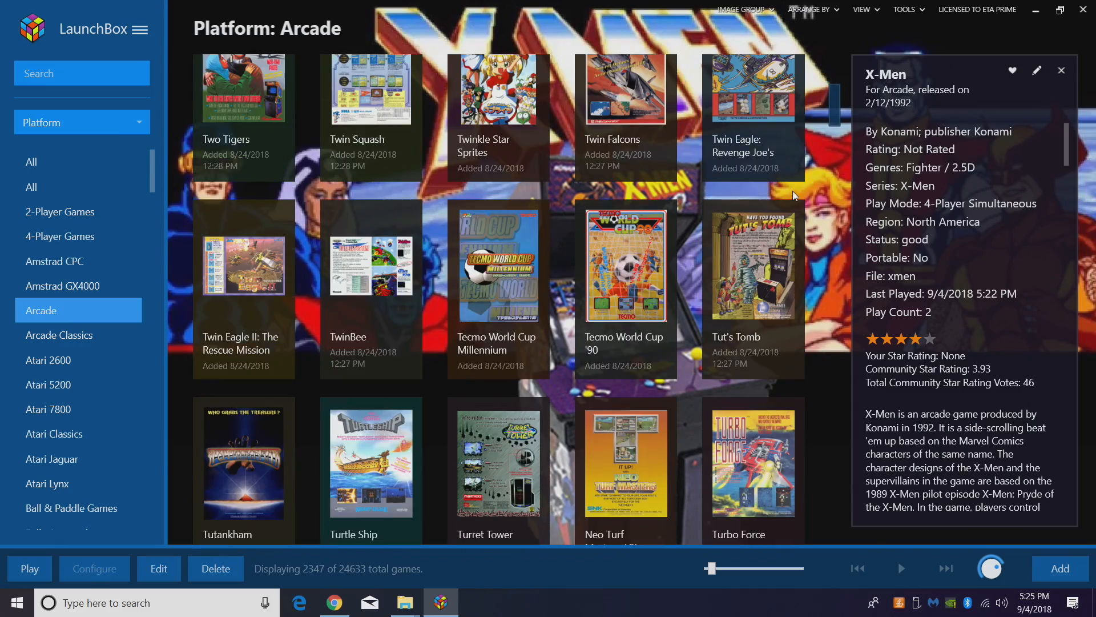
{"action": "scroll", "scroll_direction": "down", "scroll_amount": 3}
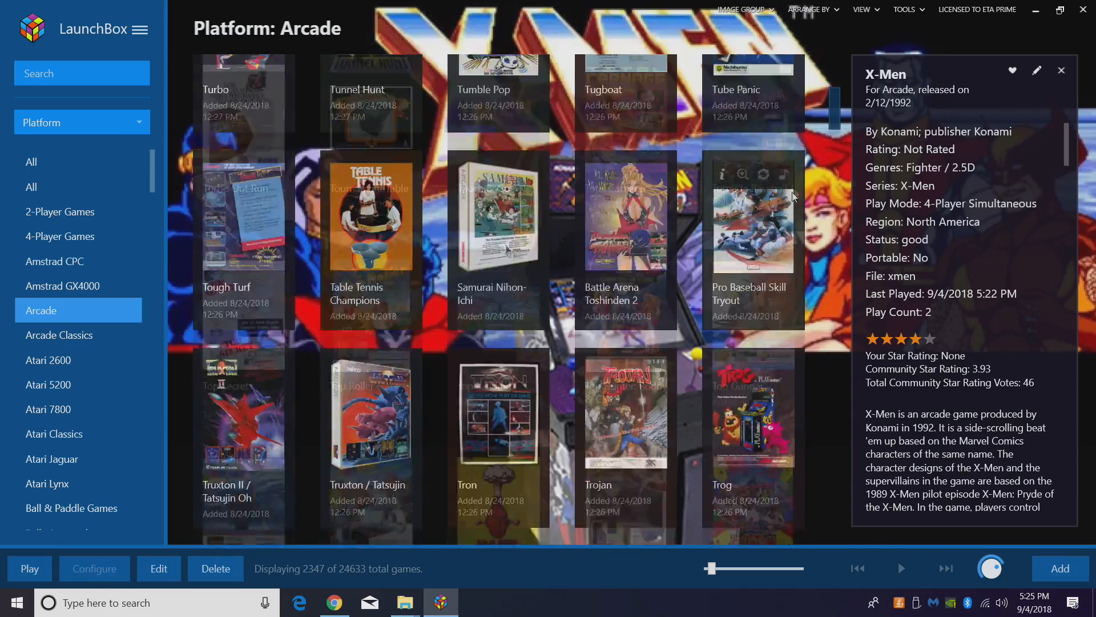